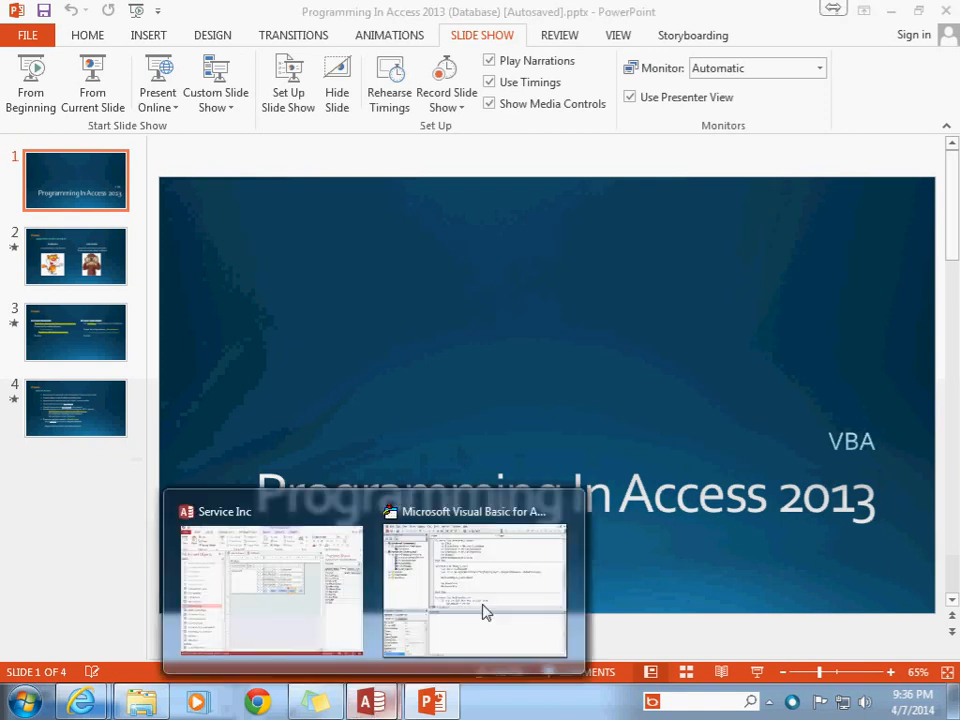
# Step: Inspect the On Click property of the back, forward, save, new and delete buttons, then reach the New button's code
pyautogui.click(270, 590)
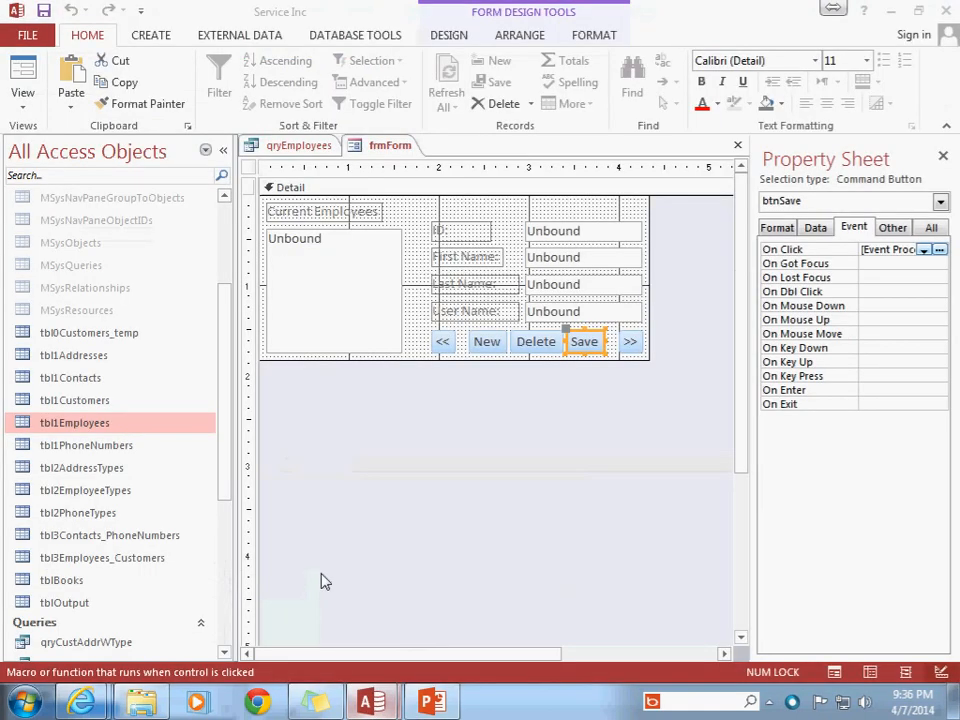
pyautogui.click(442, 341)
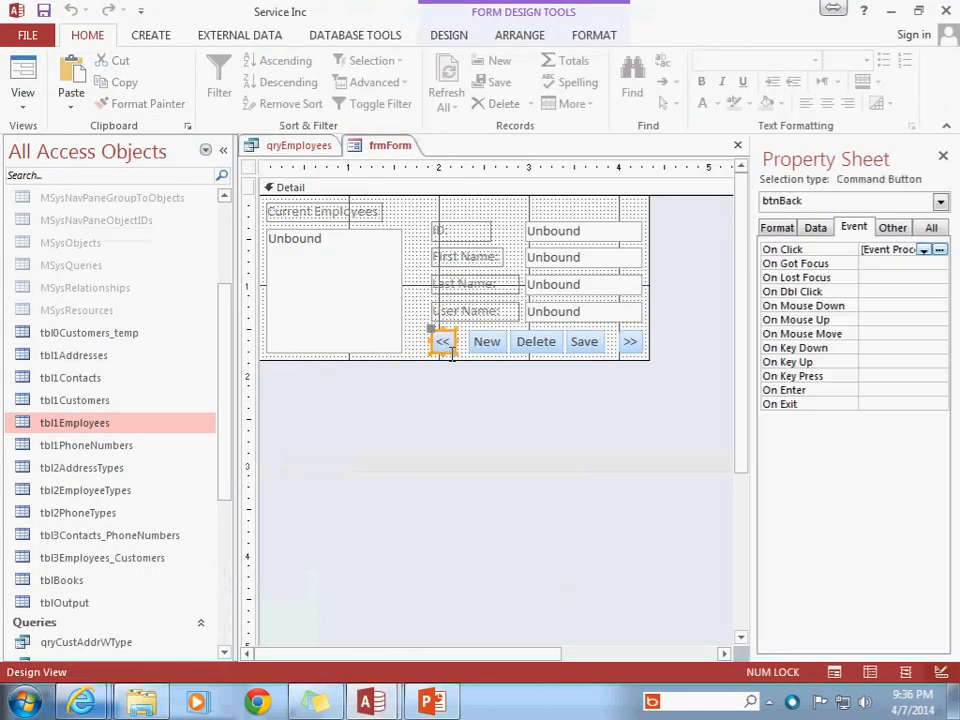
pyautogui.click(630, 341)
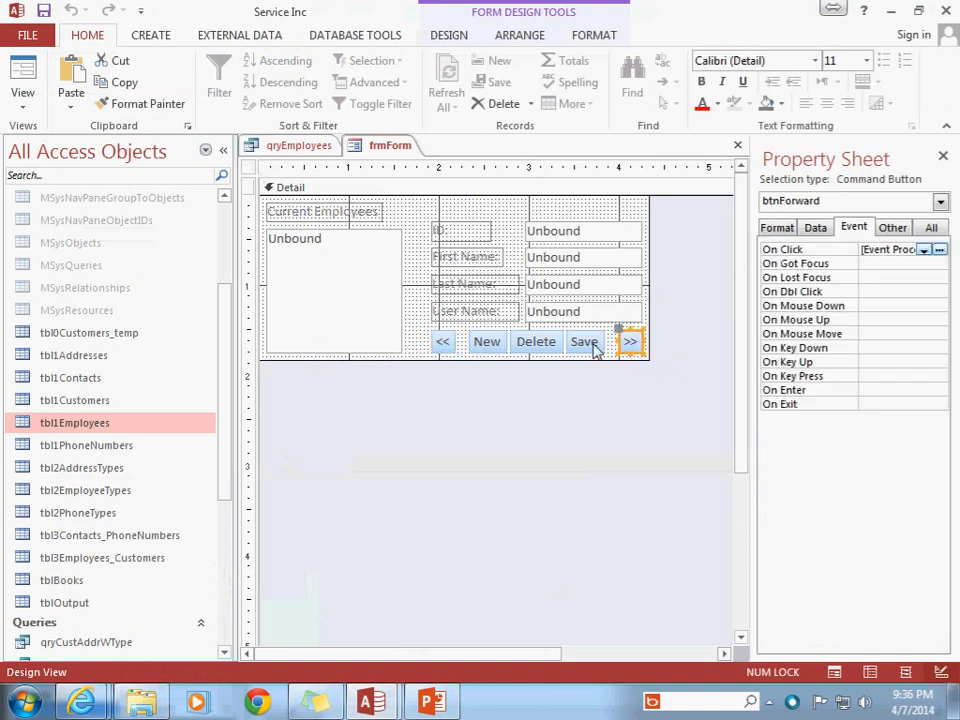
pyautogui.click(584, 341)
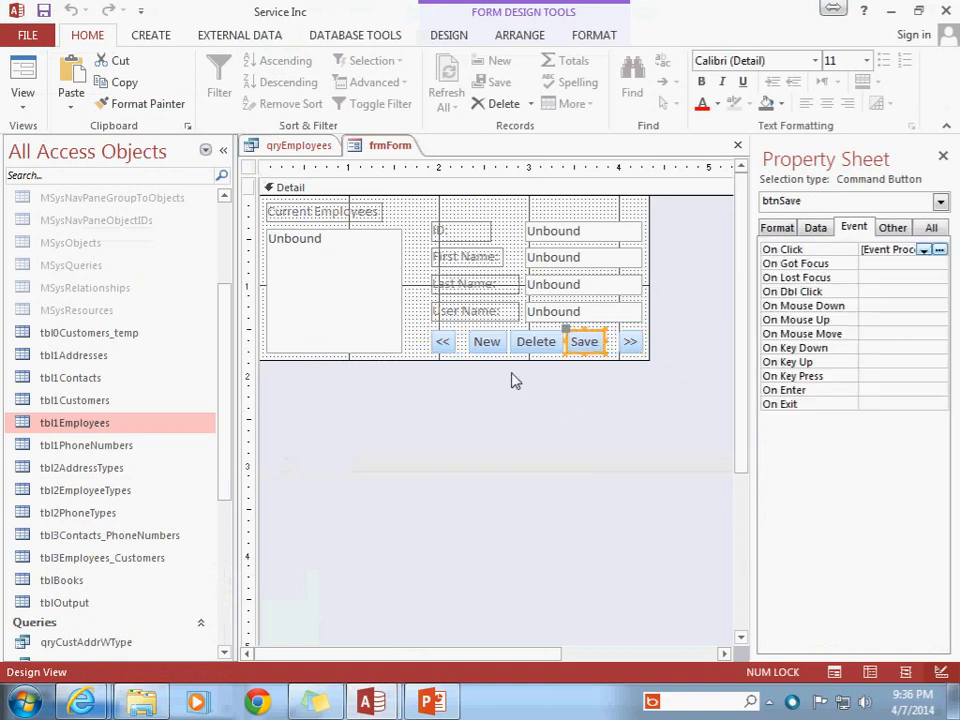
pyautogui.click(487, 341)
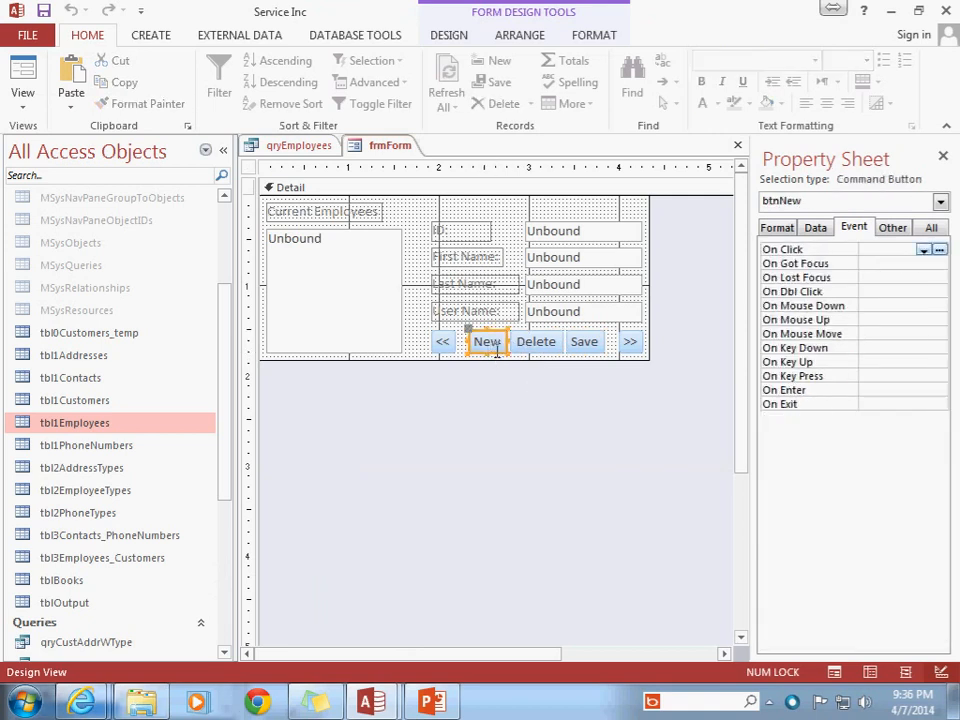
pyautogui.click(536, 341)
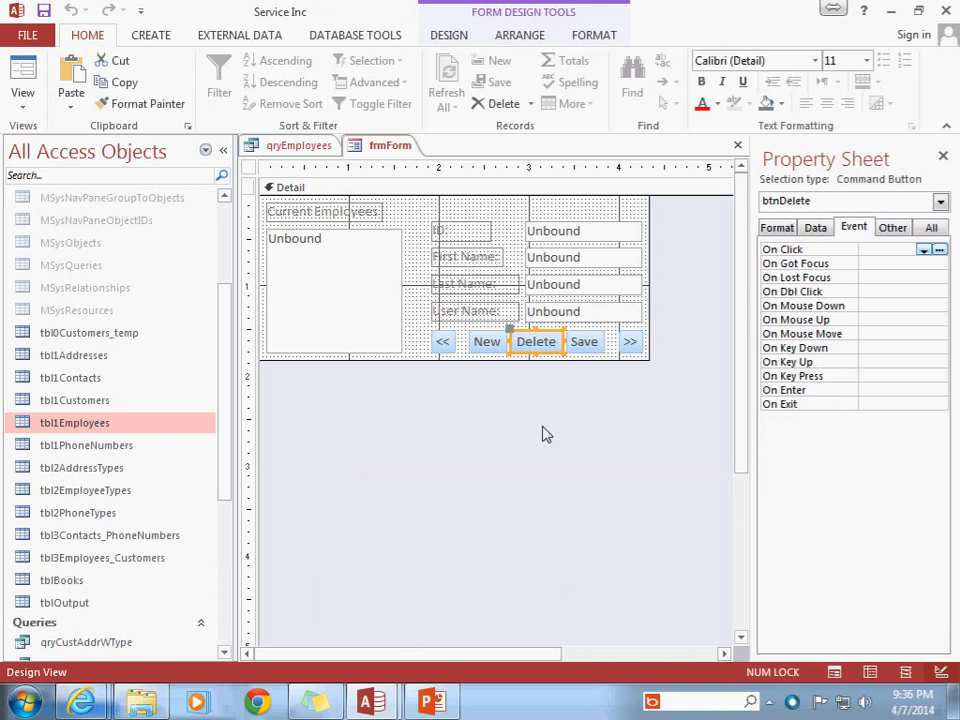
pyautogui.click(487, 341)
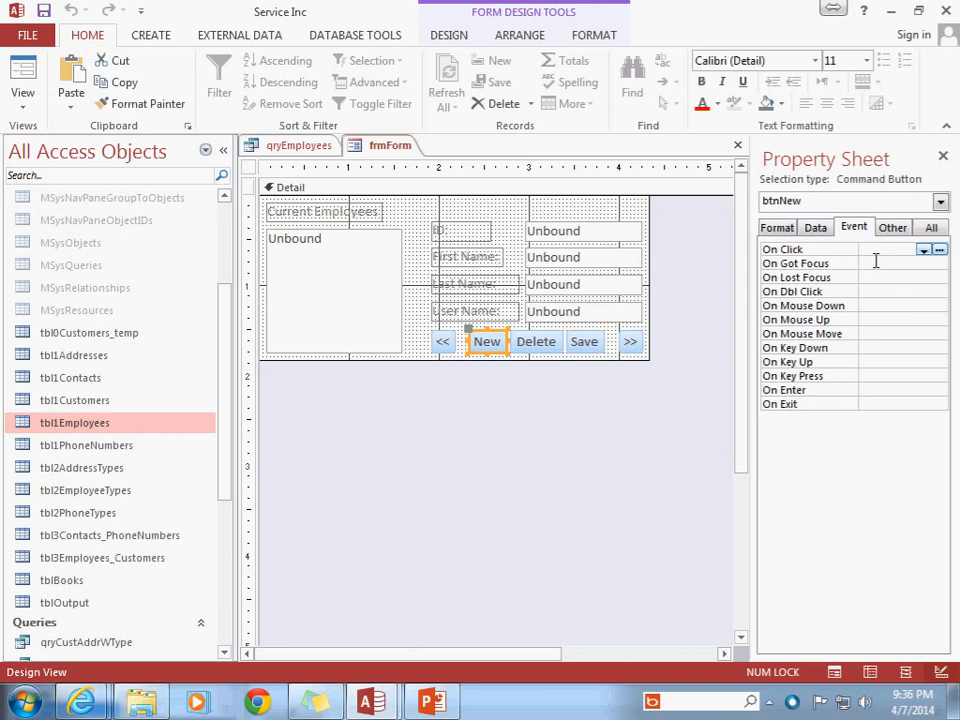
pyautogui.click(937, 249)
pyautogui.write('rs.AddNew')
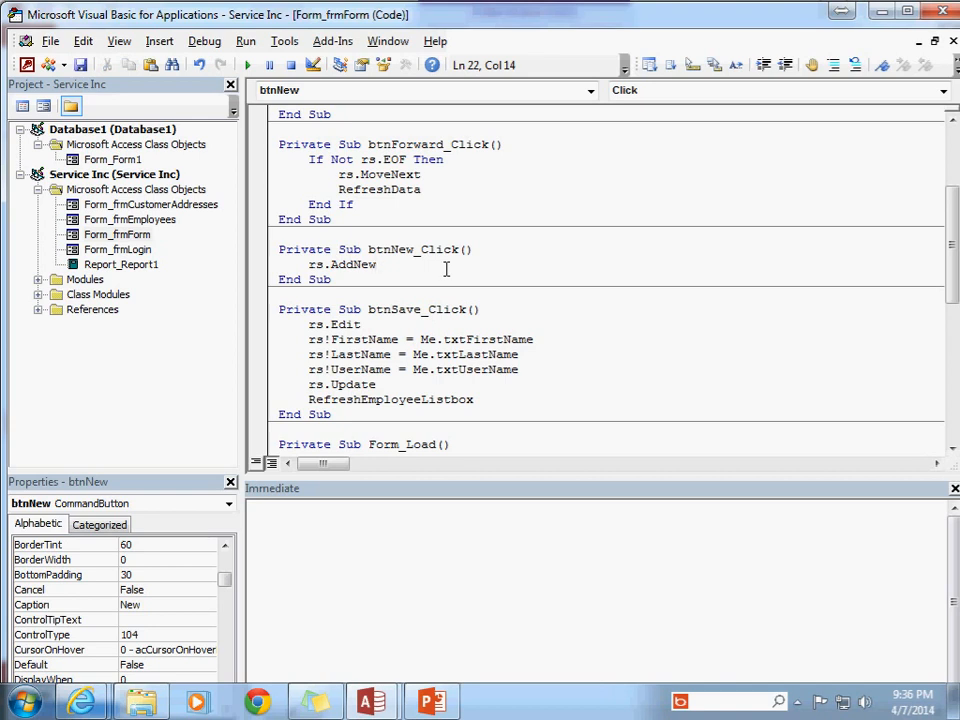
# Step: Add rs.Update after rs.AddNew in btnNew_Click and compare it with btnSave_Click's Update call
pyautogui.click(312, 264)
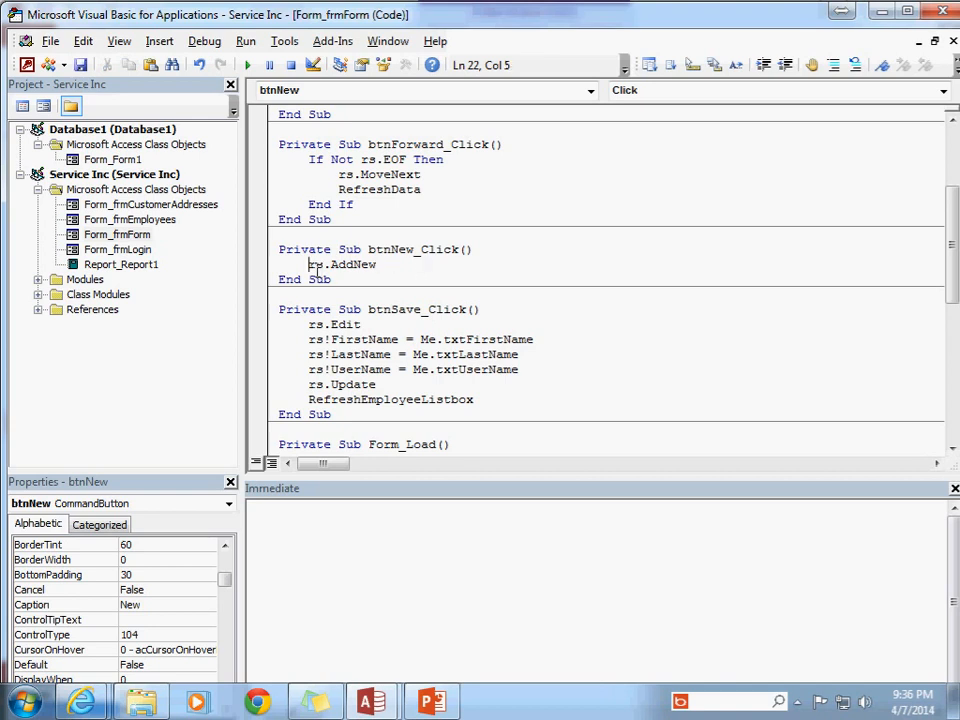
pyautogui.click(378, 264)
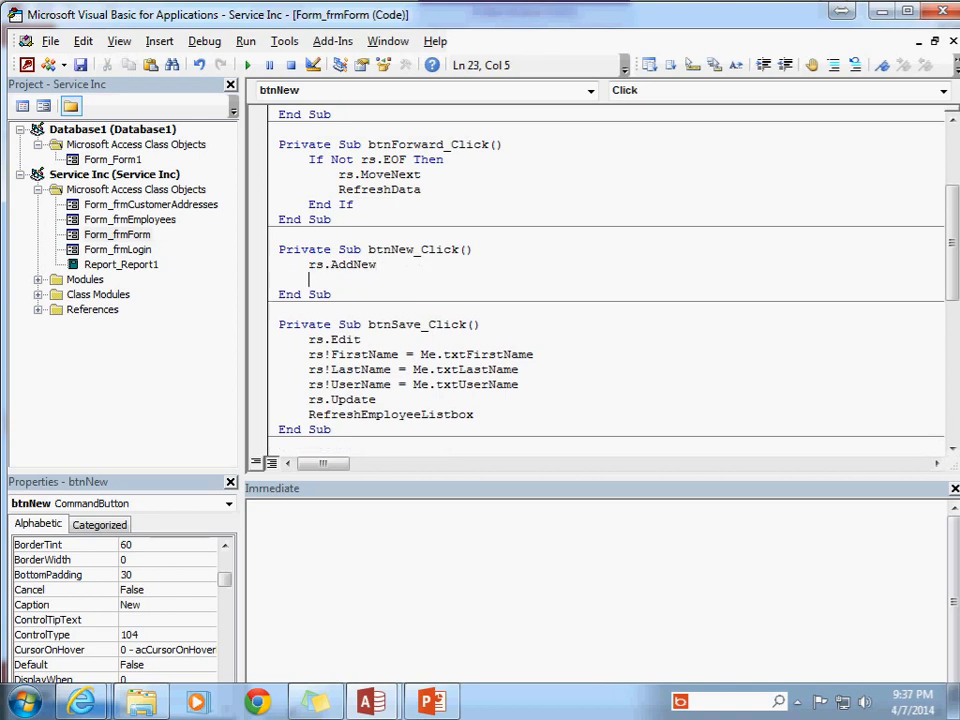
pyautogui.write('rs.up')
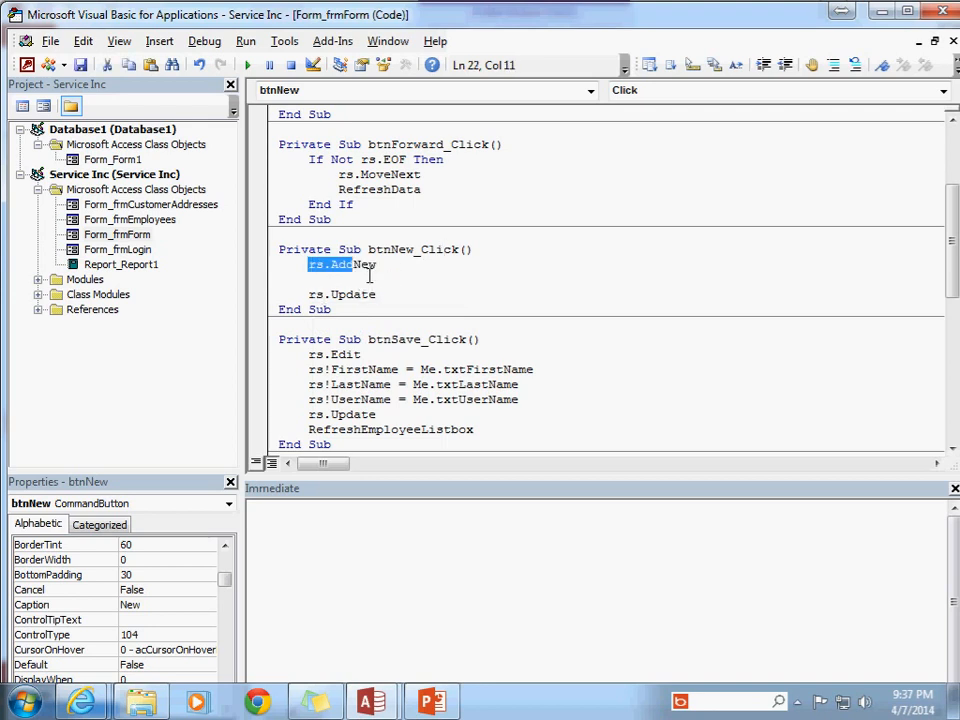
pyautogui.click(315, 294)
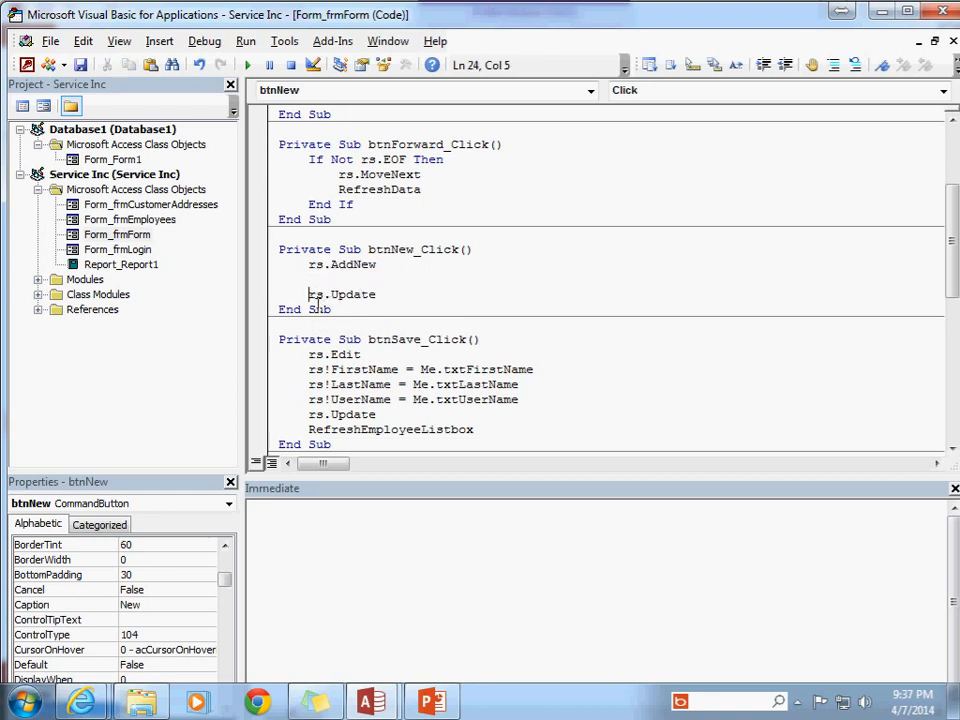
pyautogui.doubleClick(340, 294)
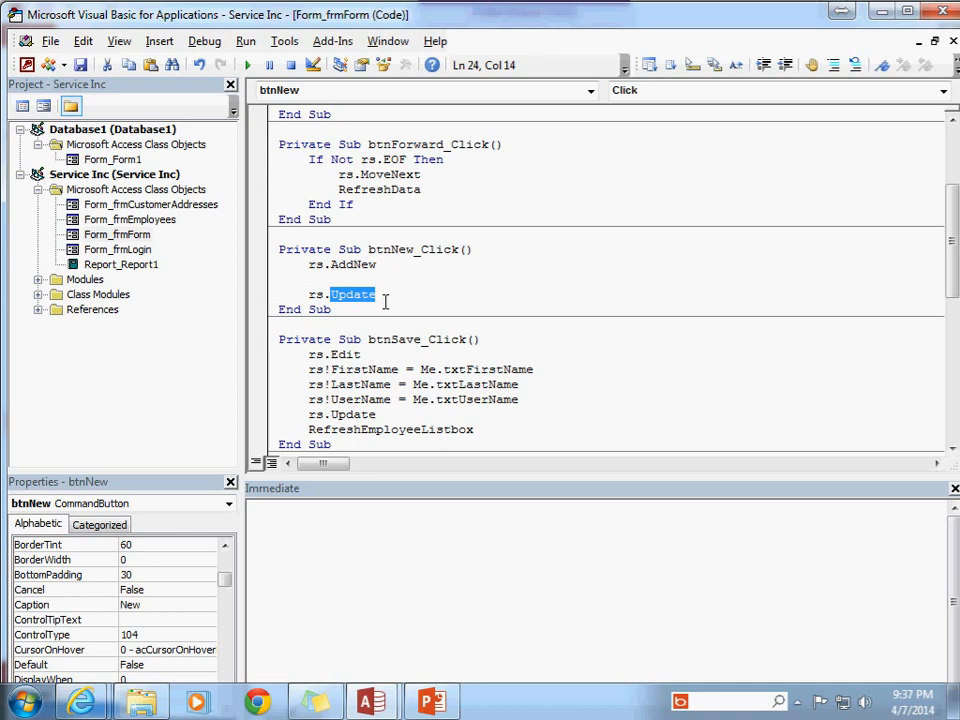
pyautogui.scroll(-3)
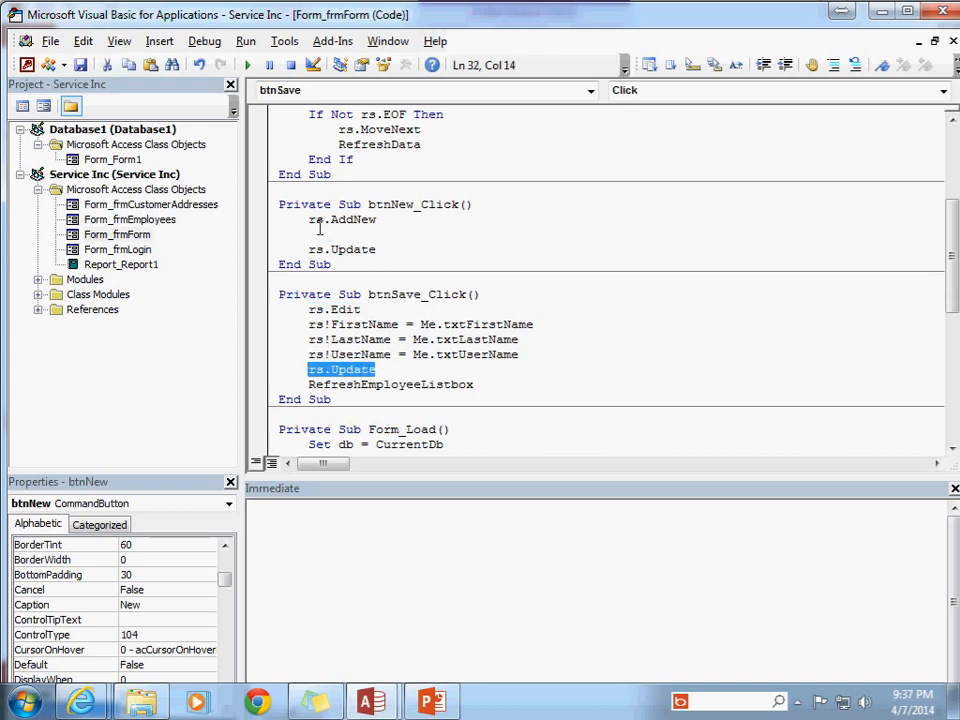
pyautogui.click(313, 324)
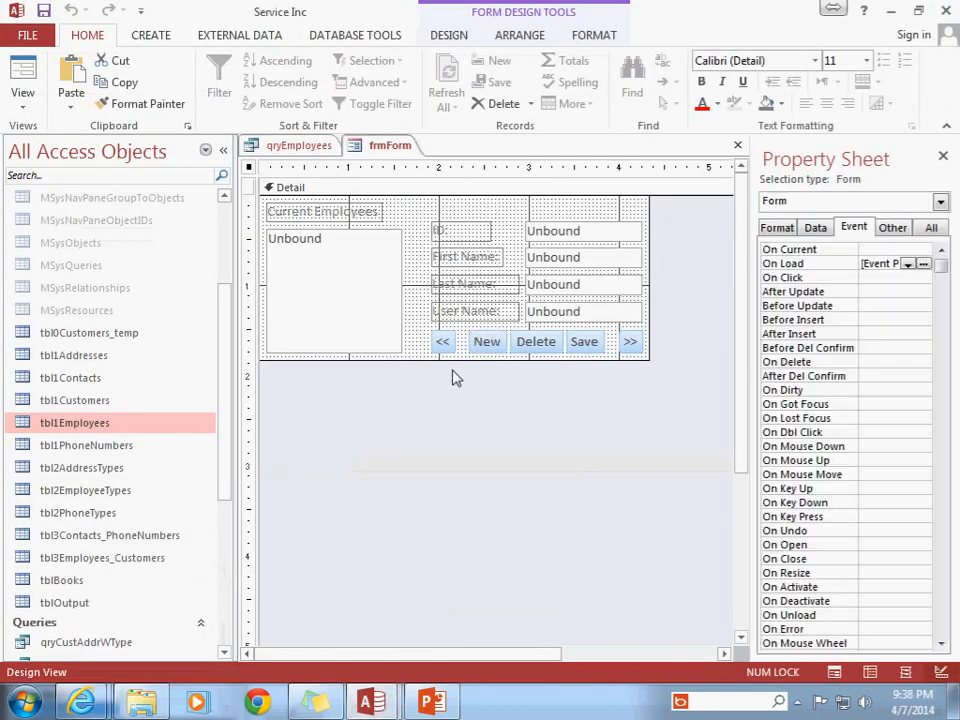
# Step: Read the control names of the txtID, txtUserName, txtLastName and txtFirstName boxes
pyautogui.click(487, 341)
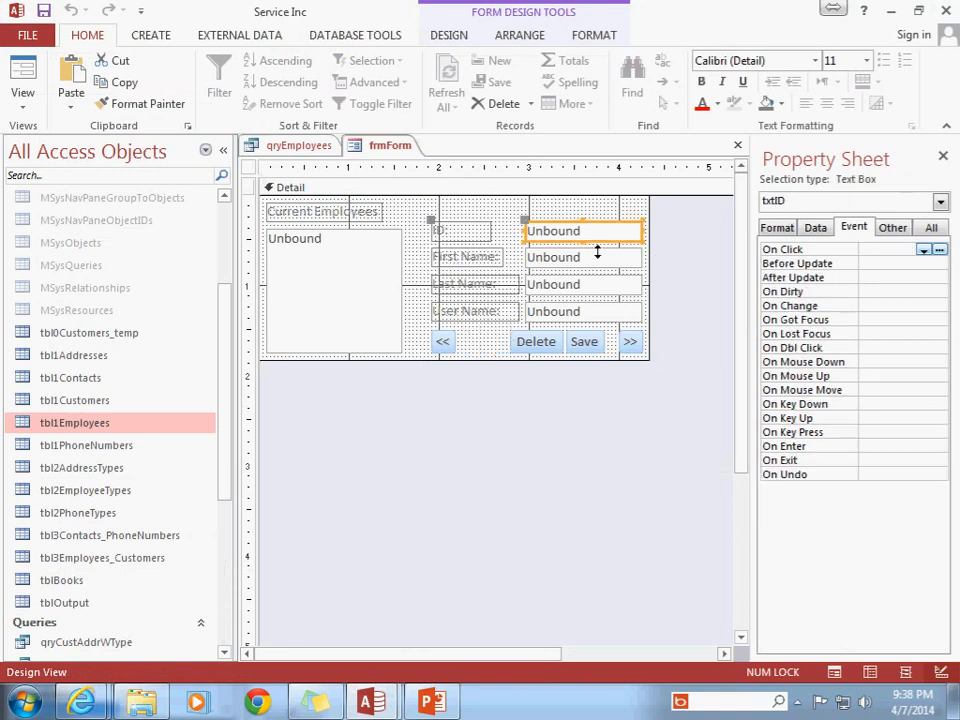
pyautogui.click(583, 311)
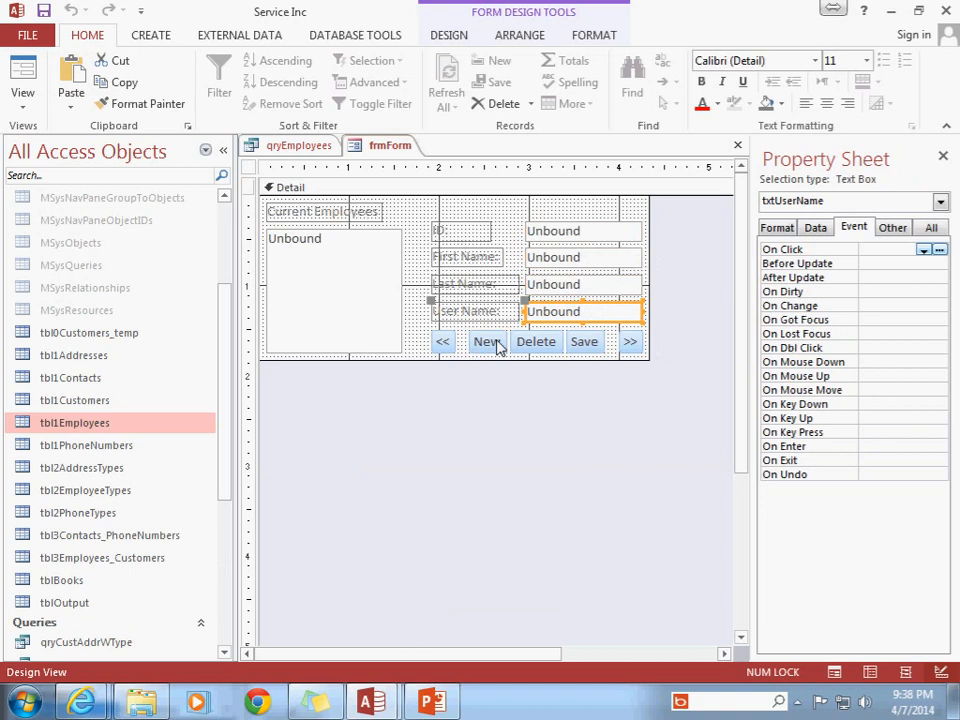
pyautogui.moveTo(585, 328)
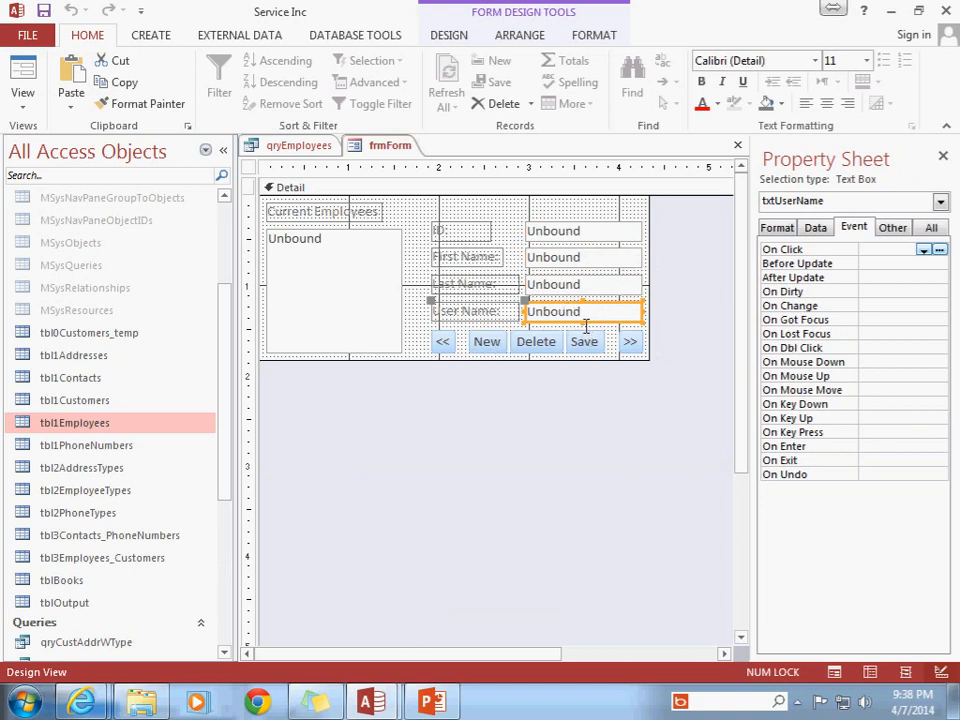
pyautogui.click(583, 284)
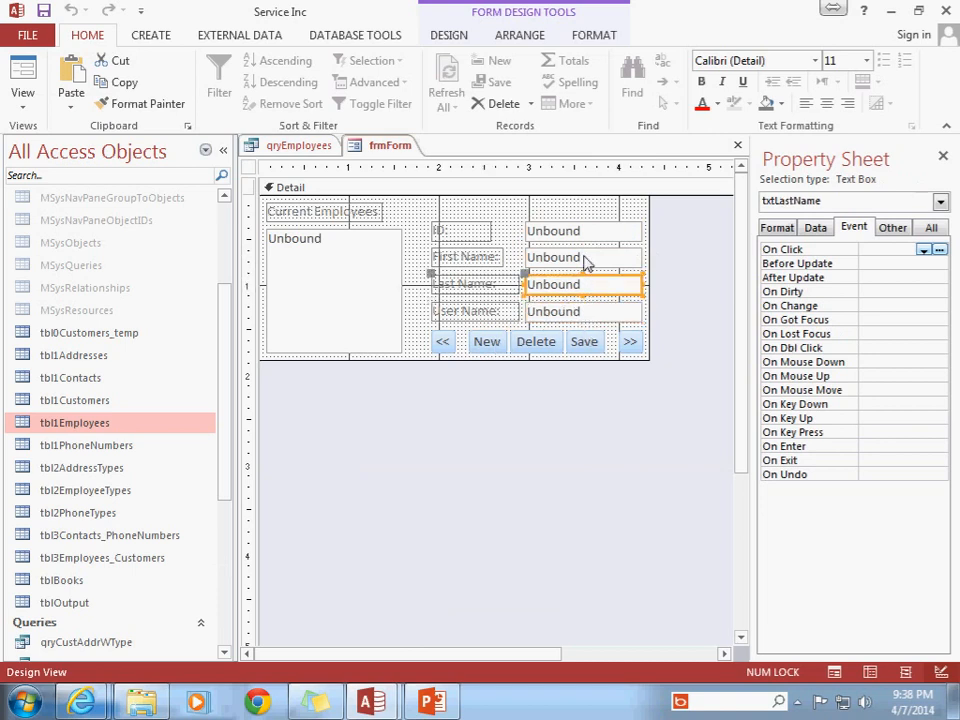
pyautogui.click(583, 257)
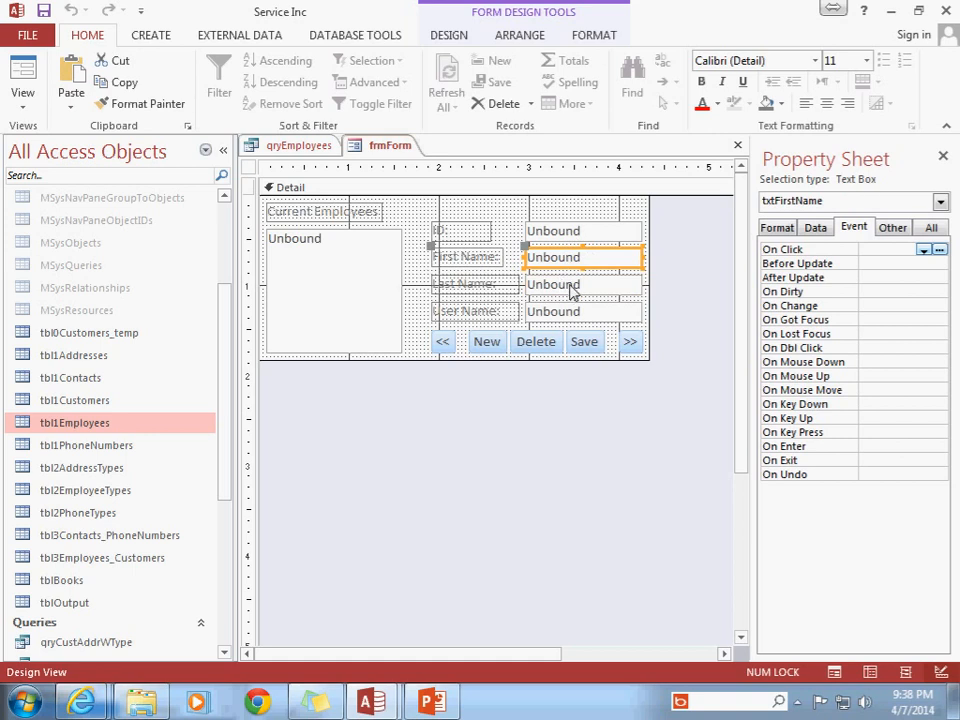
pyautogui.click(583, 284)
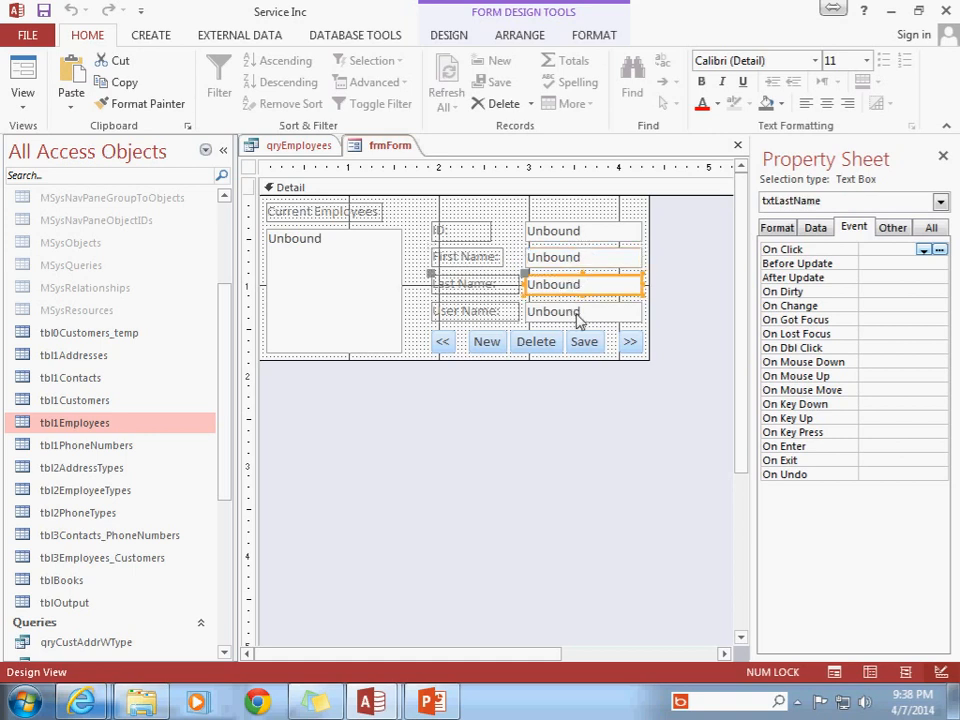
# Step: Return to the New button's click procedure in the code editor
pyautogui.click(487, 341)
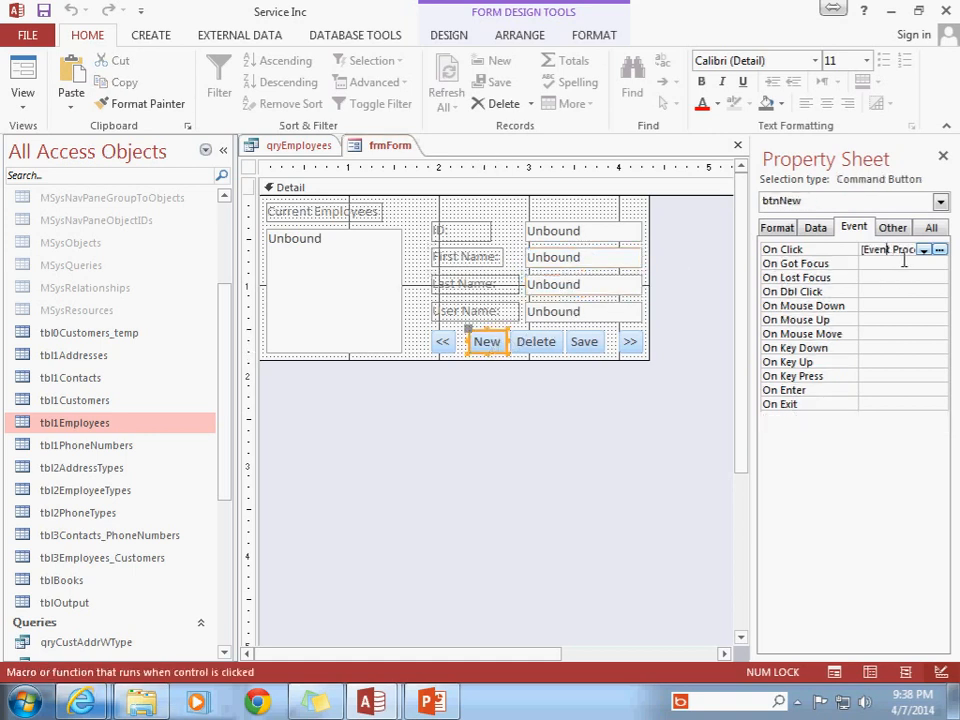
pyautogui.click(938, 249)
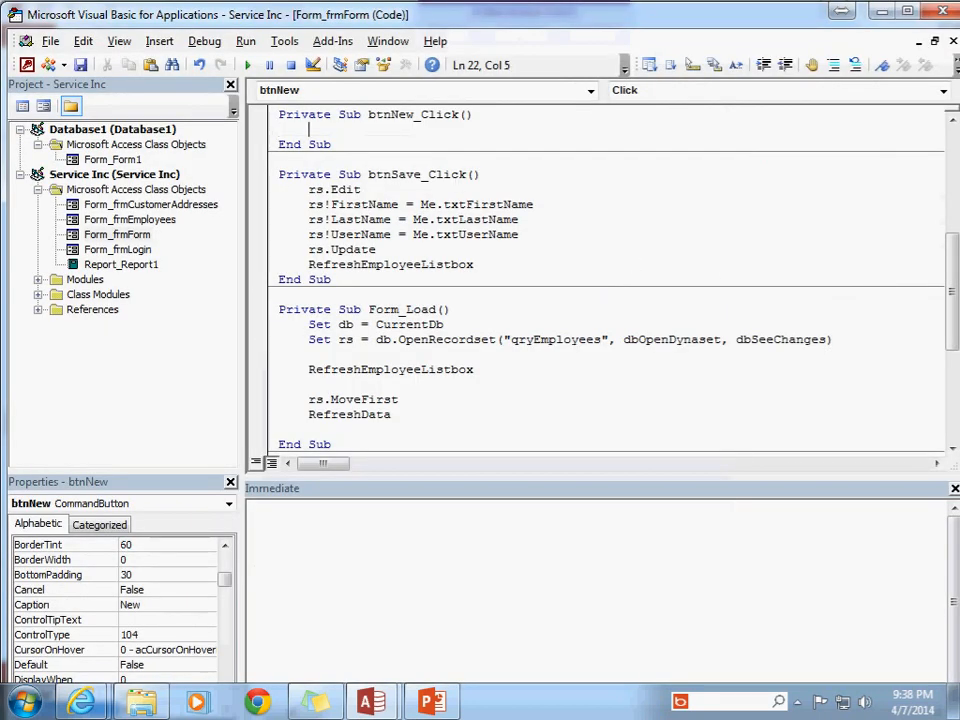
# Step: Write Me.txtID = "", Me.txtFirstName = "" and similar clearing lines in btnNew_Click
pyautogui.write('me')
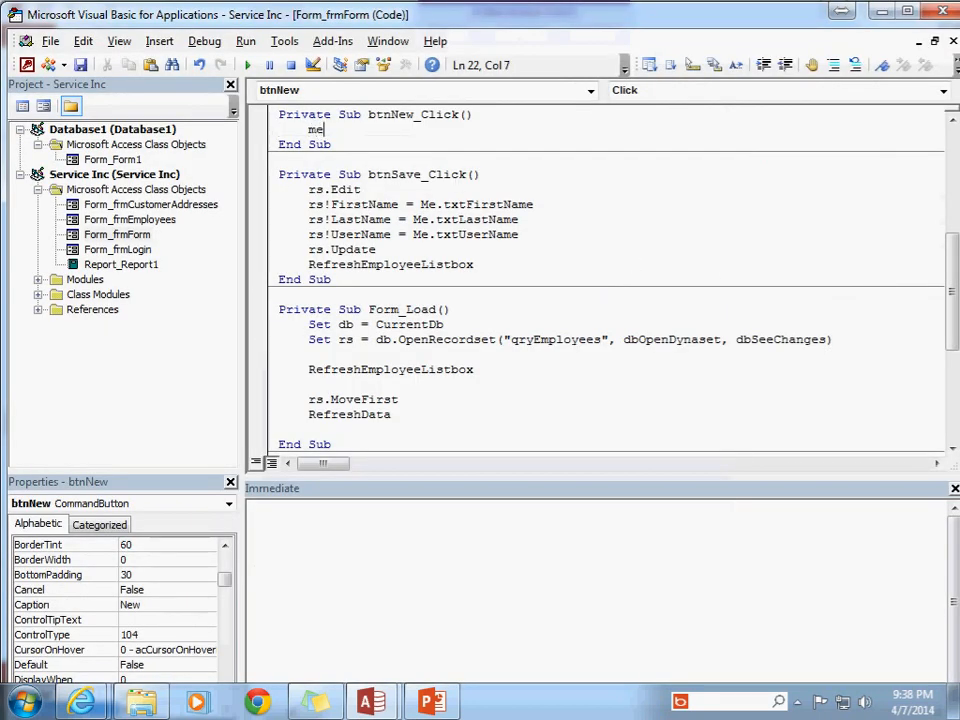
pyautogui.write('.txtID = "')
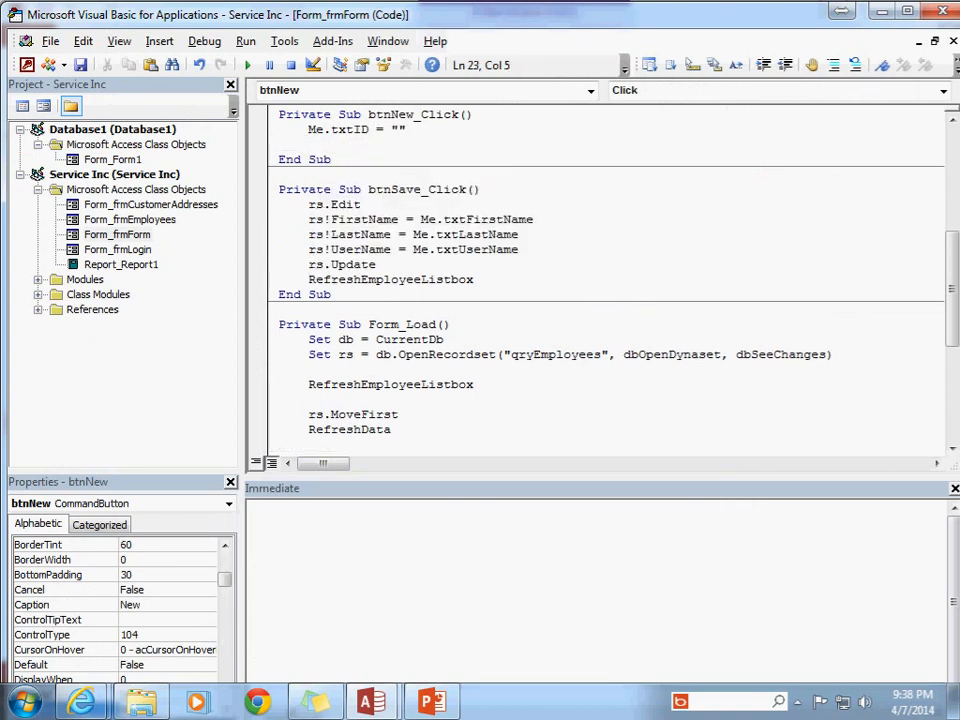
pyautogui.write('me.txtFirstName = "')
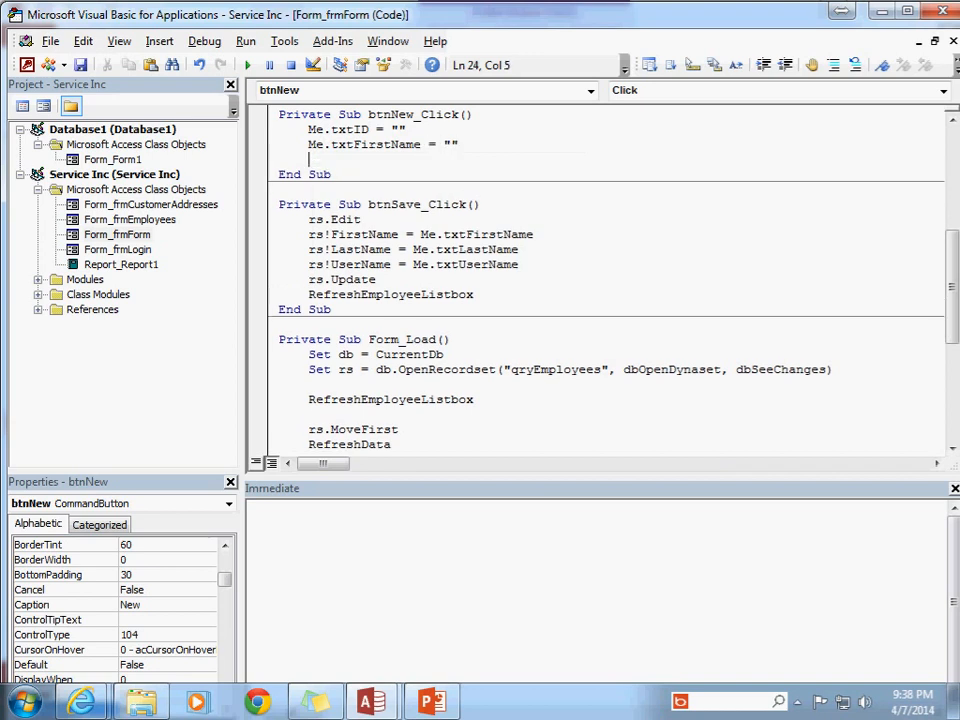
pyautogui.write('me.txt')
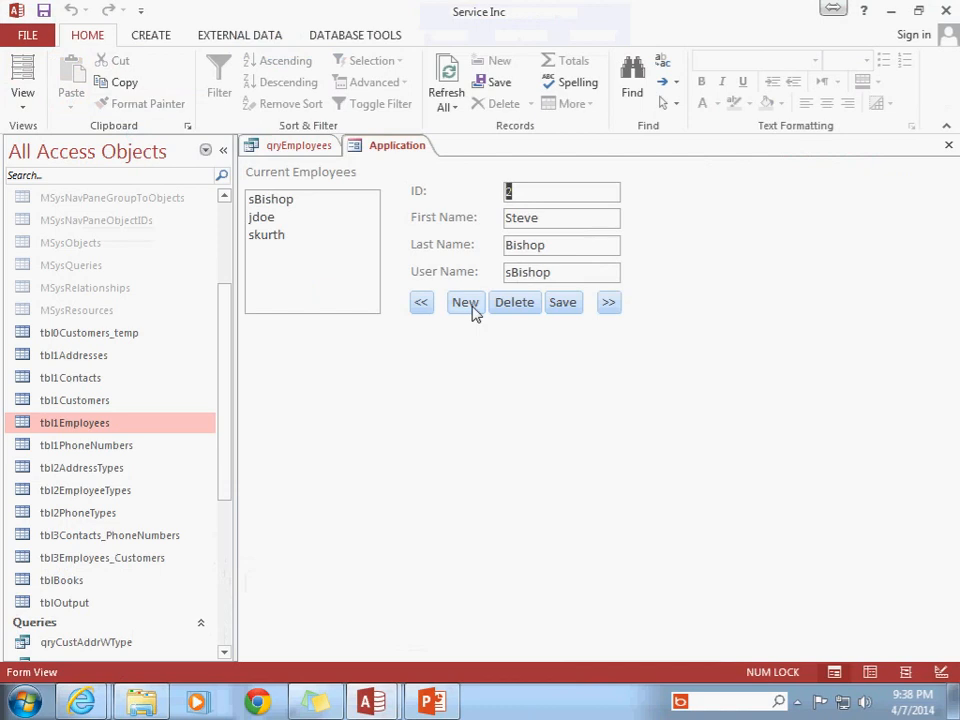
# Step: Run the form, use New to blank the employee fields, and check the qryEmployees records
pyautogui.click(465, 302)
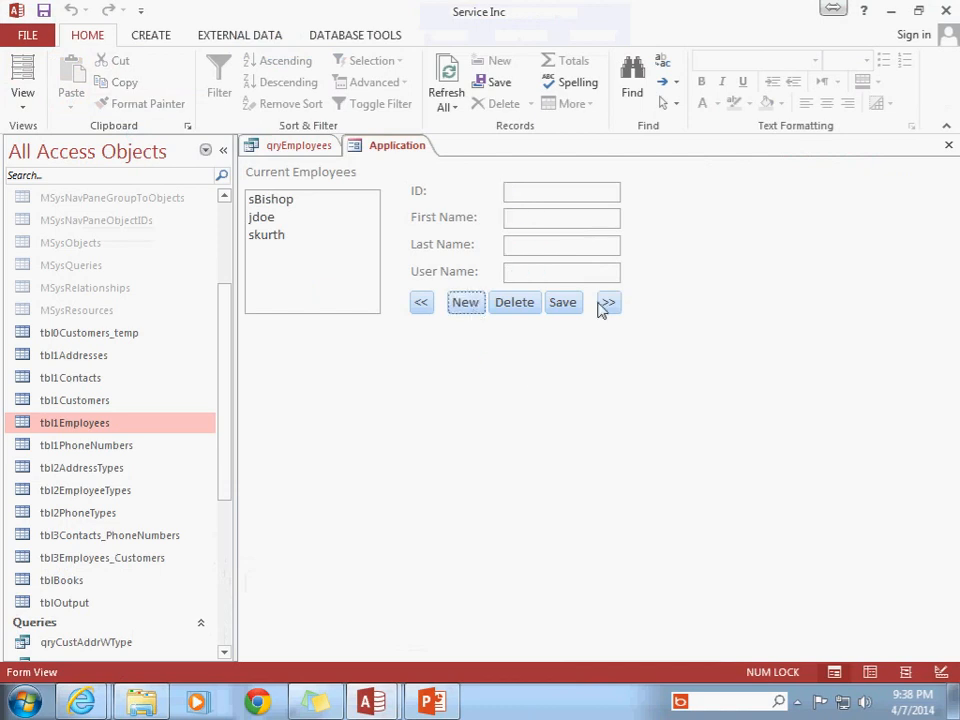
pyautogui.moveTo(567, 285)
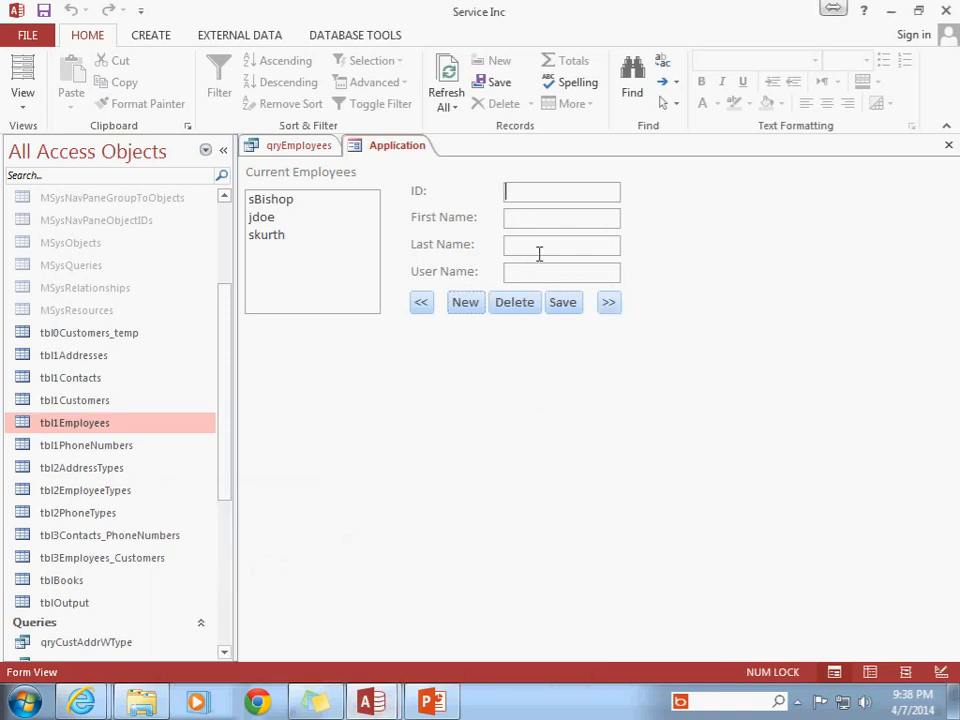
pyautogui.click(298, 145)
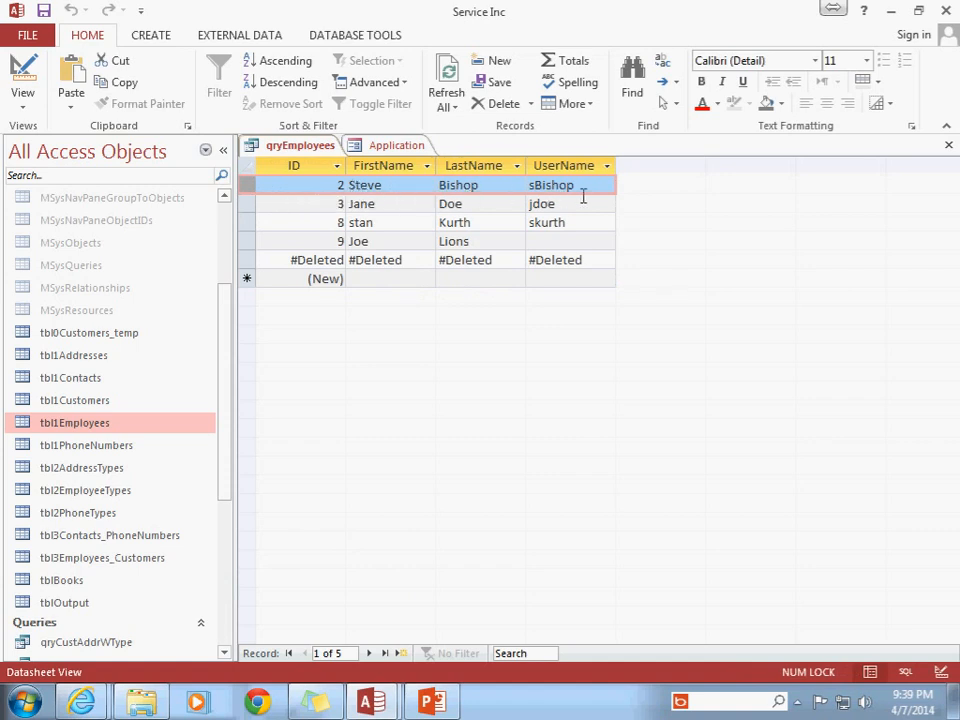
pyautogui.click(397, 145)
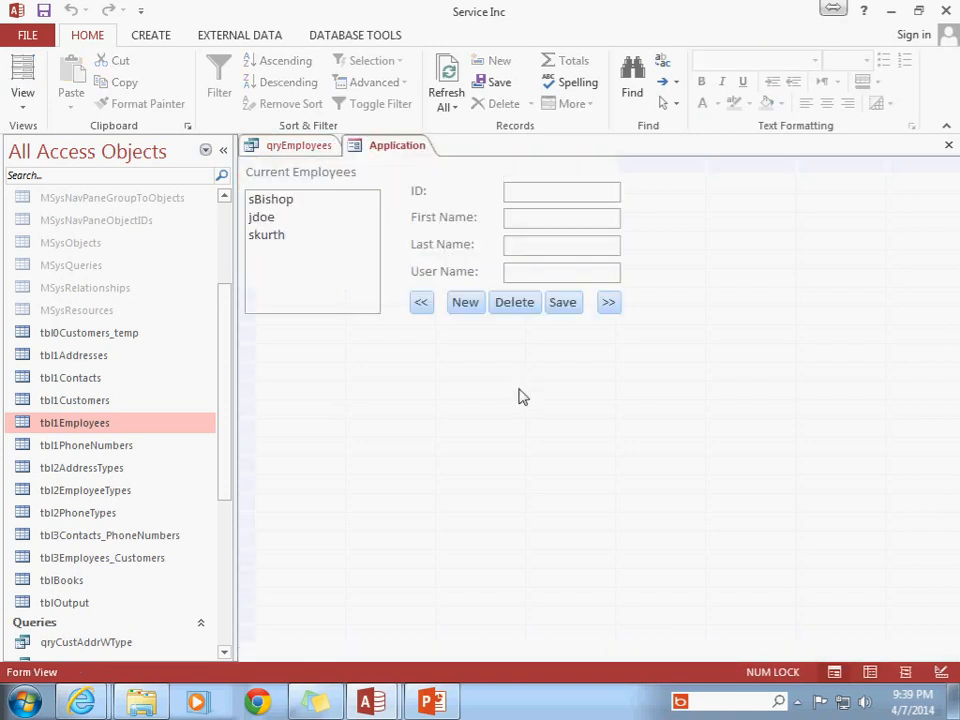
pyautogui.click(465, 301)
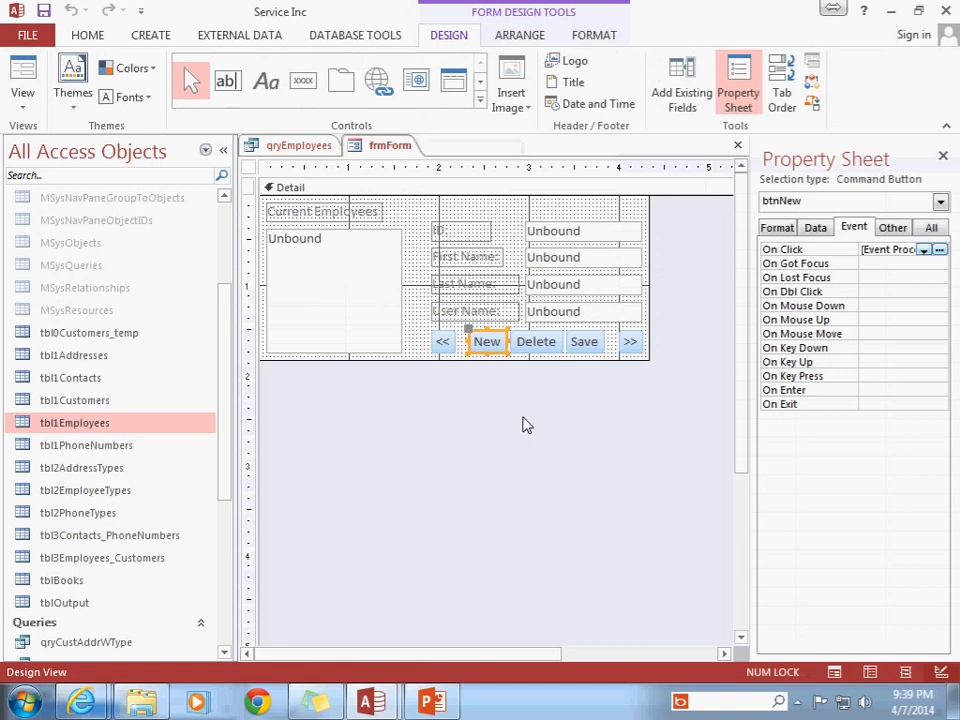
pyautogui.click(584, 341)
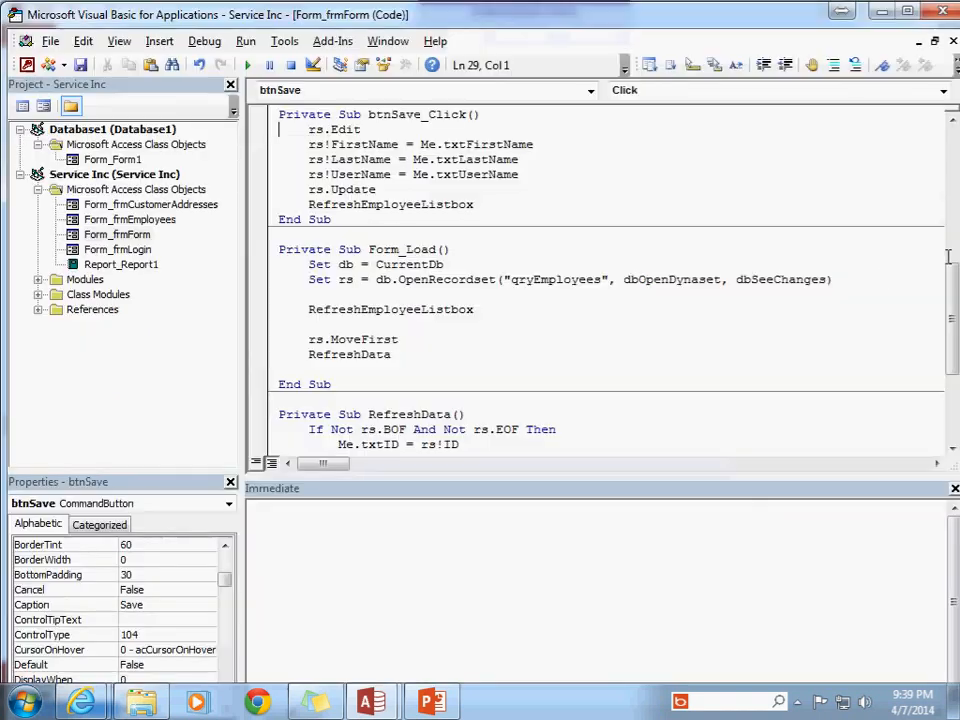
pyautogui.click(365, 129)
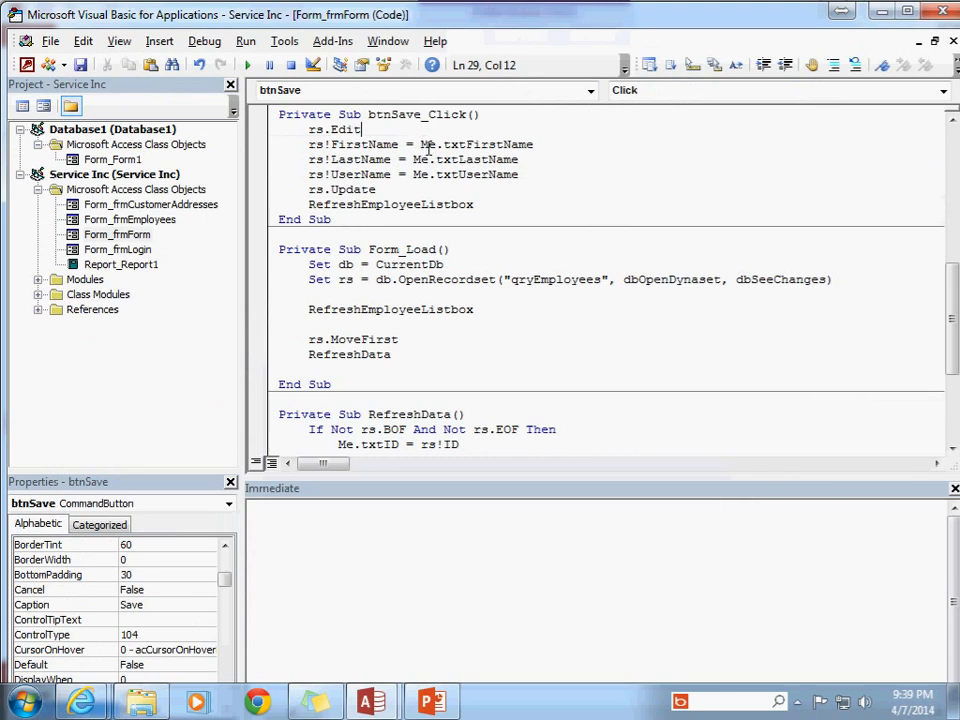
pyautogui.write('rs')
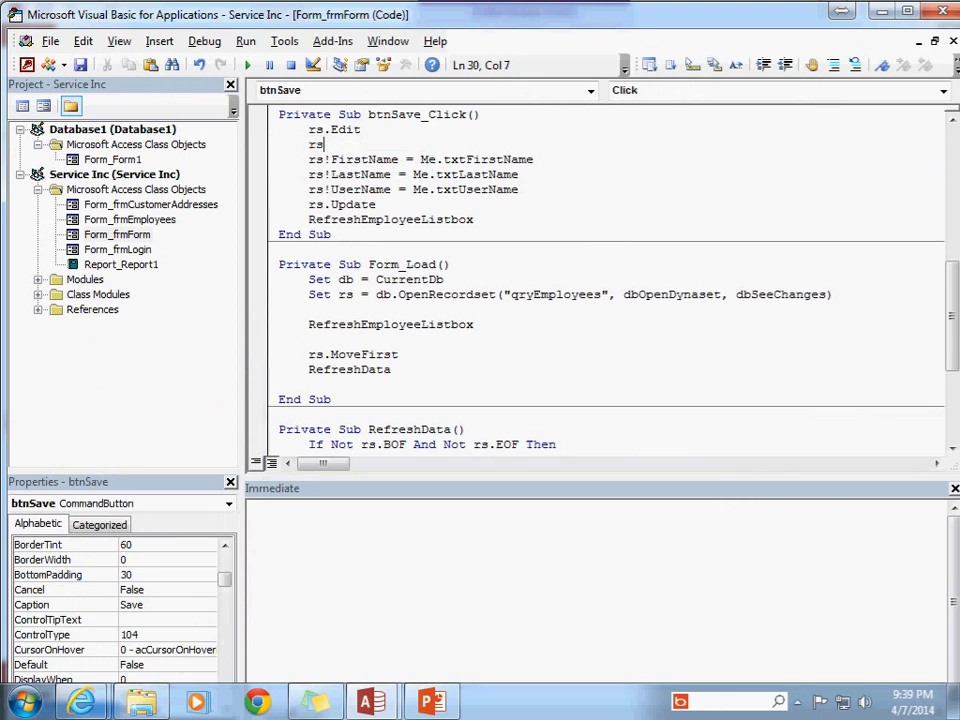
pyautogui.write('.AddNew')
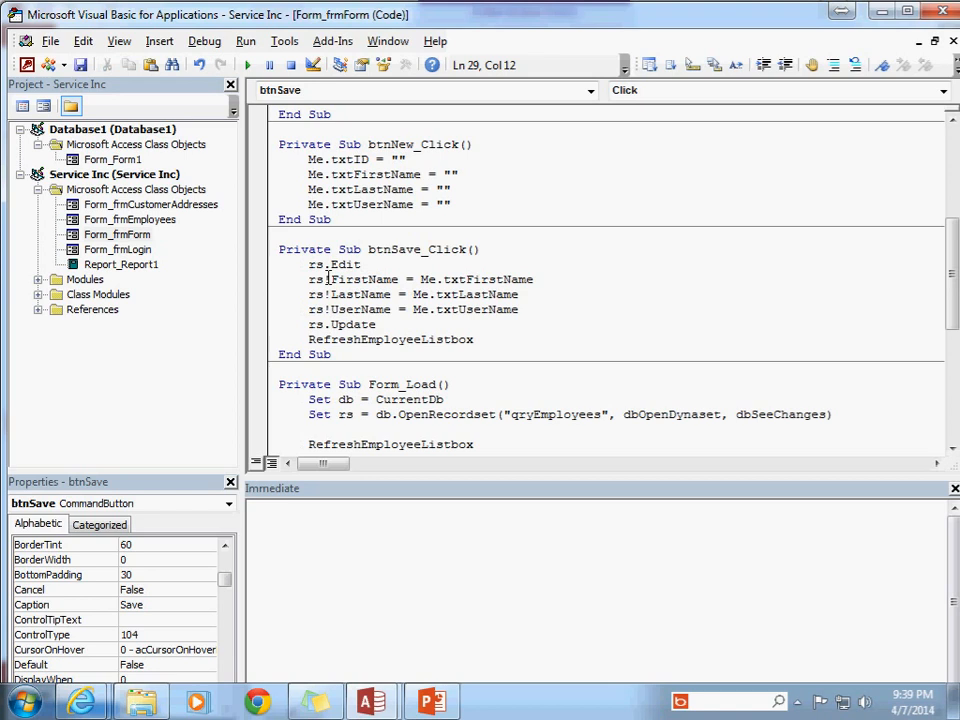
pyautogui.doubleClick(334, 264)
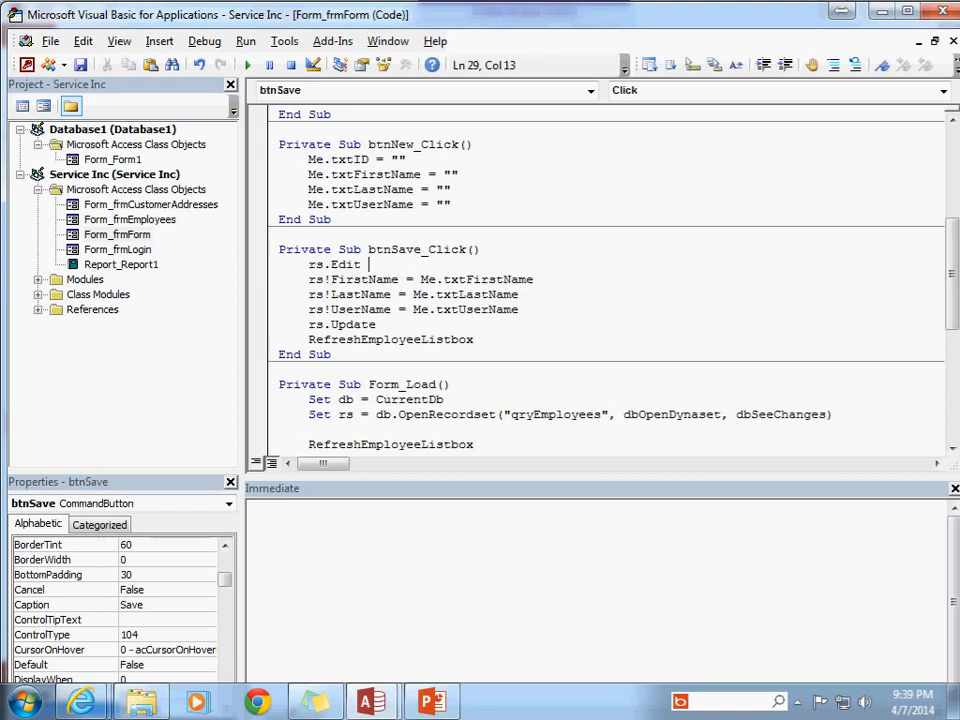
pyautogui.write('rs.AddNew')
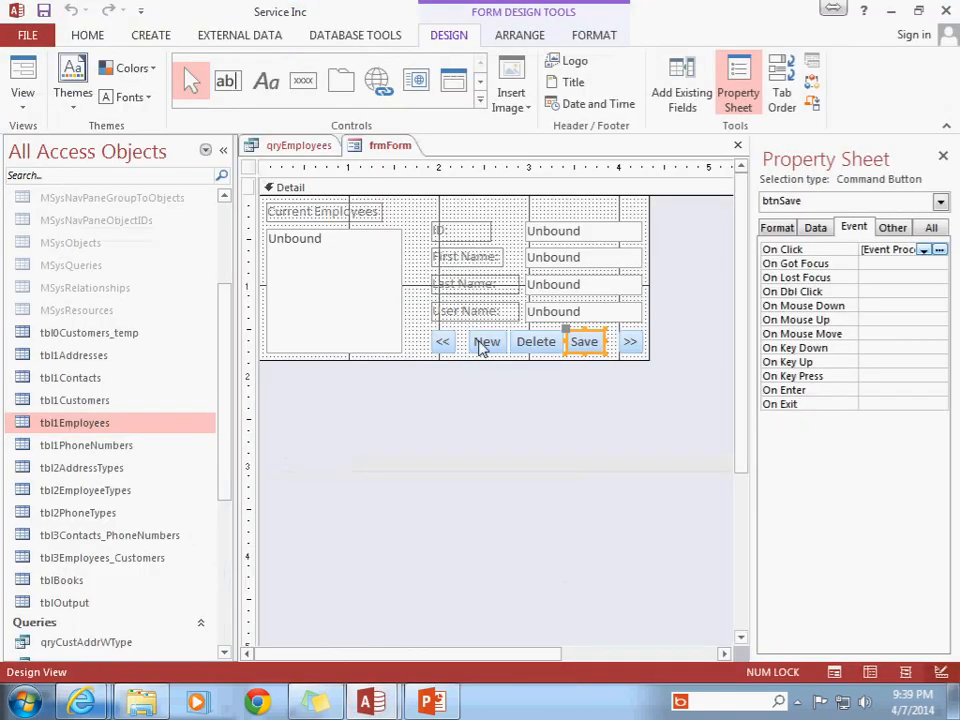
pyautogui.click(583, 231)
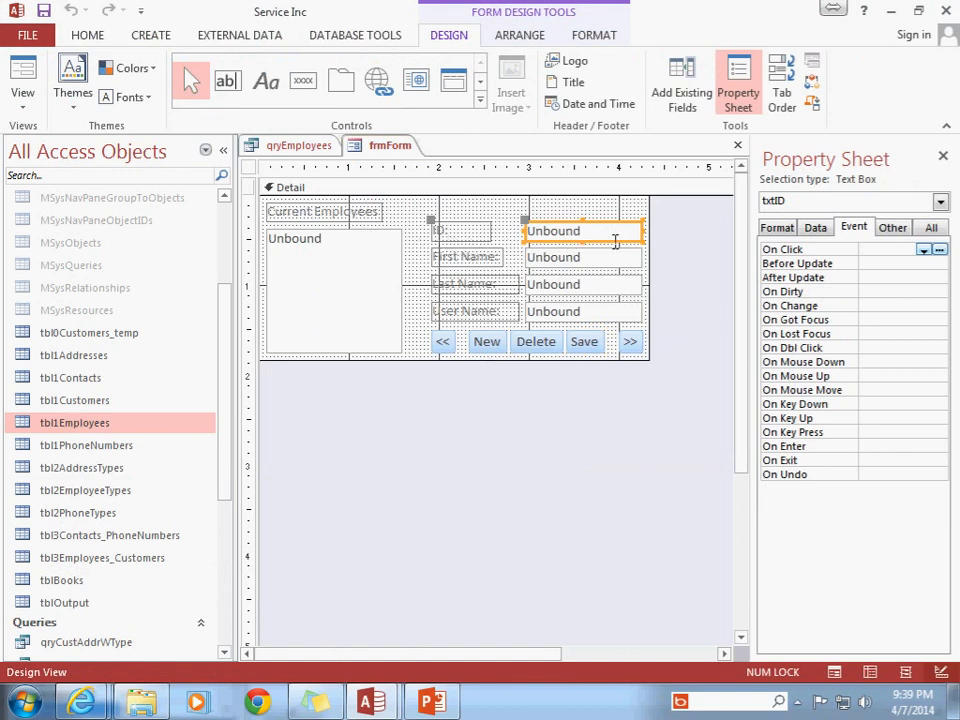
pyautogui.click(815, 227)
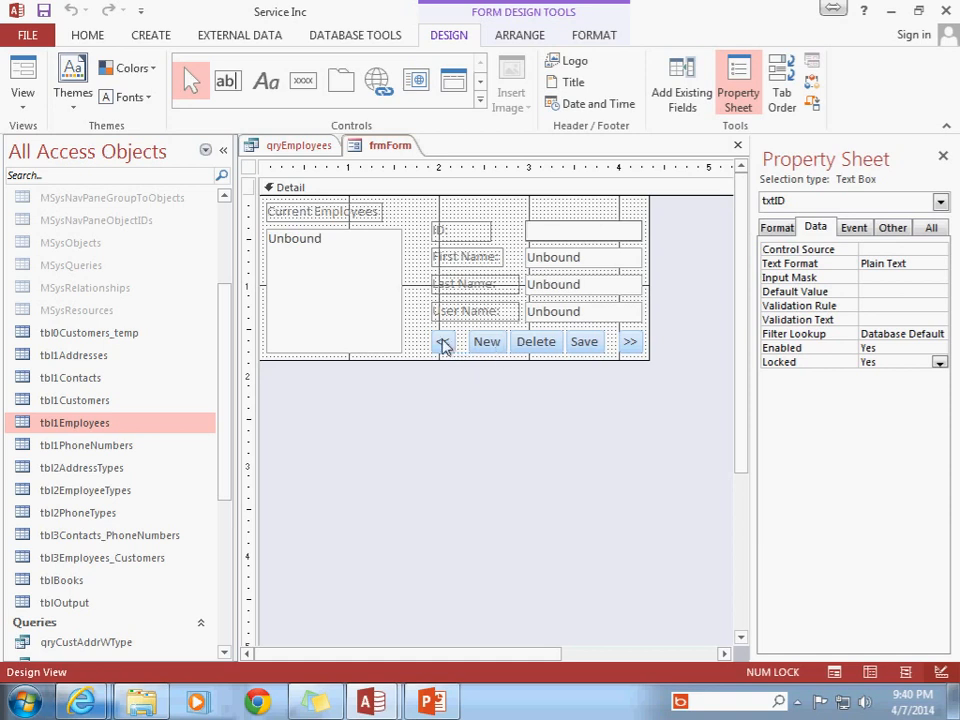
pyautogui.click(630, 342)
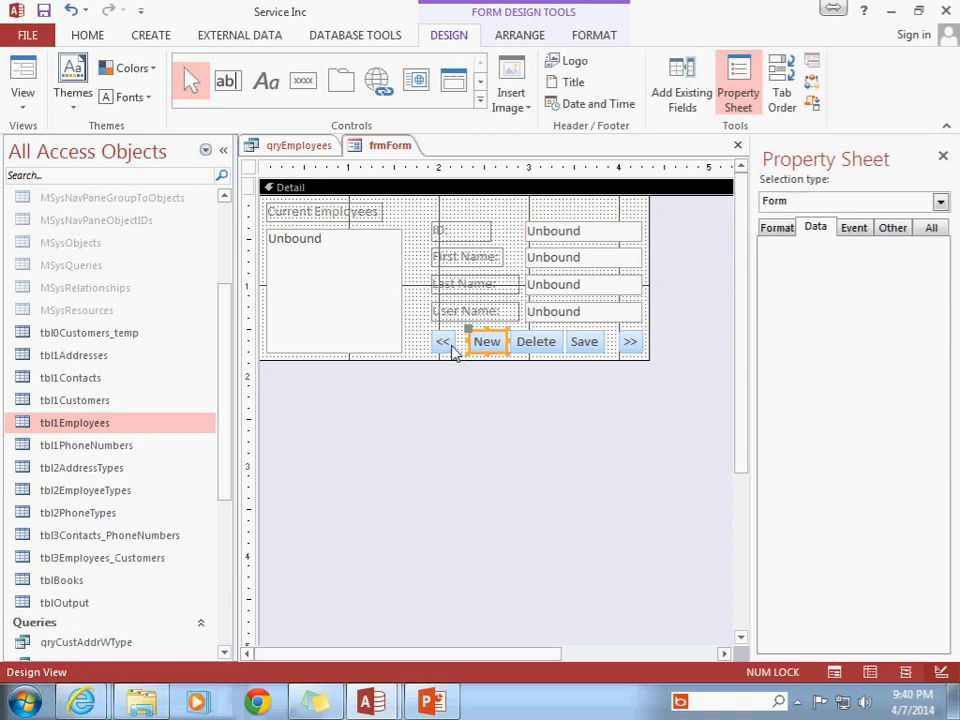
pyautogui.click(630, 341)
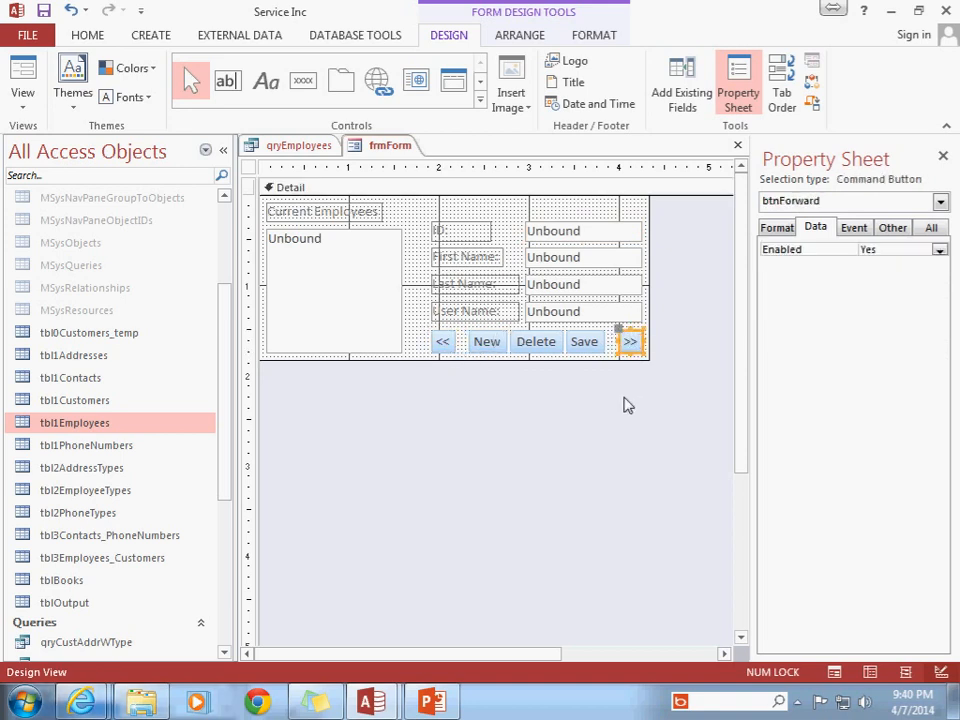
pyautogui.moveTo(592, 382)
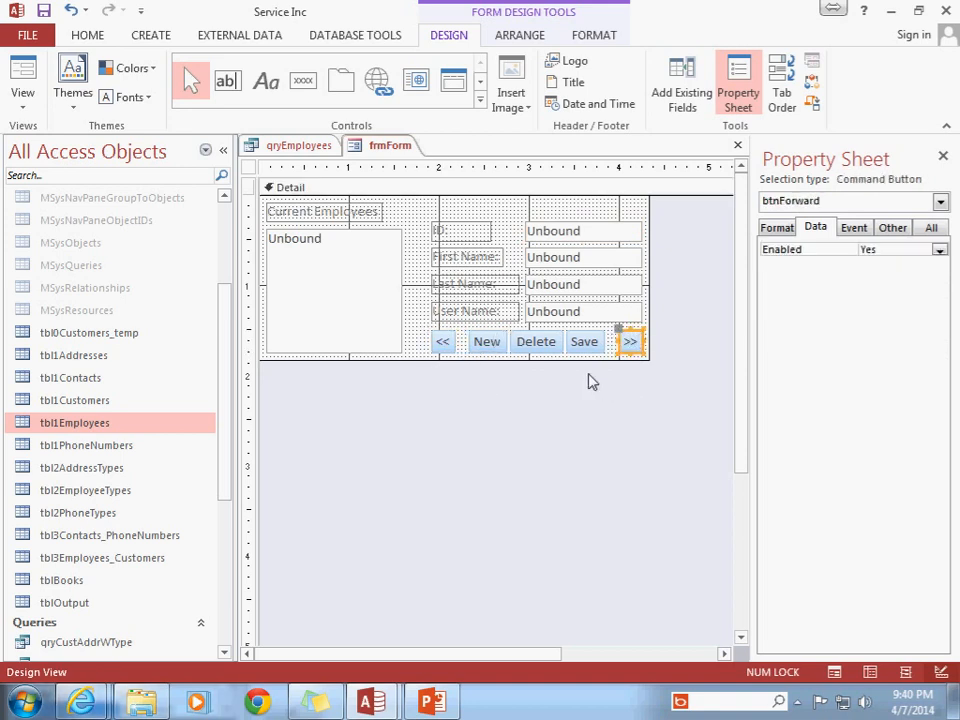
pyautogui.click(584, 231)
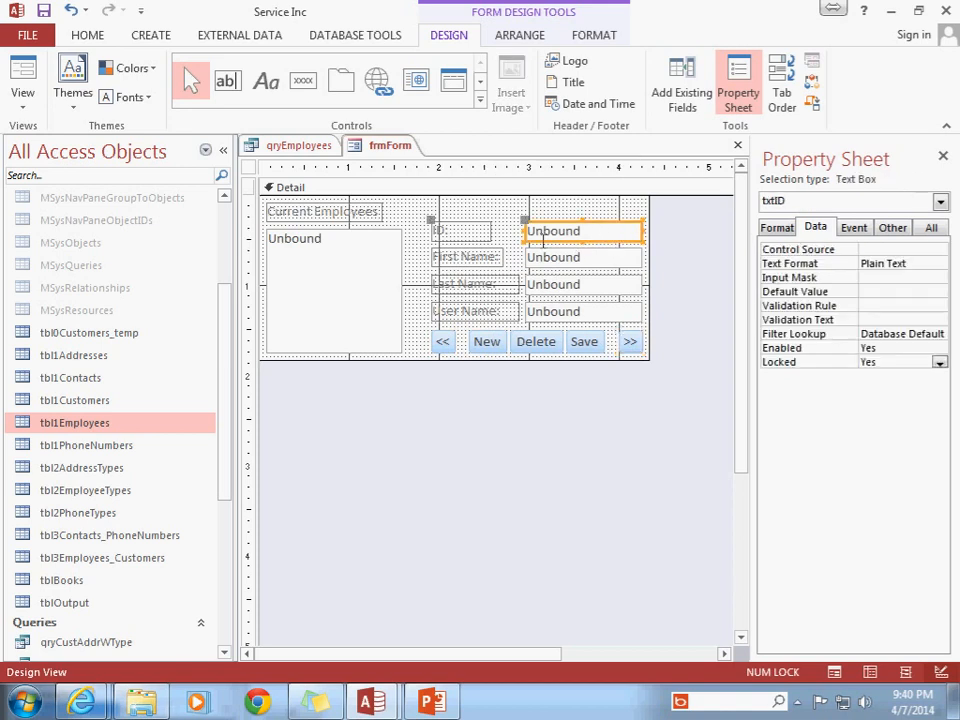
pyautogui.moveTo(595, 238)
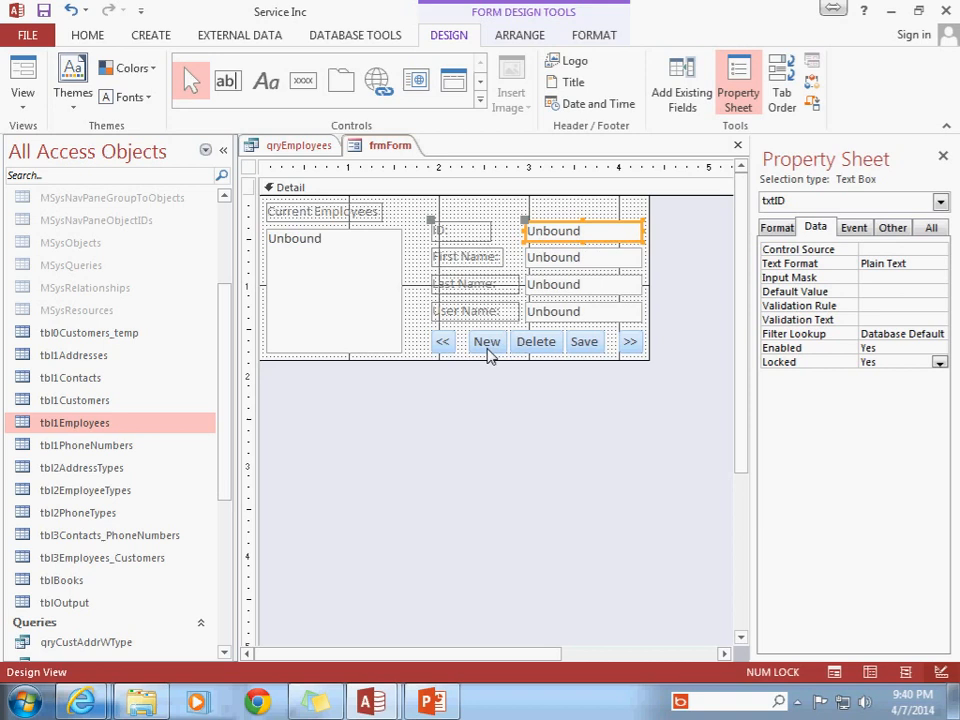
pyautogui.click(487, 341)
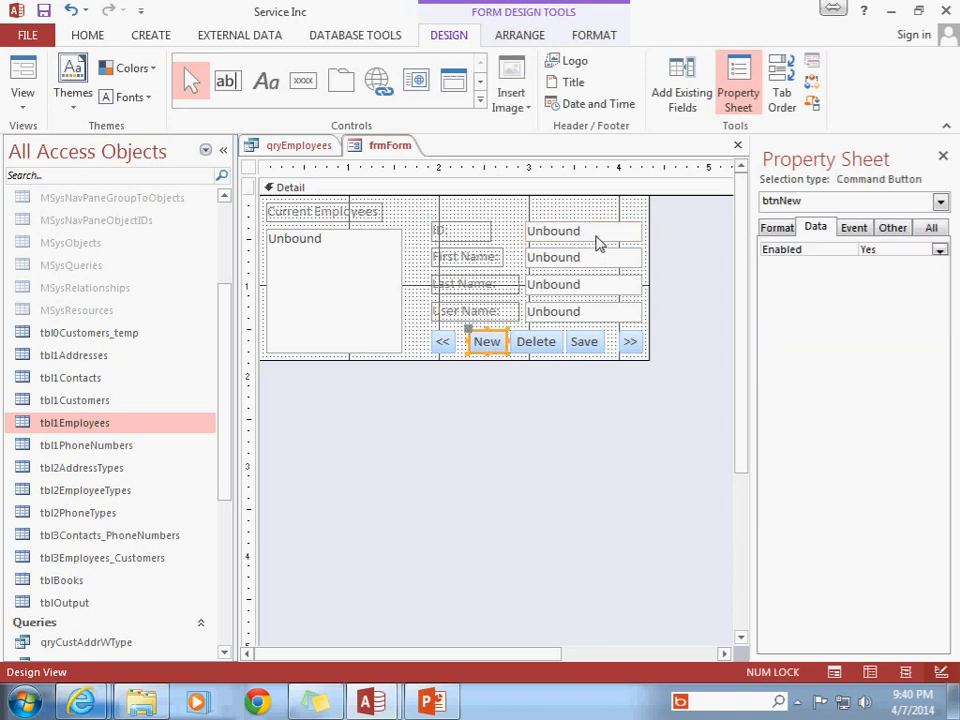
pyautogui.click(582, 231)
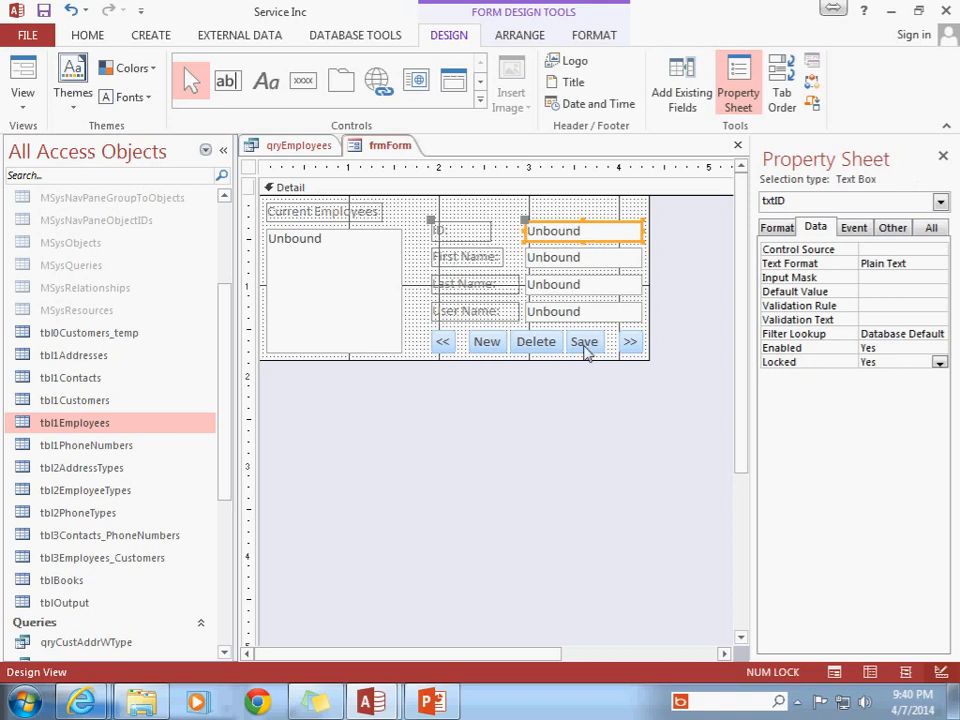
pyautogui.click(584, 341)
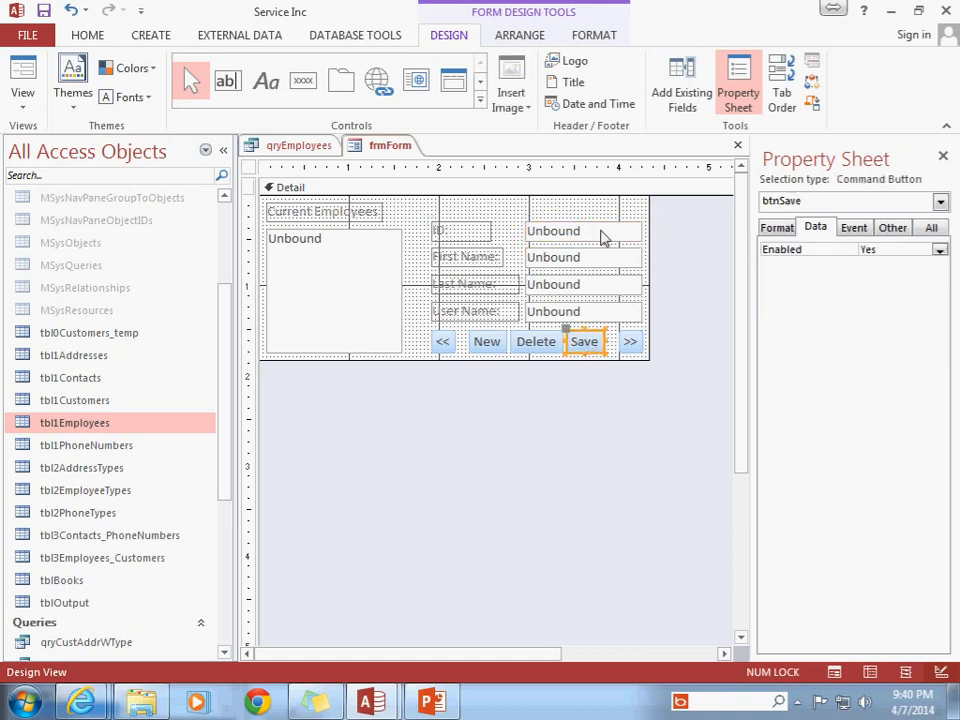
pyautogui.click(583, 231)
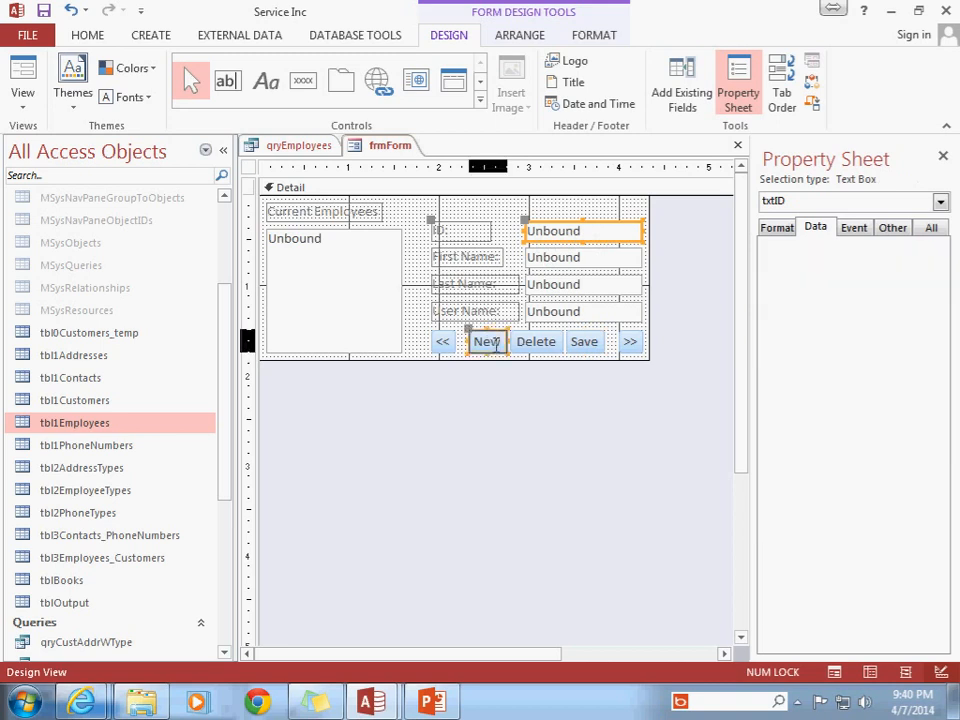
pyautogui.click(487, 341)
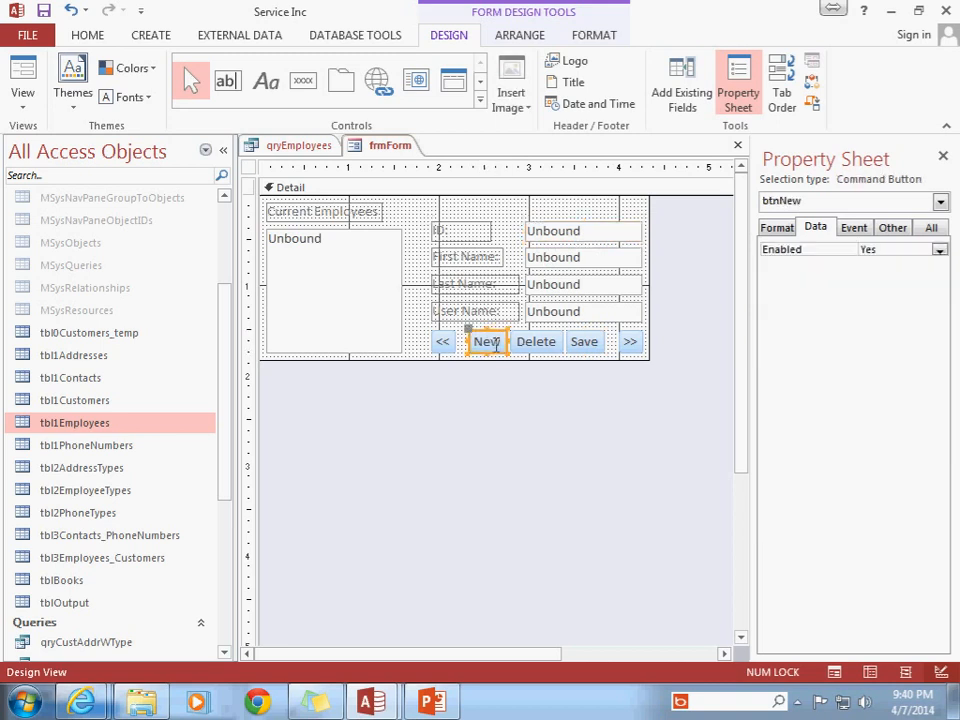
pyautogui.moveTo(593, 243)
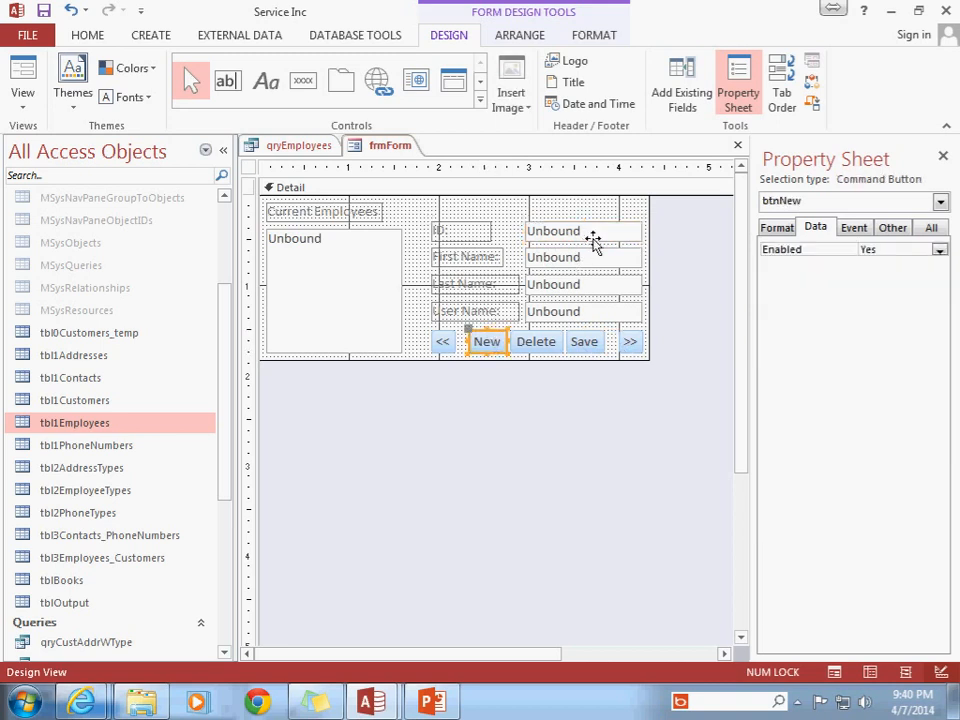
pyautogui.click(583, 231)
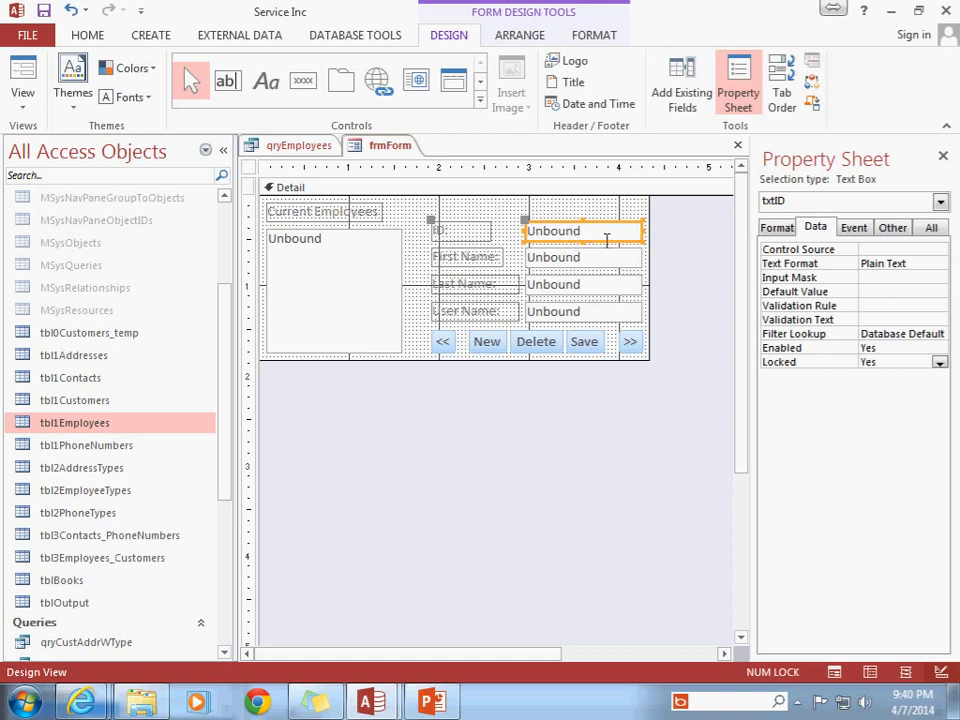
pyautogui.click(584, 341)
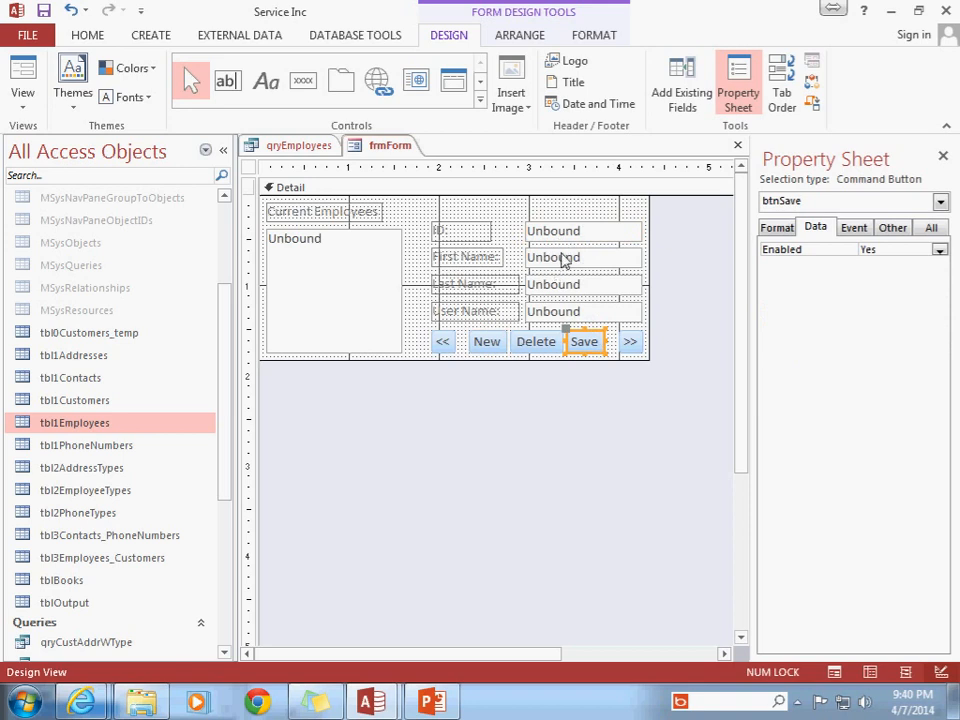
pyautogui.moveTo(556, 298)
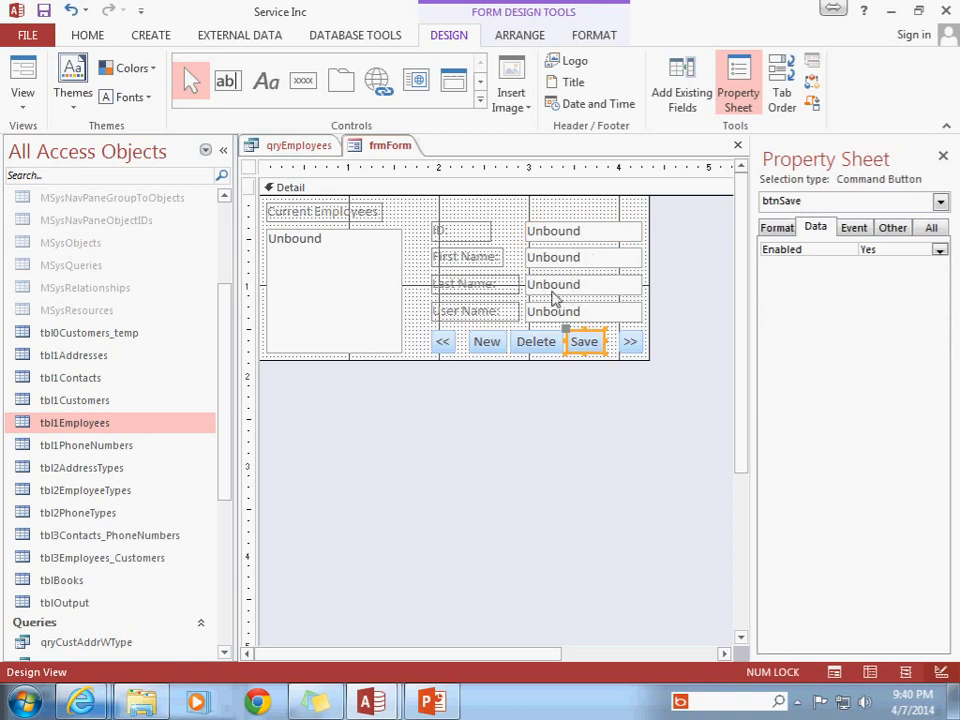
pyautogui.moveTo(600, 273)
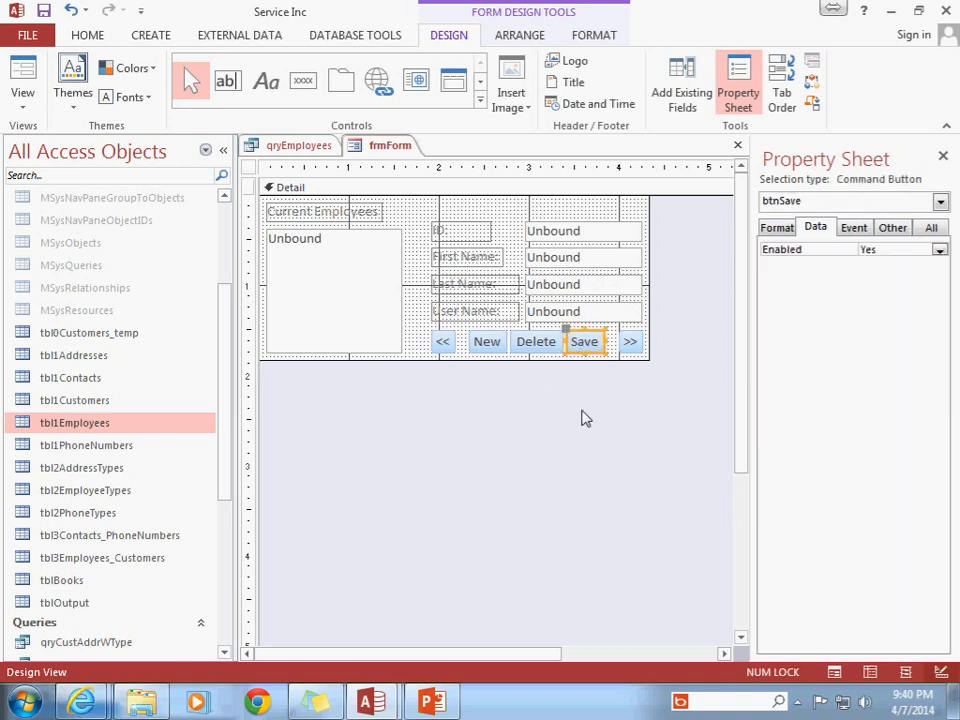
pyautogui.click(853, 227)
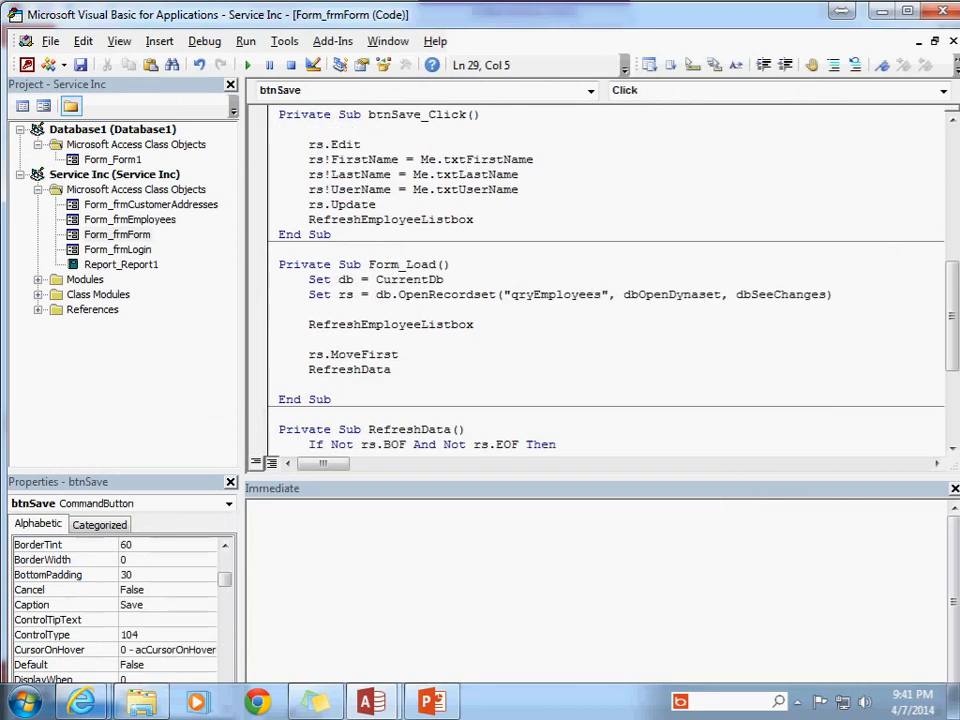
# Step: Wrap rs.Edit in If Me.txtID = "" Then rs.AddNew Else rs.Edit End If in btnSave_Click
pyautogui.write('if r')
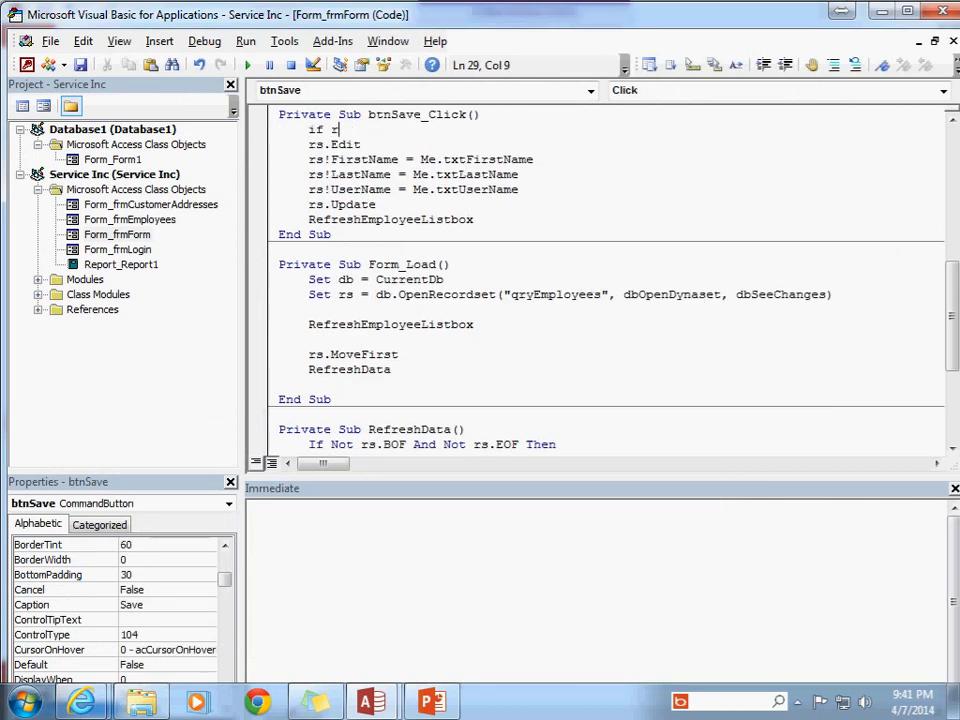
pyautogui.write('me.t')
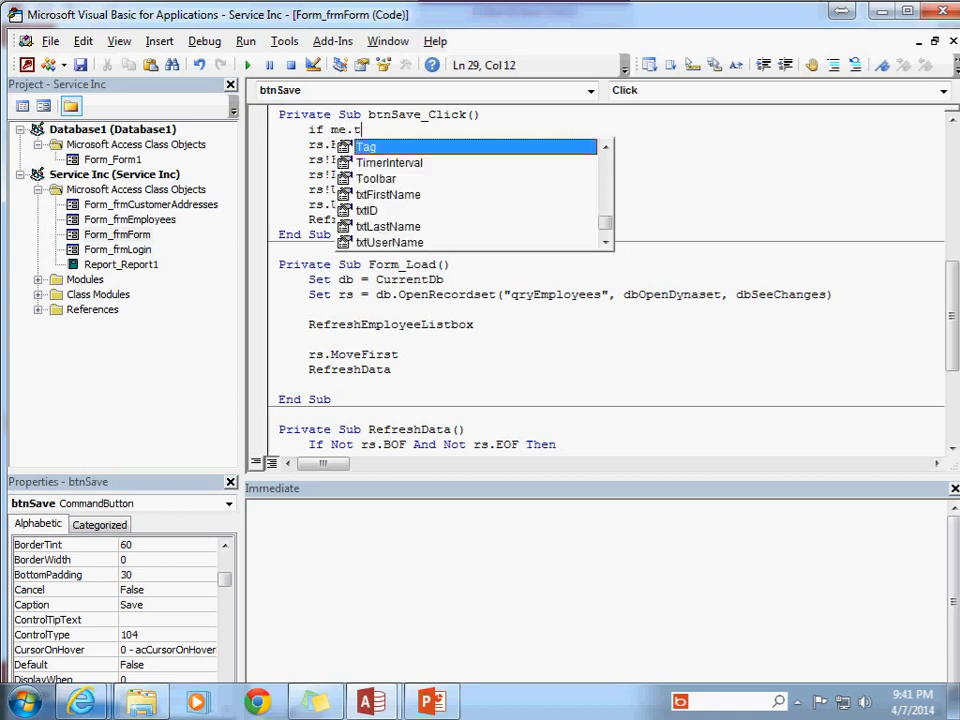
pyautogui.write('xtID')
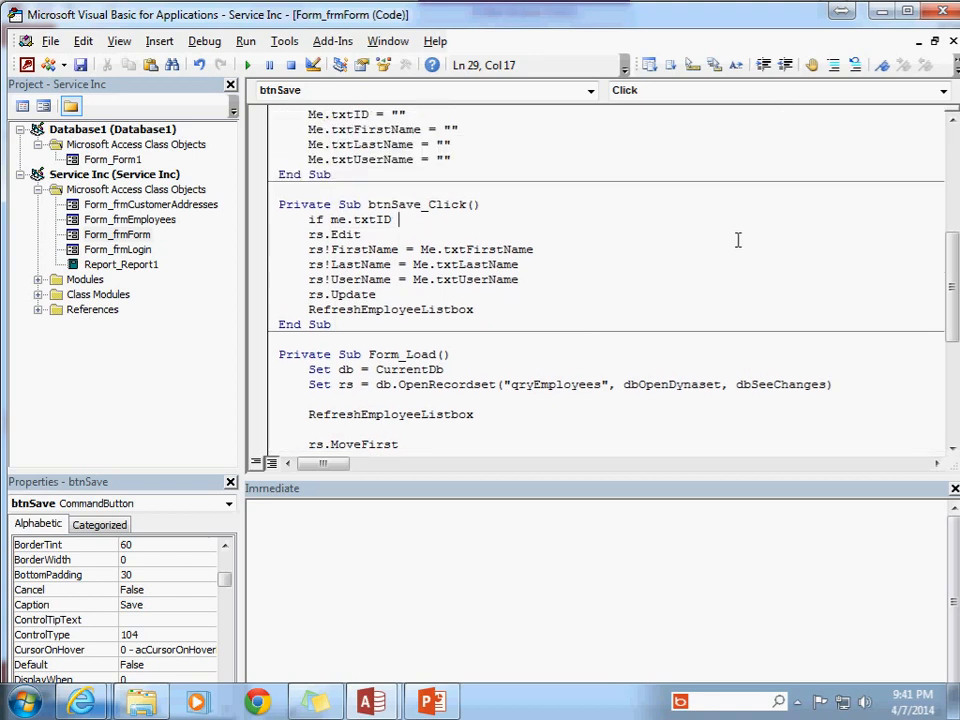
pyautogui.write('= "" Then')
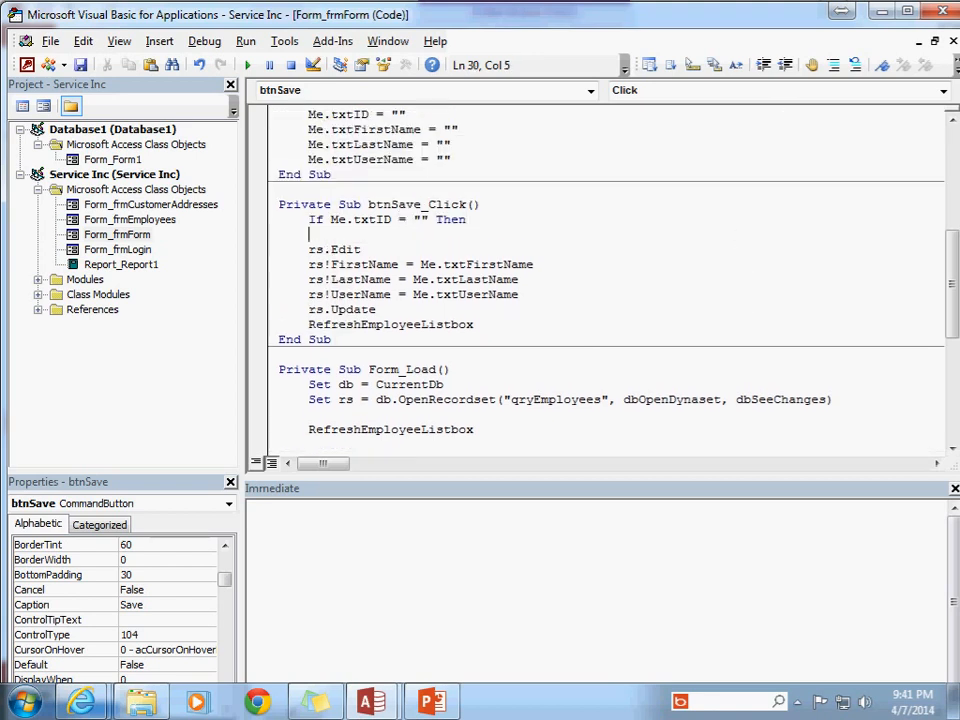
pyautogui.write('rs.AddNew')
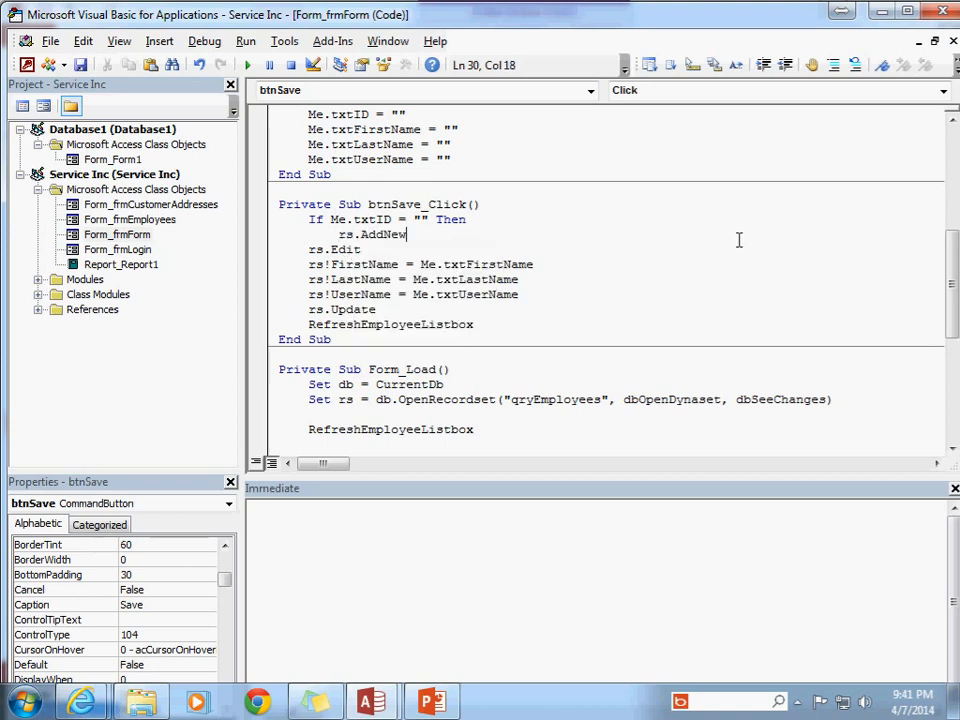
pyautogui.write('Else')
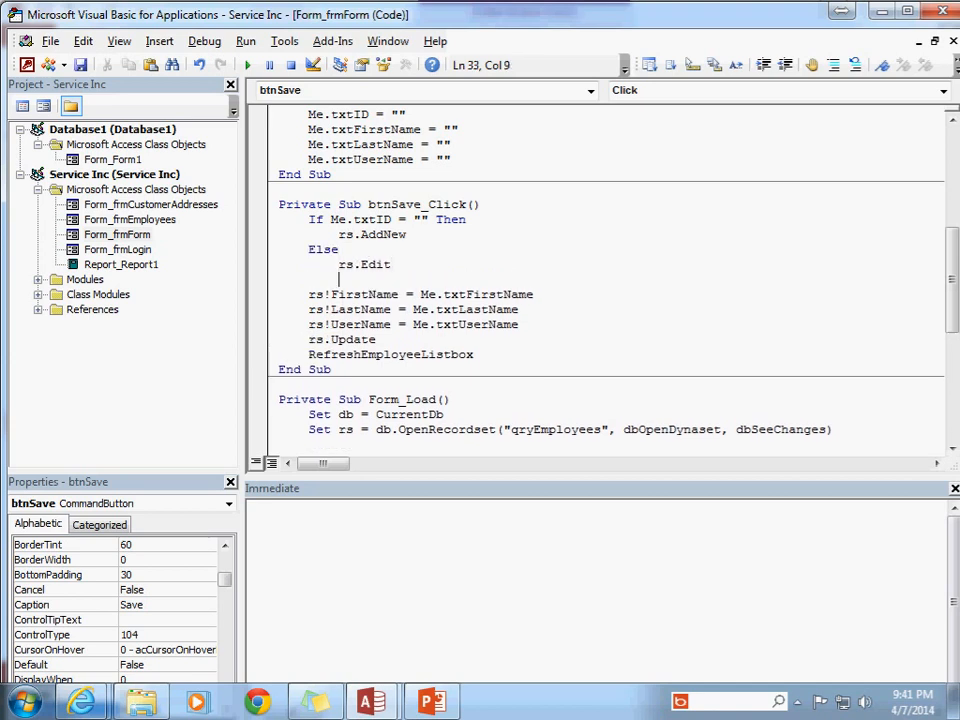
pyautogui.write('end if')
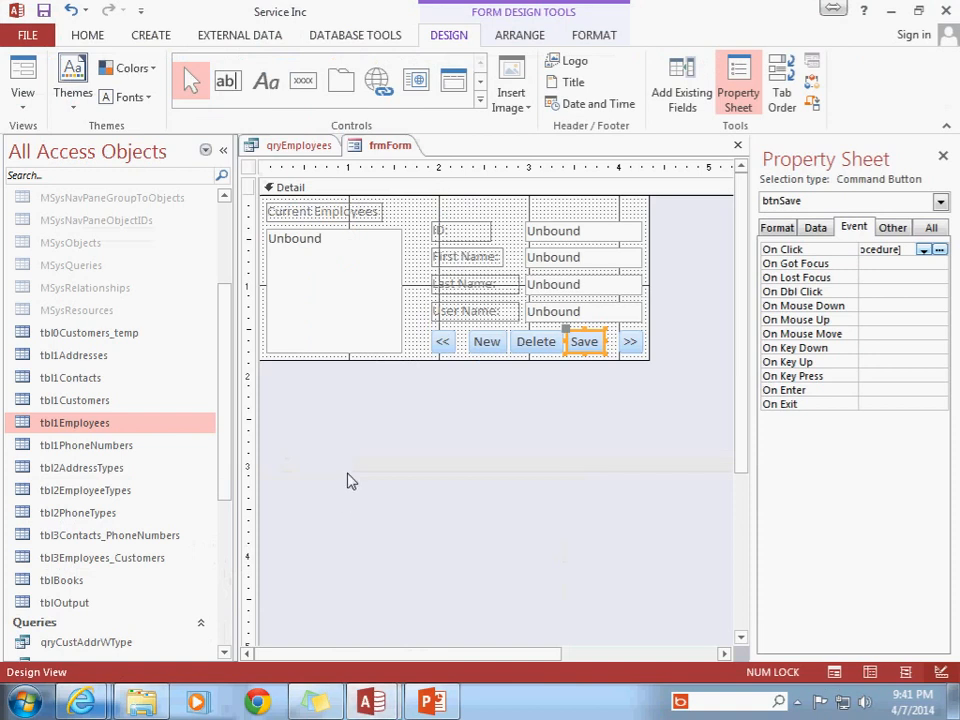
pyautogui.moveTo(449, 400)
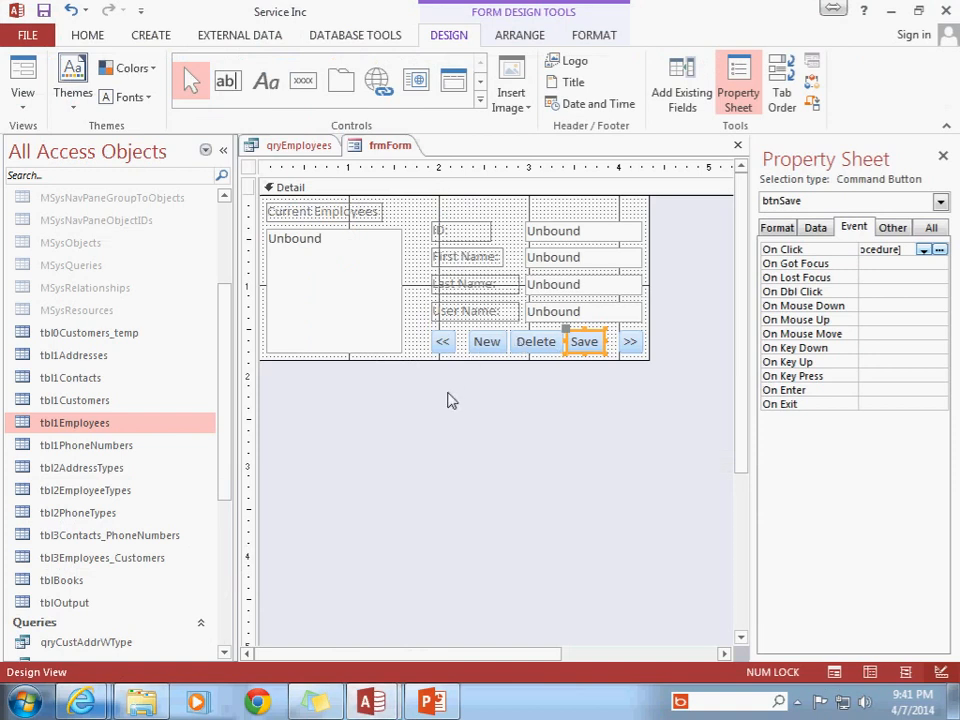
pyautogui.moveTo(458, 405)
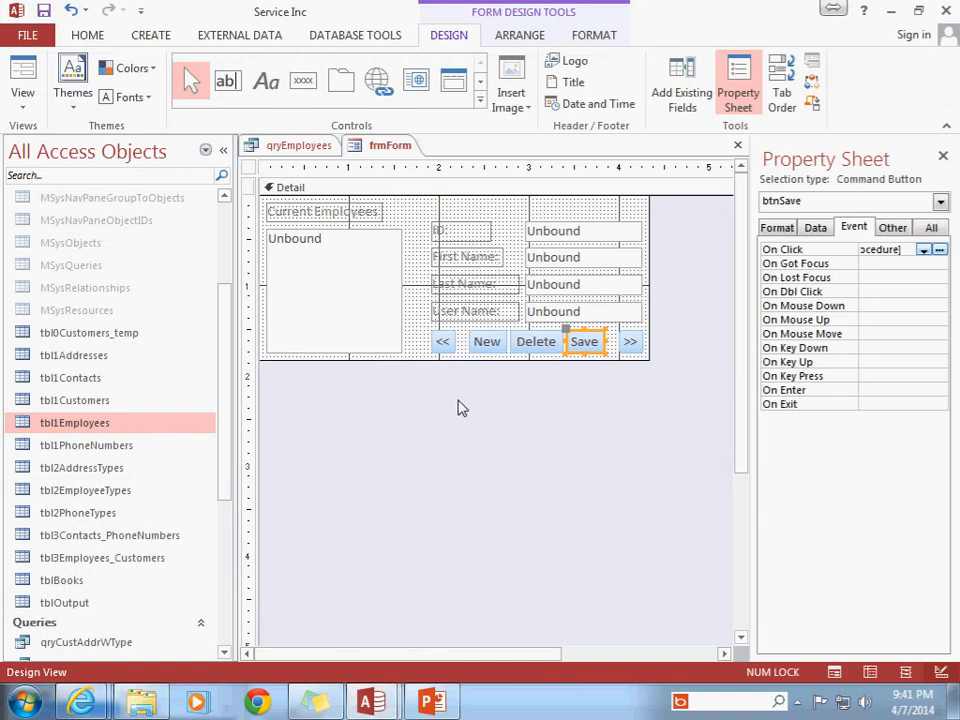
pyautogui.click(487, 341)
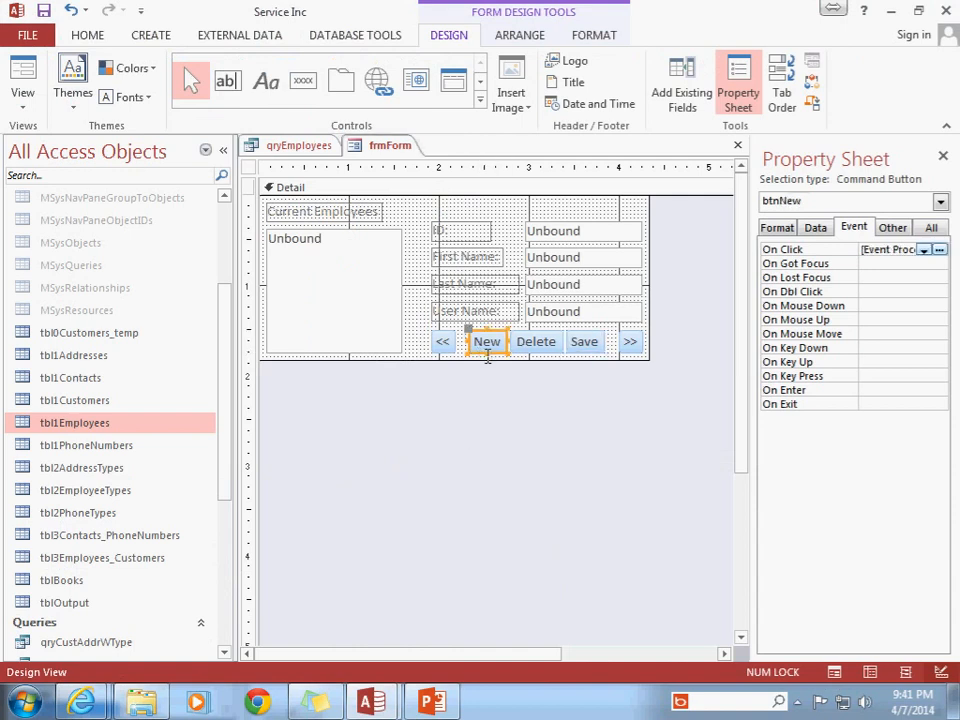
pyautogui.moveTo(498, 538)
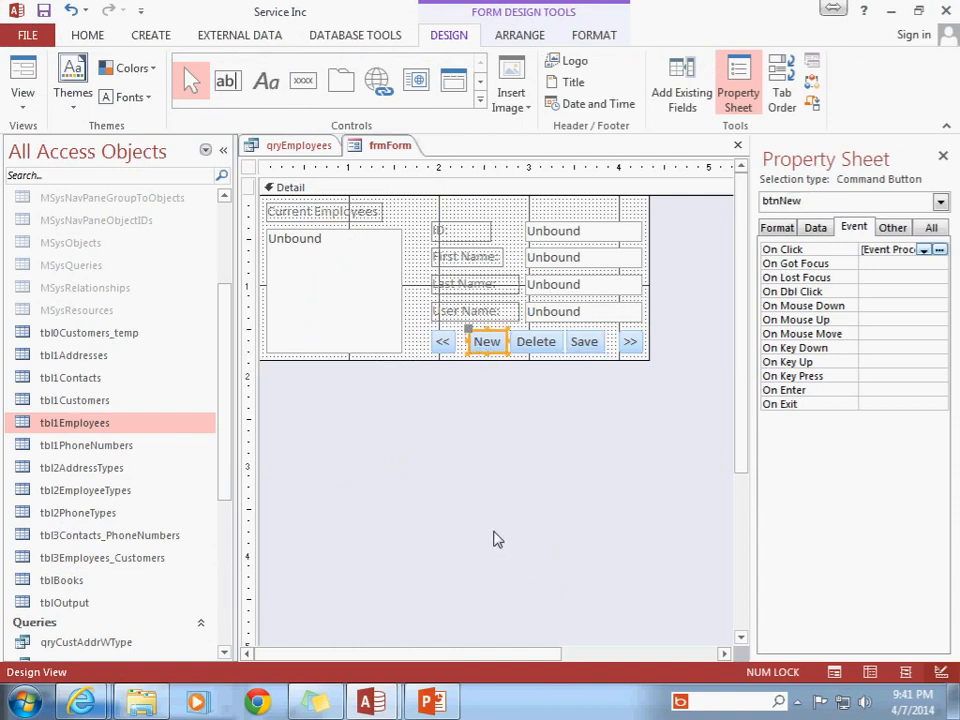
pyautogui.moveTo(472, 280)
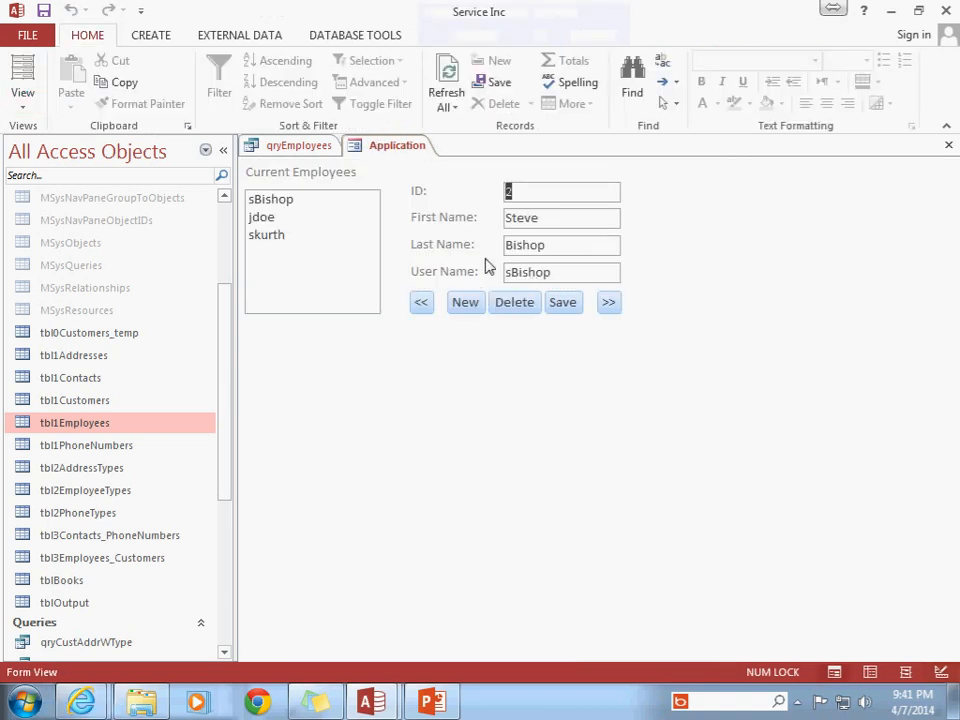
# Step: Blank the fields with New, start typing 'Do' in First Name, then blank them again
pyautogui.click(465, 302)
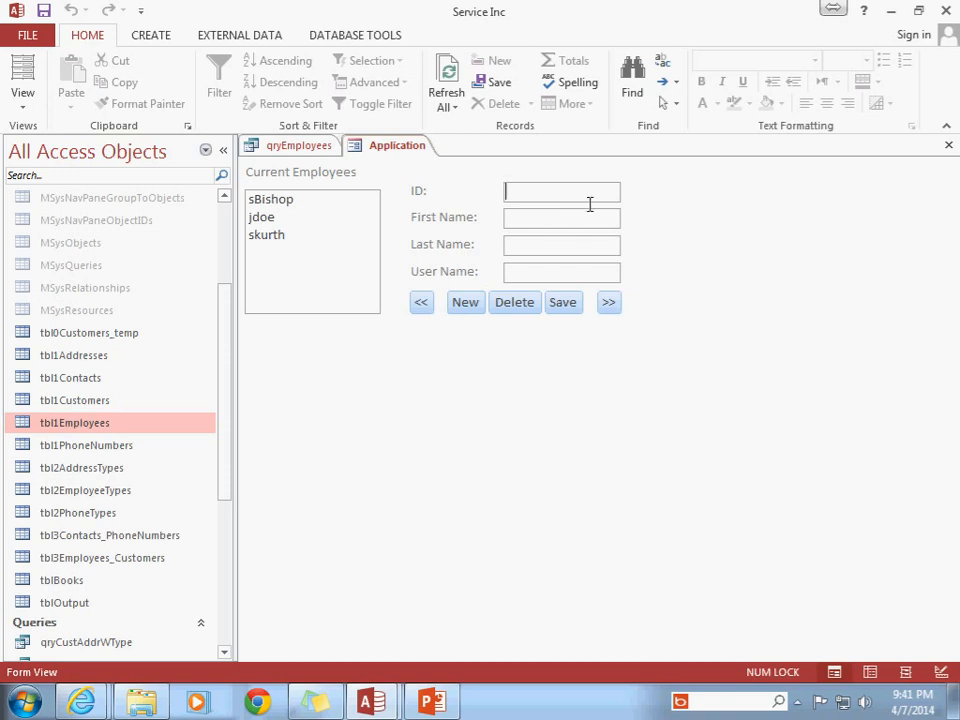
pyautogui.click(561, 217)
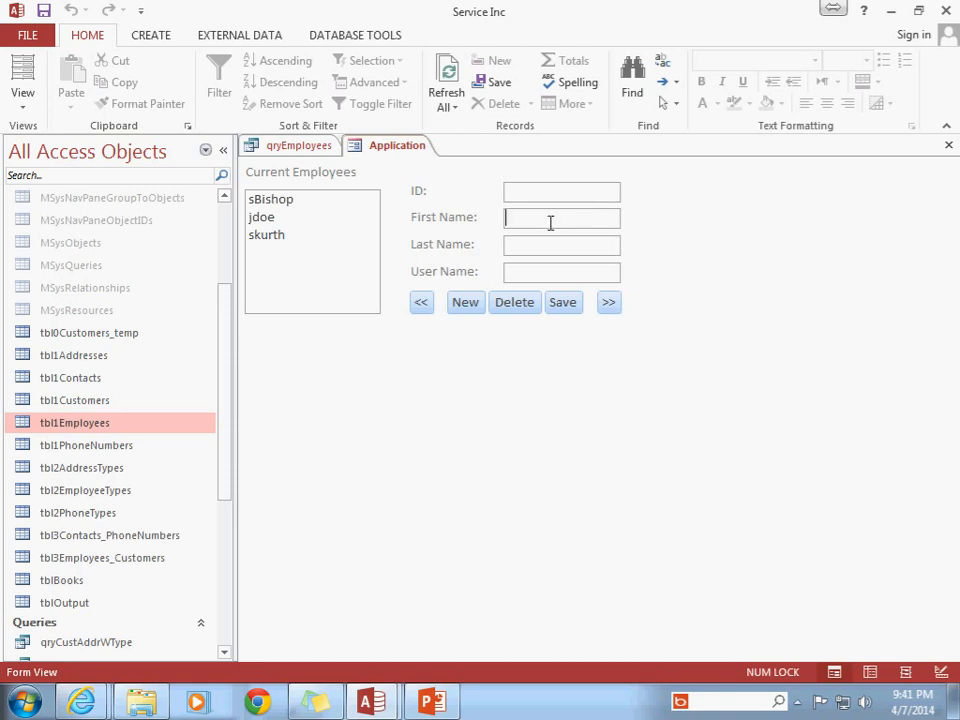
pyautogui.write('Do')
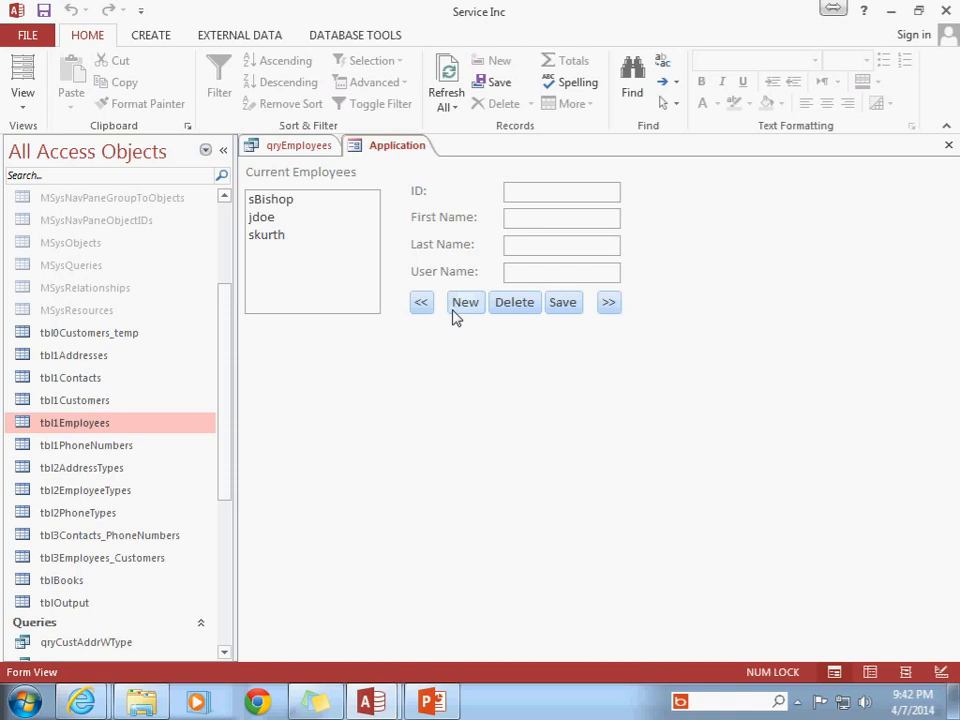
pyautogui.click(608, 302)
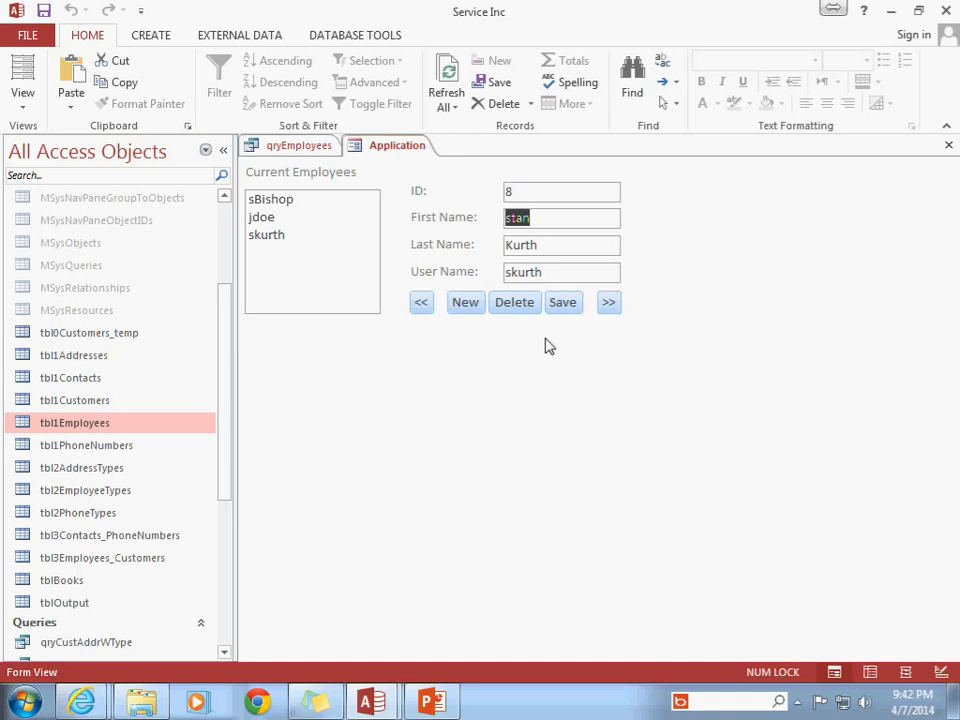
pyautogui.moveTo(486, 322)
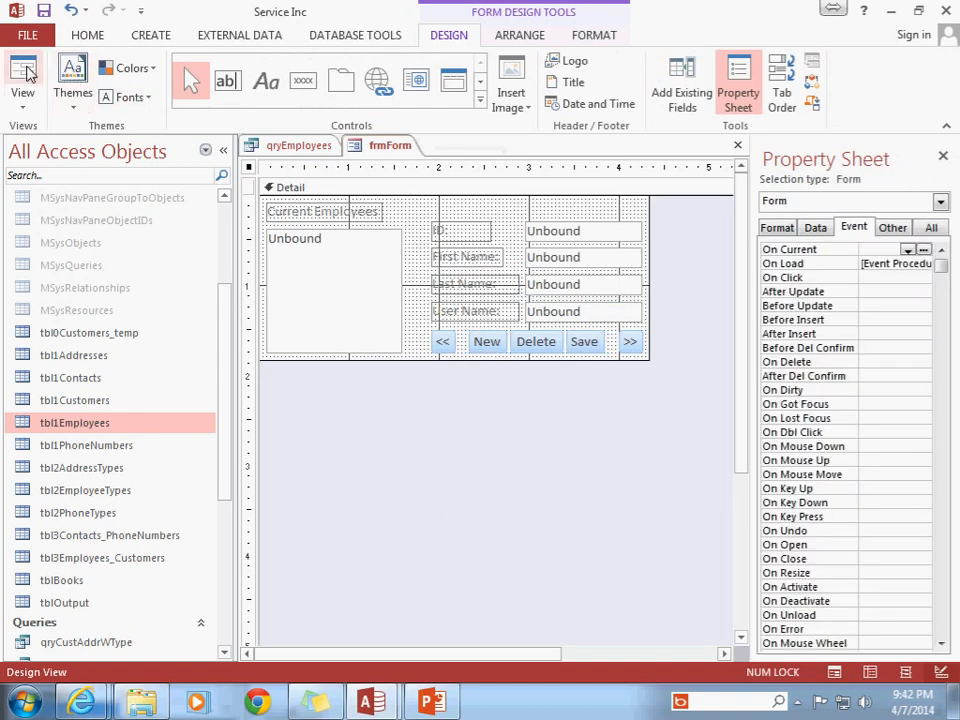
pyautogui.click(22, 80)
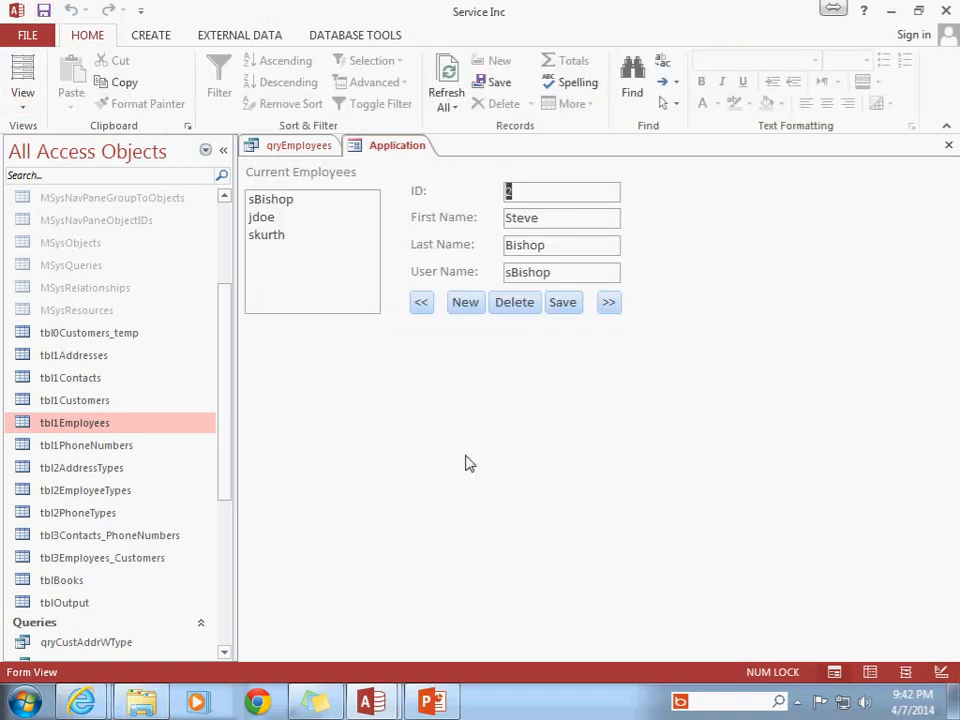
pyautogui.click(465, 302)
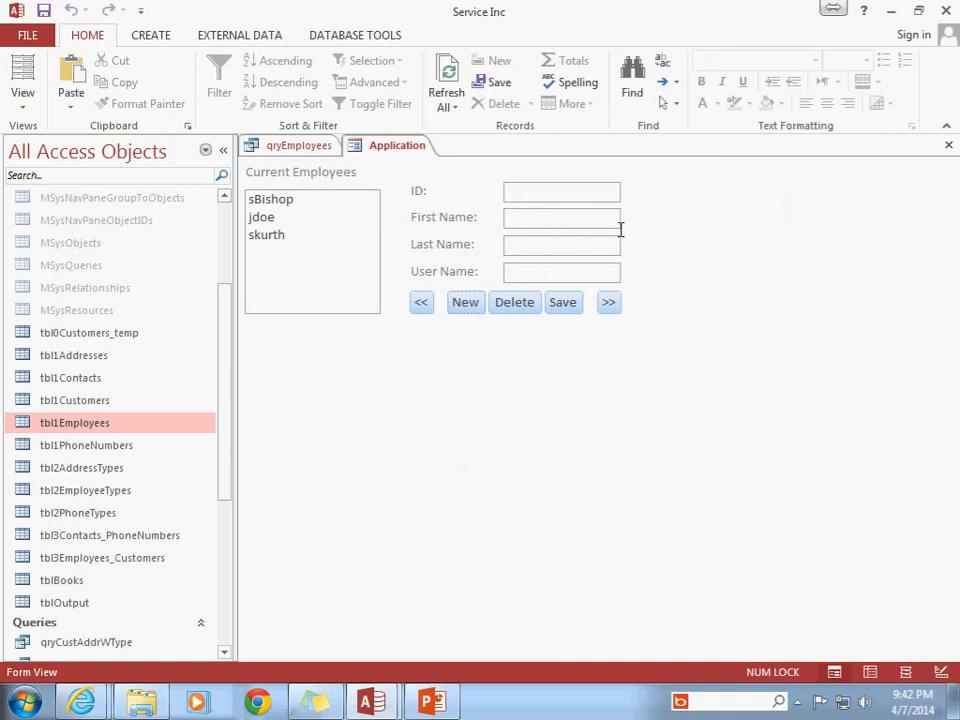
pyautogui.write('Don')
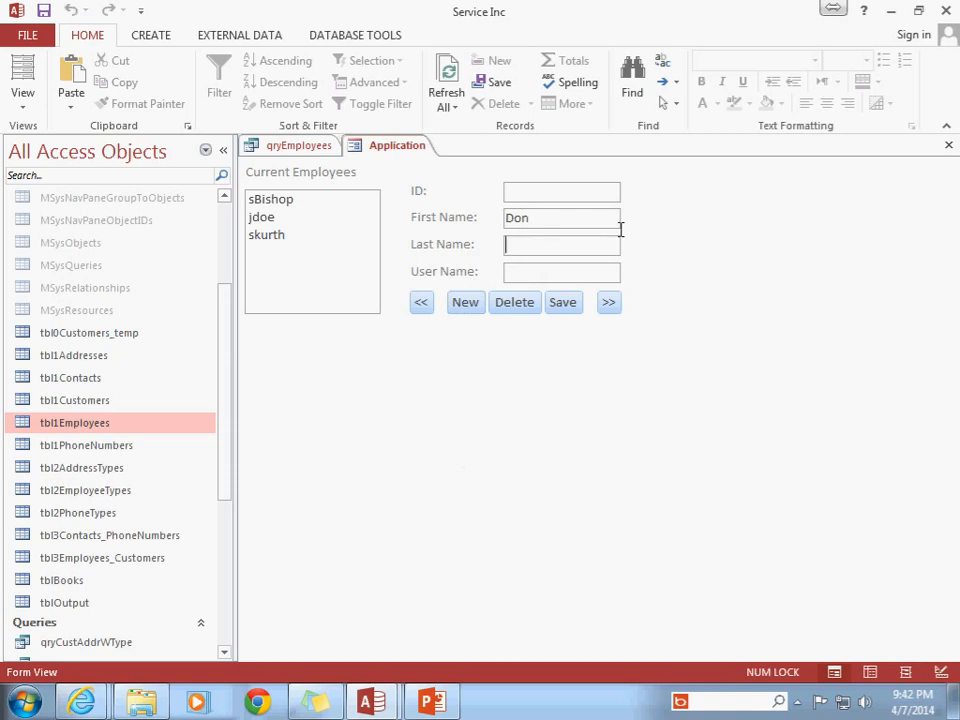
pyautogui.write('Johnson')
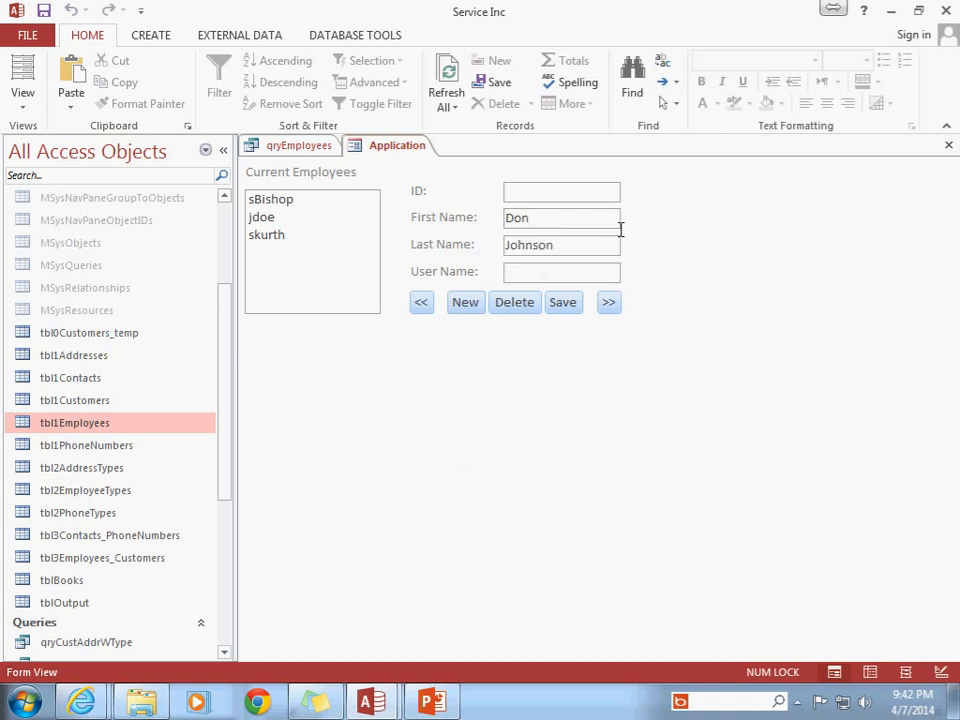
pyautogui.write('dJohnson')
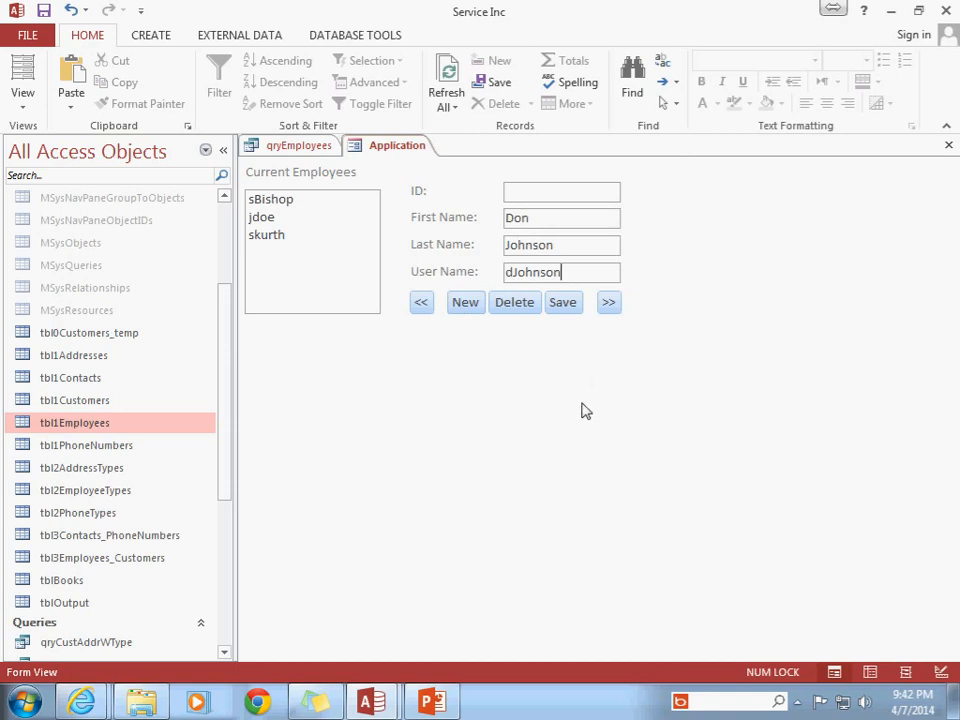
pyautogui.moveTo(568, 325)
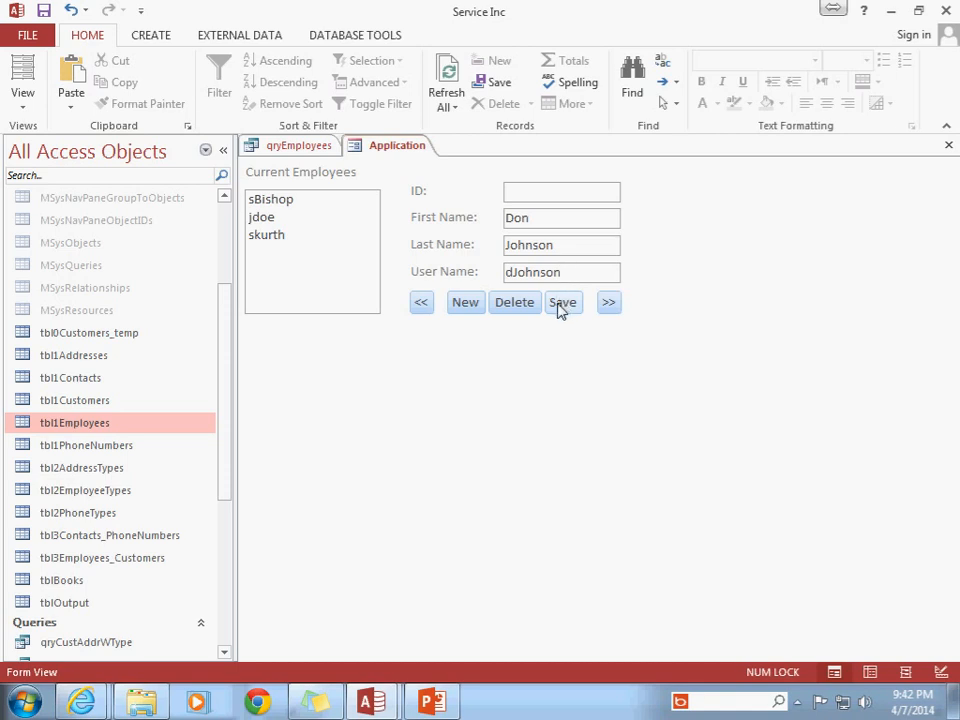
pyautogui.click(563, 302)
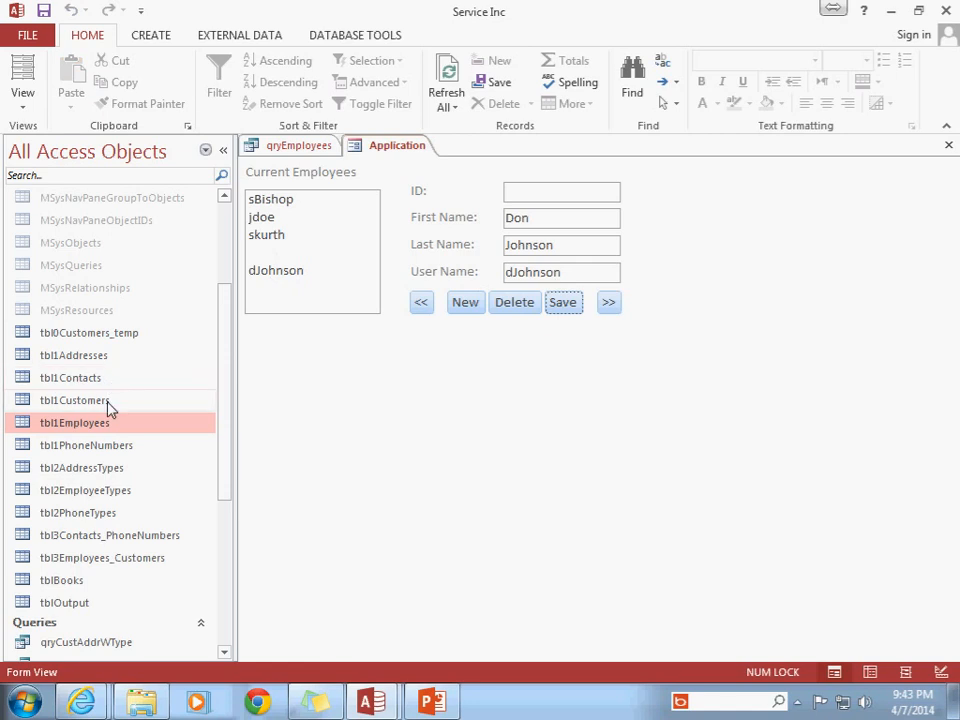
pyautogui.click(22, 75)
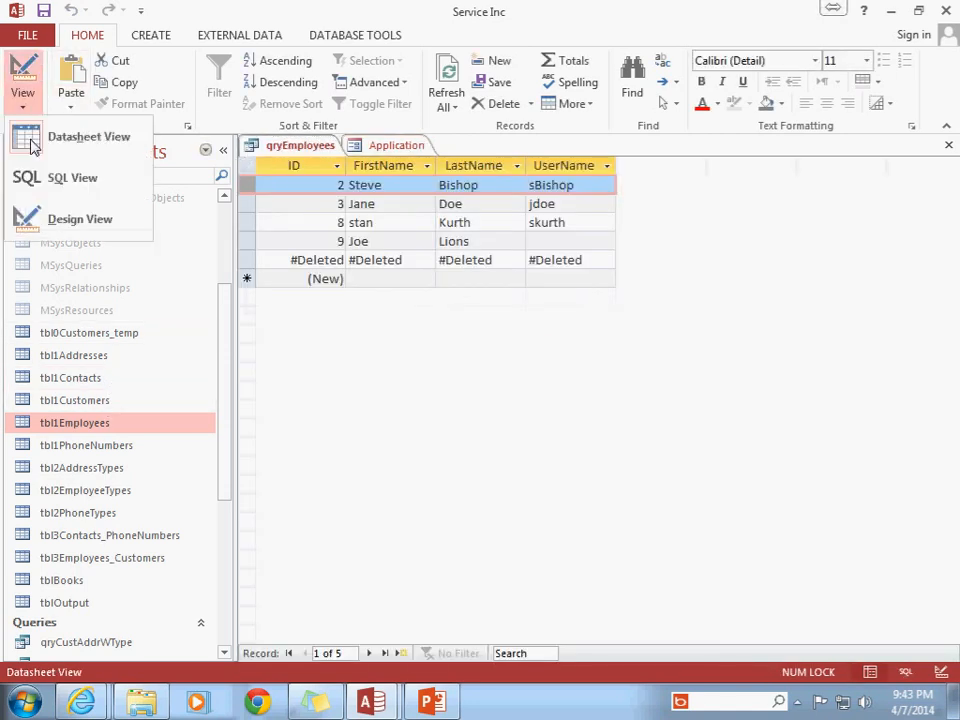
pyautogui.click(88, 136)
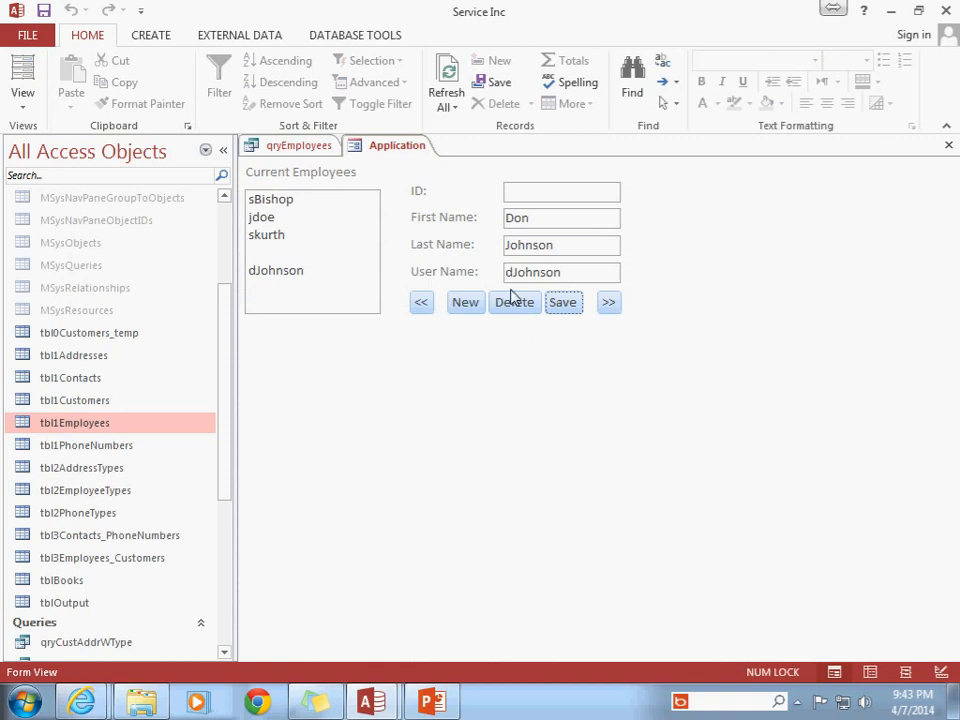
pyautogui.moveTo(514, 302)
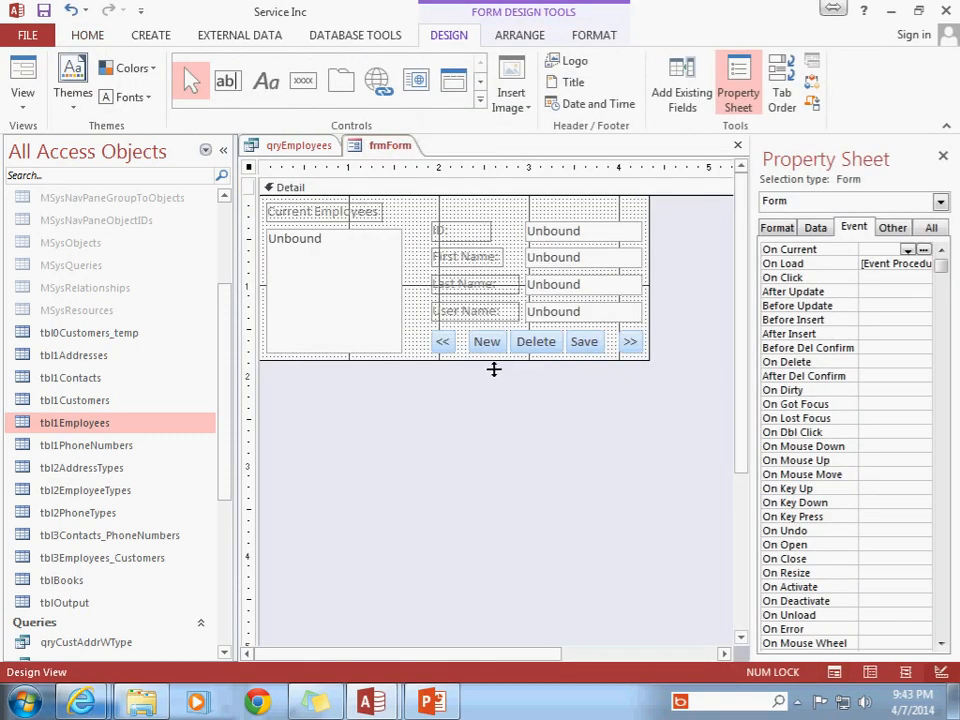
# Step: Create btnDelete_Click with rs.Delete via the Code Builder and dismiss the 'No current record' test error
pyautogui.click(536, 341)
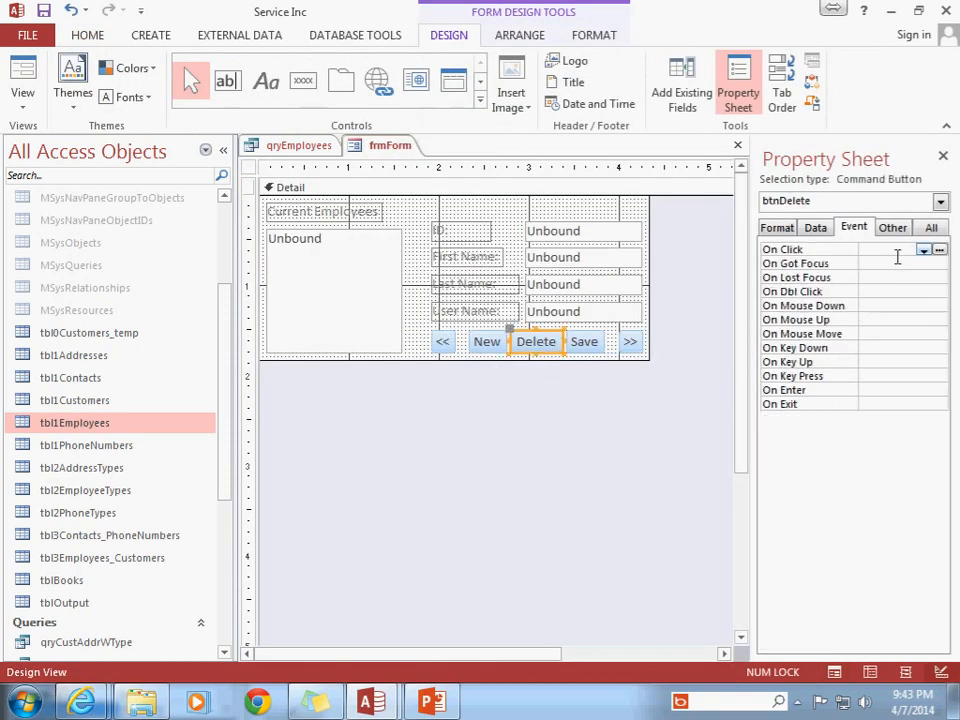
pyautogui.click(938, 249)
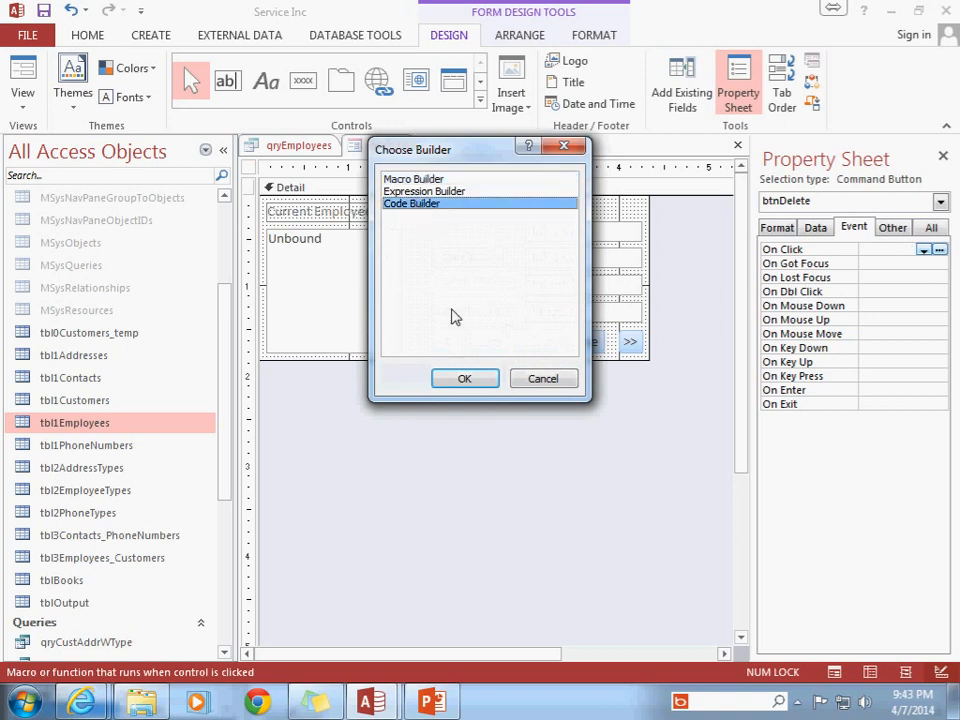
pyautogui.click(464, 378)
pyautogui.write('rs.')
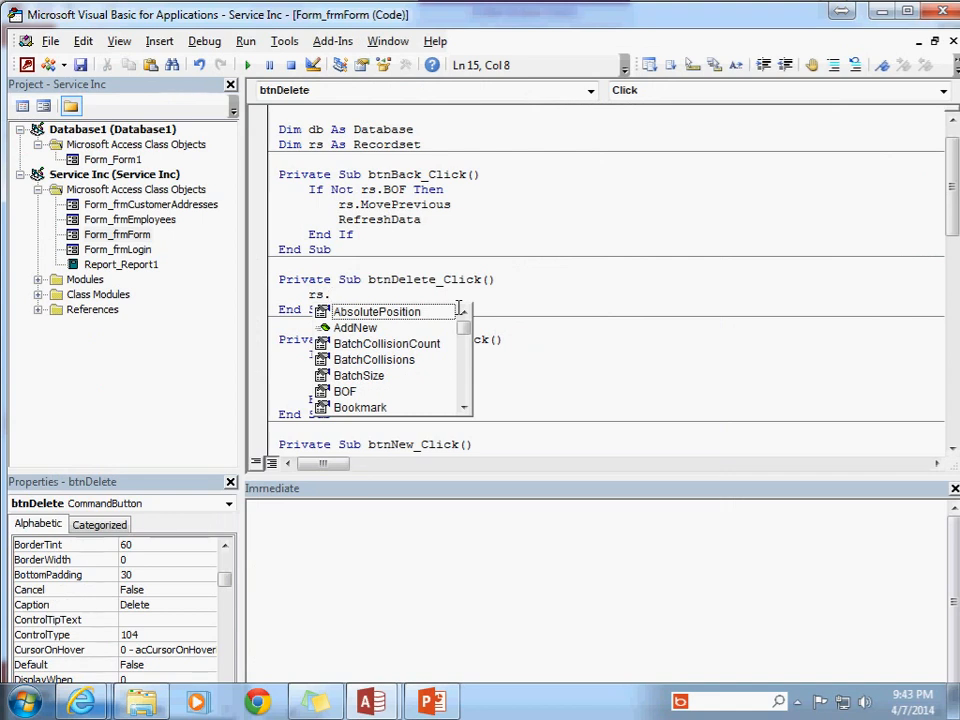
pyautogui.write('Delete')
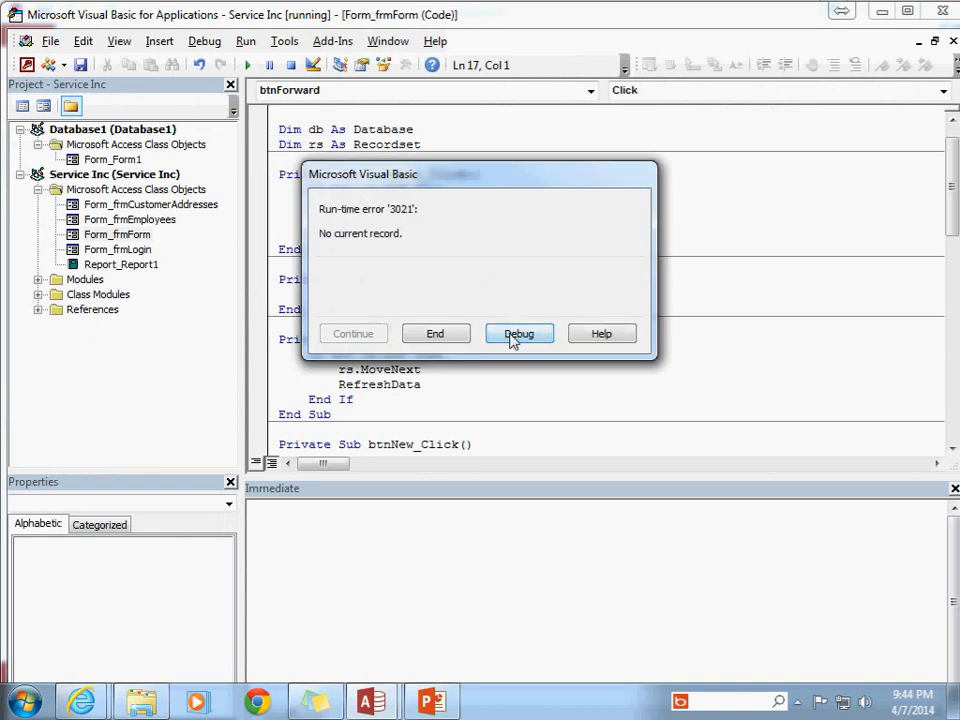
pyautogui.click(519, 333)
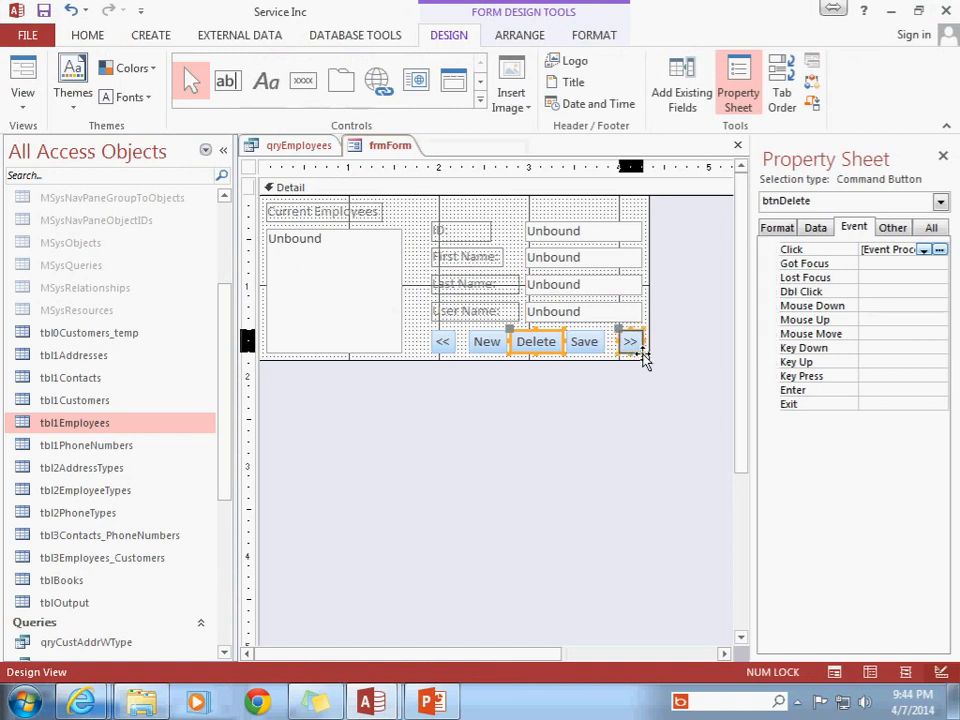
# Step: Add If rs.EOF Then rs.MovePrevious End If to the forward button's click code
pyautogui.click(630, 341)
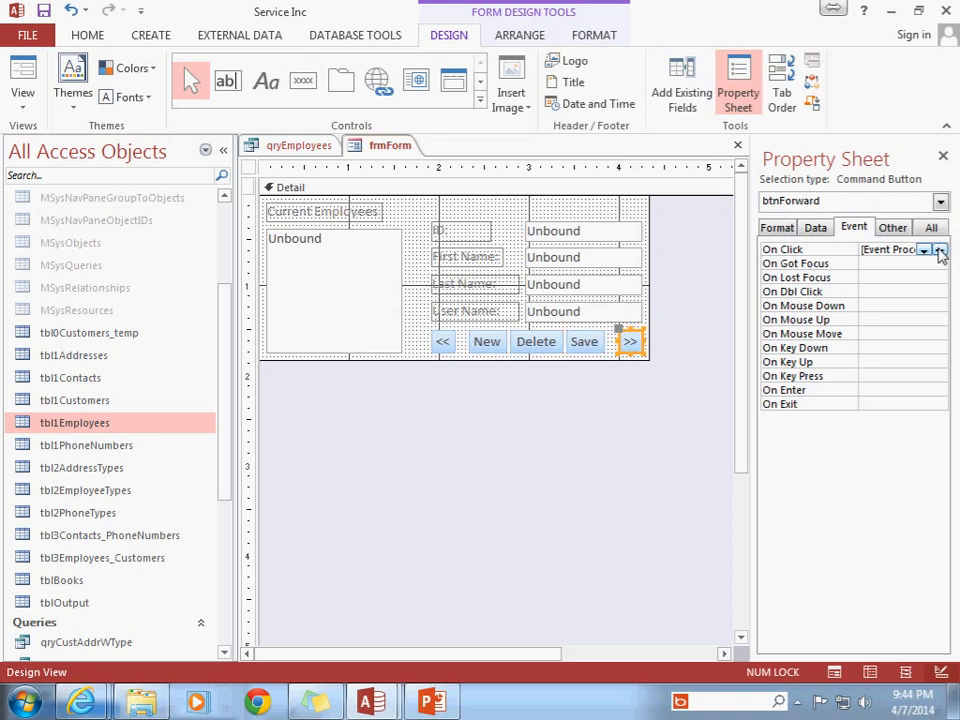
pyautogui.click(938, 249)
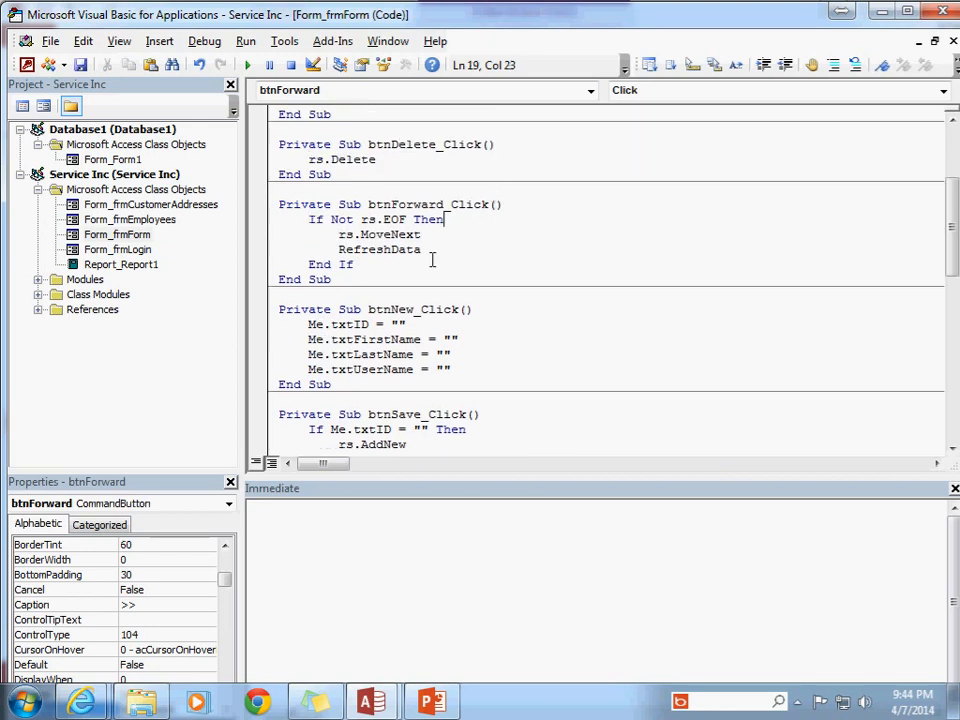
pyautogui.doubleClick(383, 219)
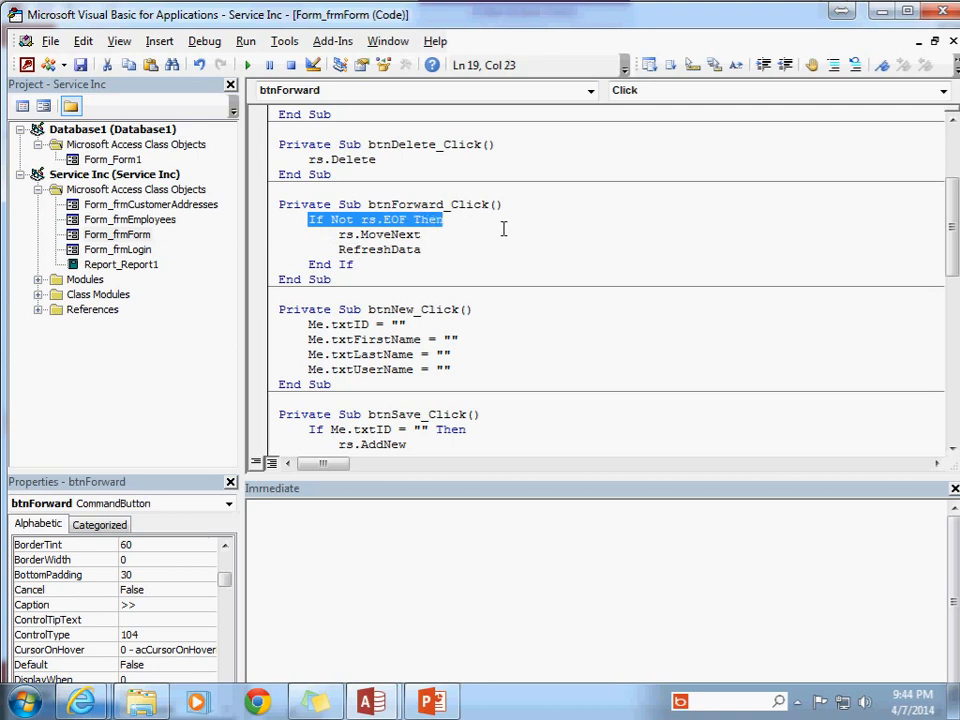
pyautogui.click(345, 234)
pyautogui.write('if')
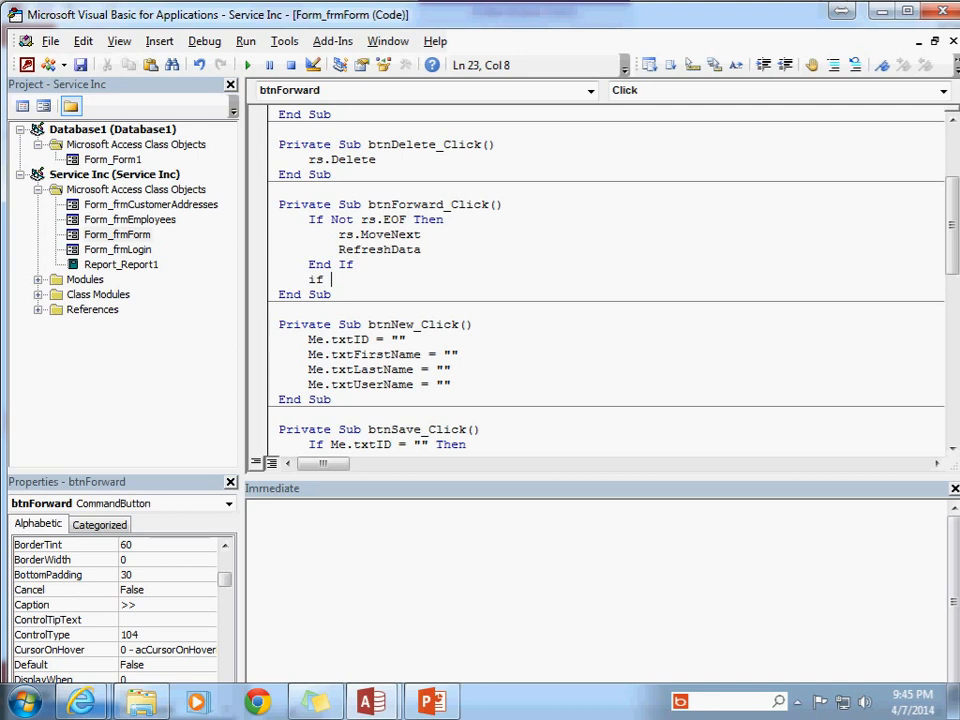
pyautogui.write('rs.EOF Then')
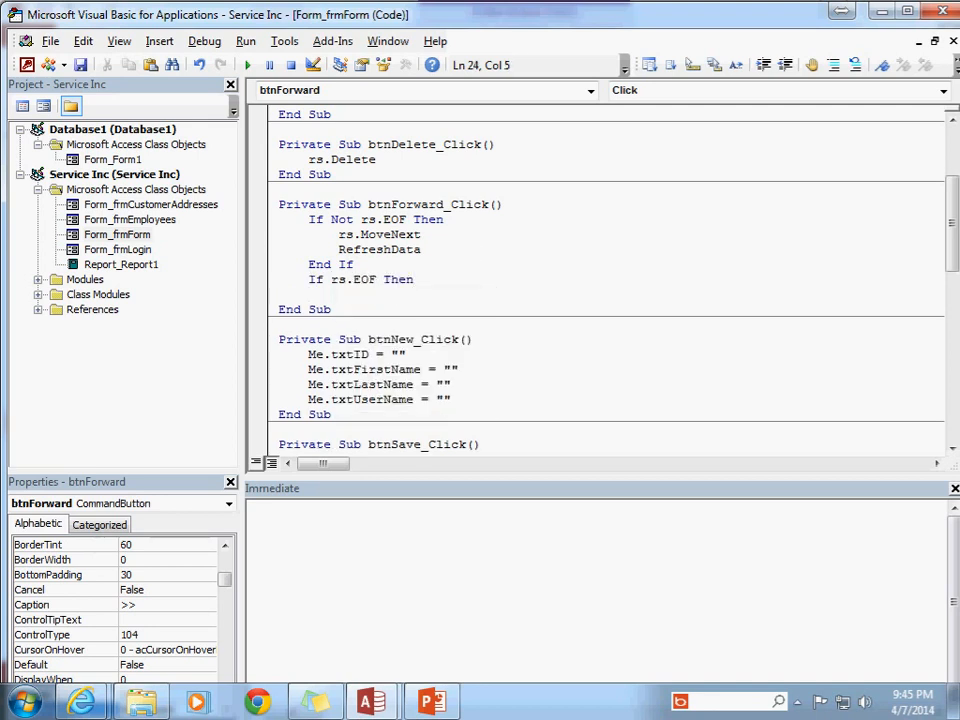
pyautogui.write('rs.movep')
pyautogui.write('End If')
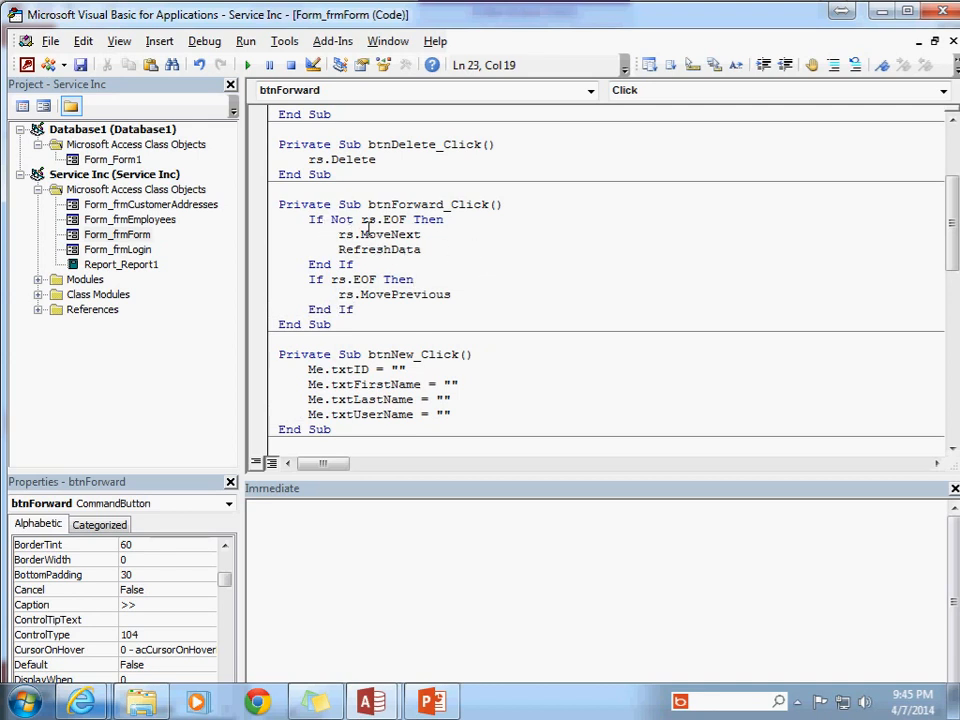
pyautogui.doubleClick(320, 219)
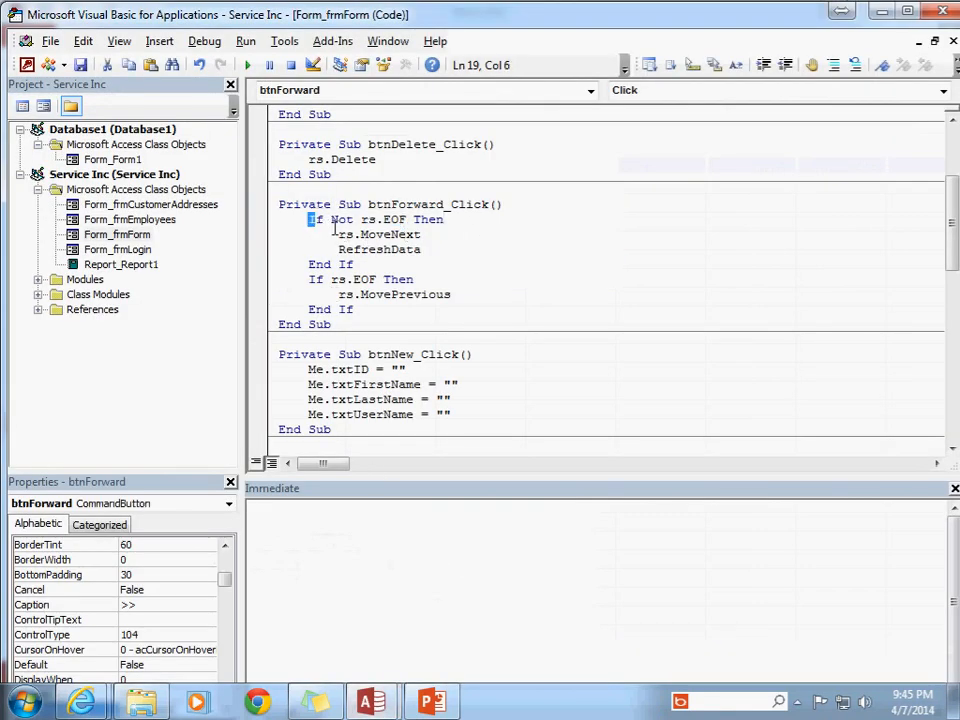
pyautogui.moveTo(311, 219); pyautogui.dragTo(445, 219)
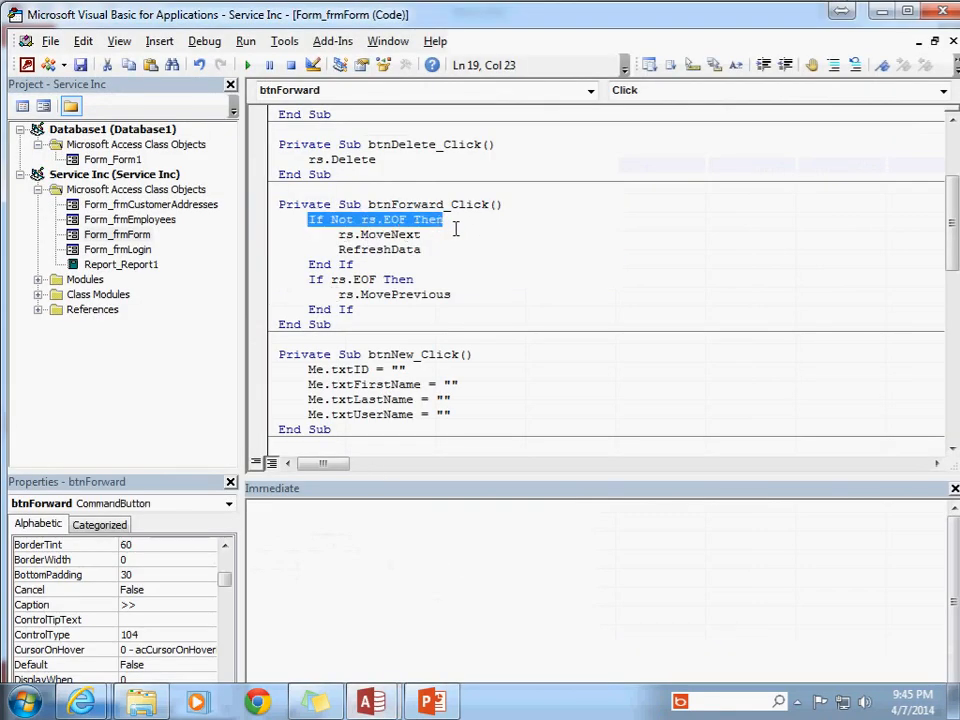
pyautogui.moveTo(347, 258)
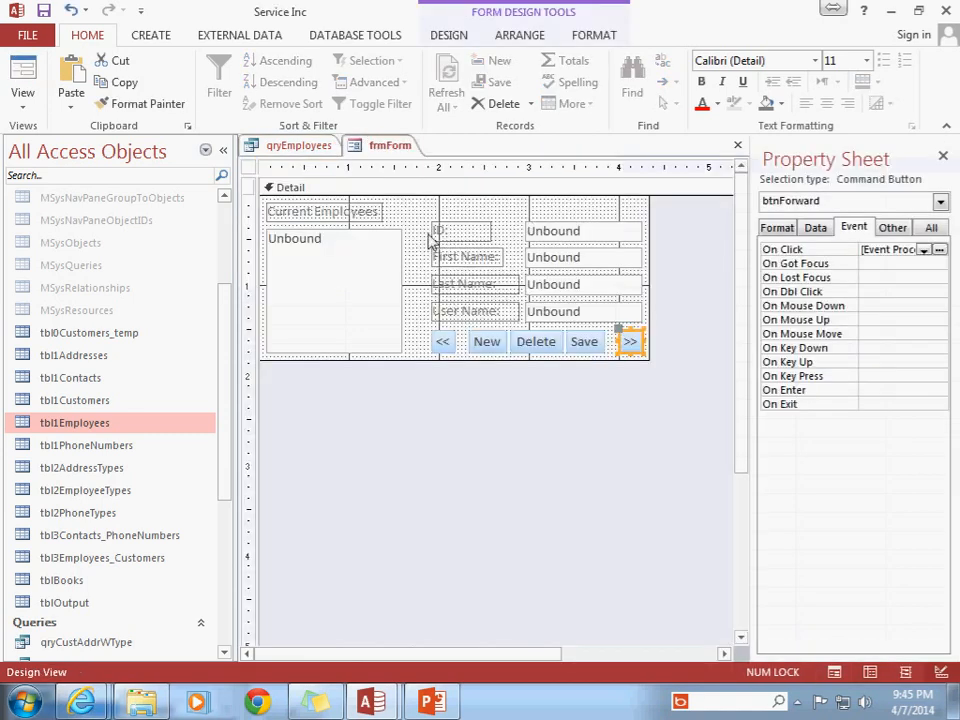
pyautogui.moveTo(575, 237)
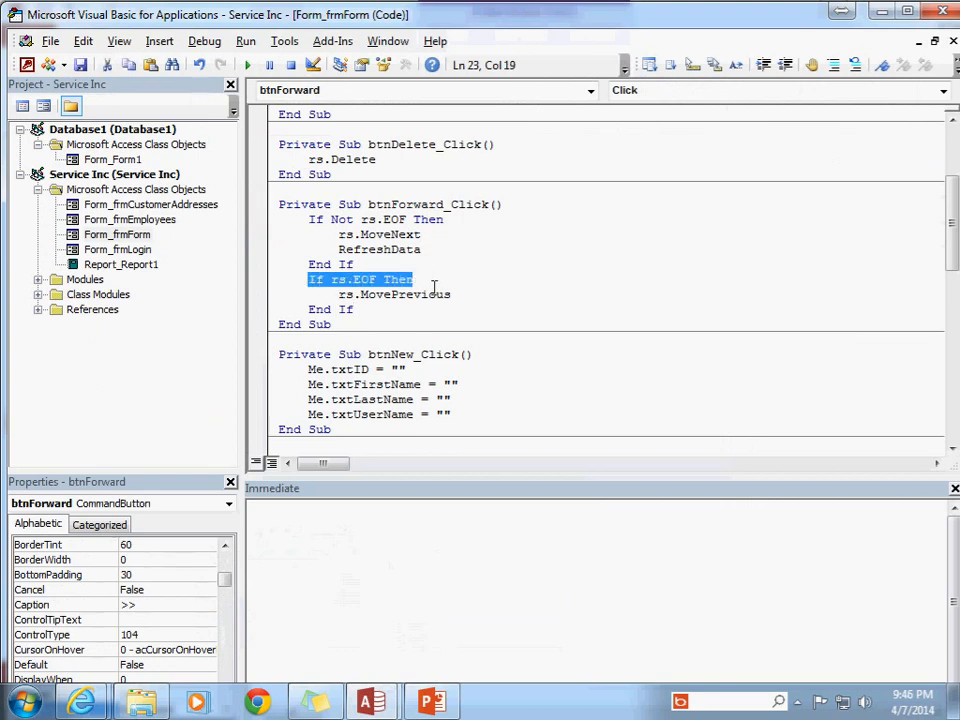
pyautogui.click(353, 309)
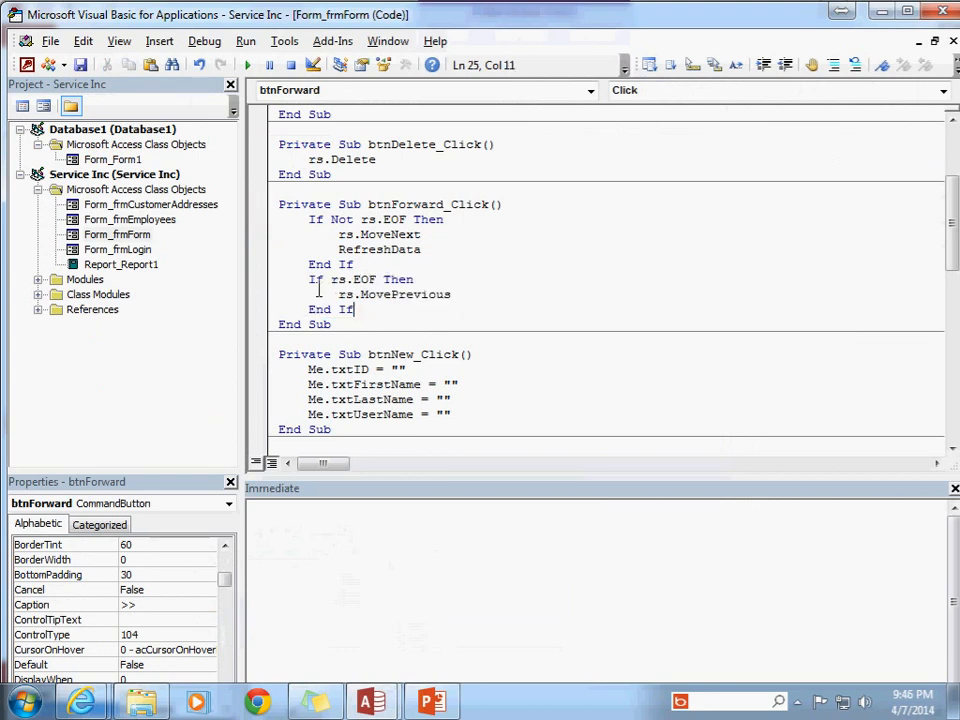
pyautogui.doubleClick(360, 279)
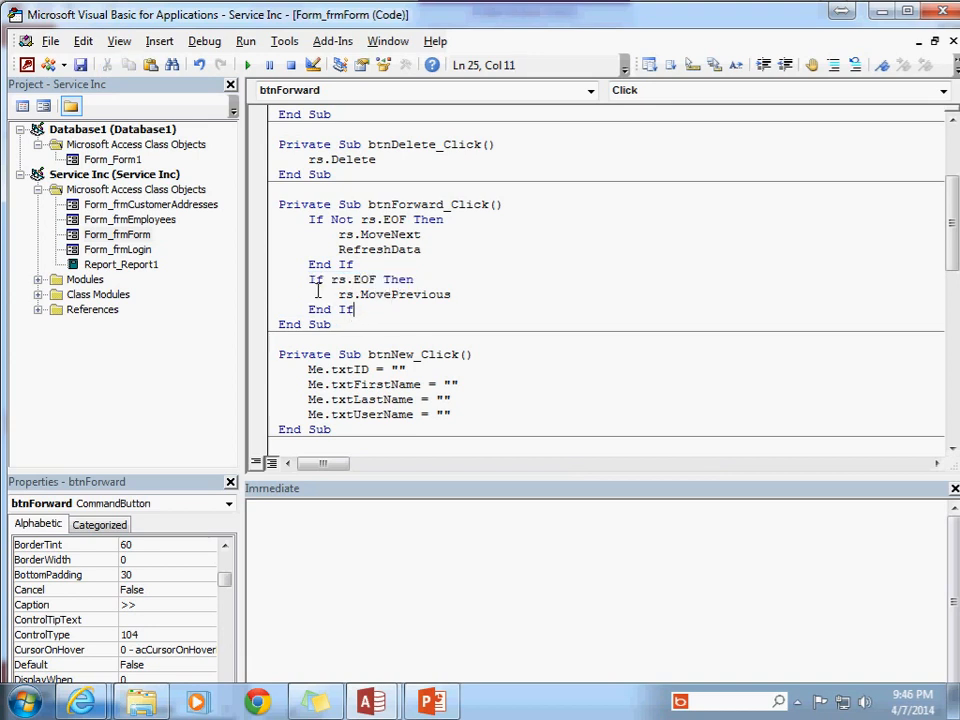
pyautogui.moveTo(313, 279); pyautogui.dragTo(451, 294)
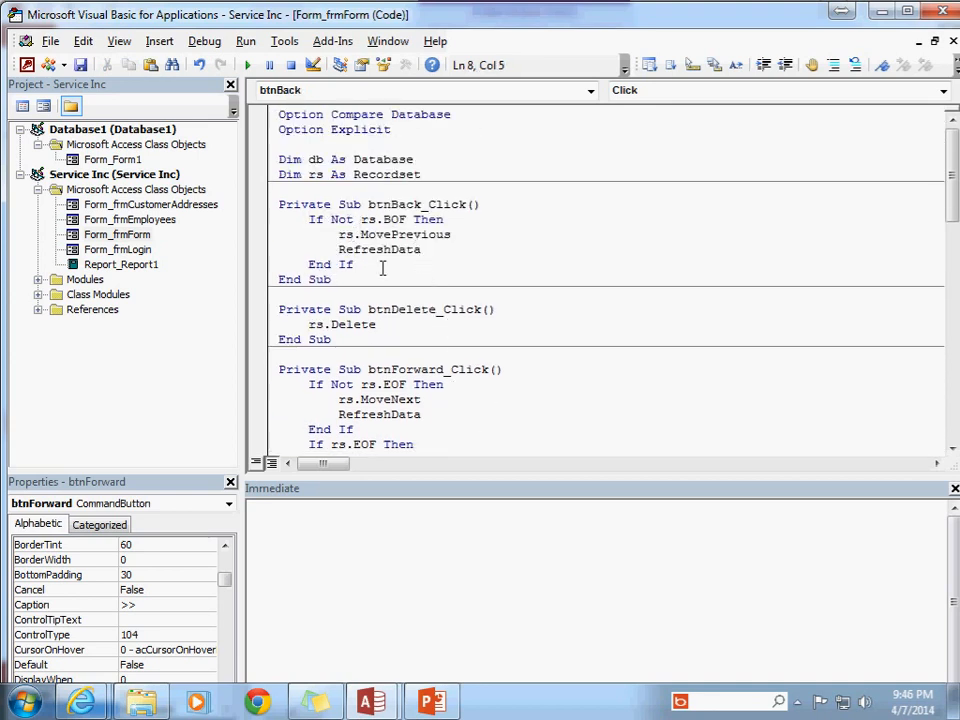
# Step: Add an If rs.BOF block to btnBack_Click that calls rs.MoveNext and RefreshData
pyautogui.write('e')
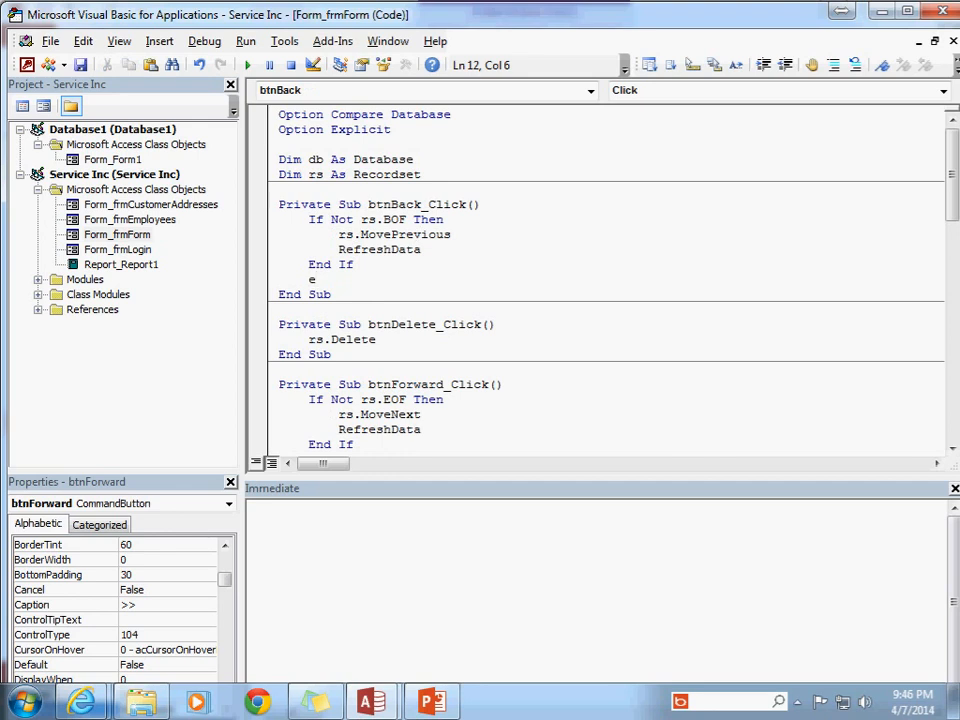
pyautogui.write('if rs.BOF Then')
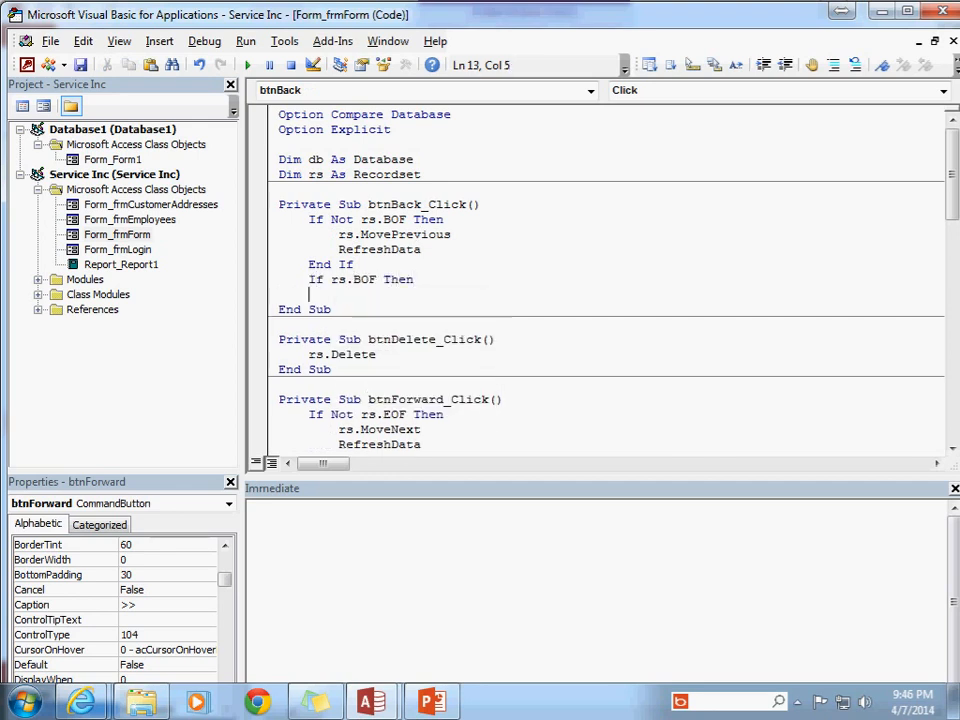
pyautogui.write('rs.movene')
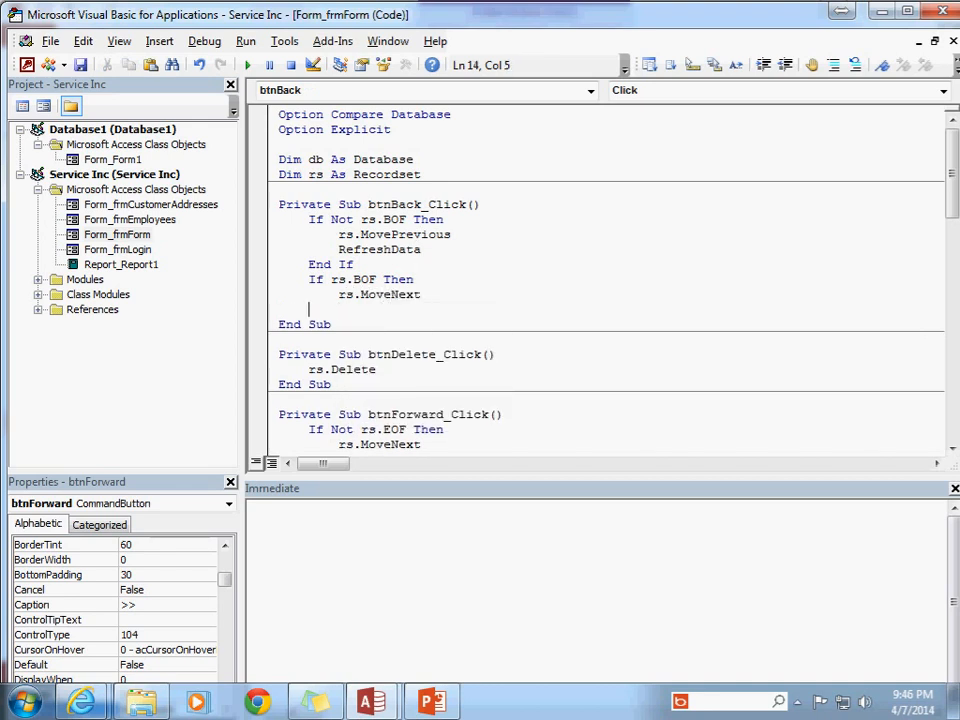
pyautogui.write('refreshData')
pyautogui.write('End If')
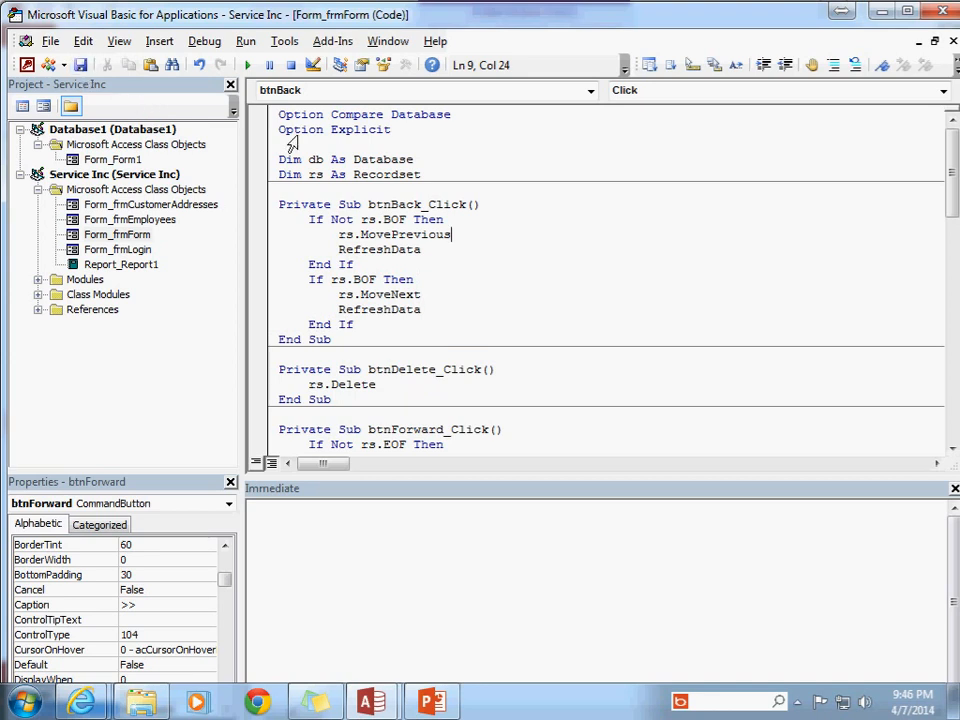
pyautogui.moveTo(802, 120)
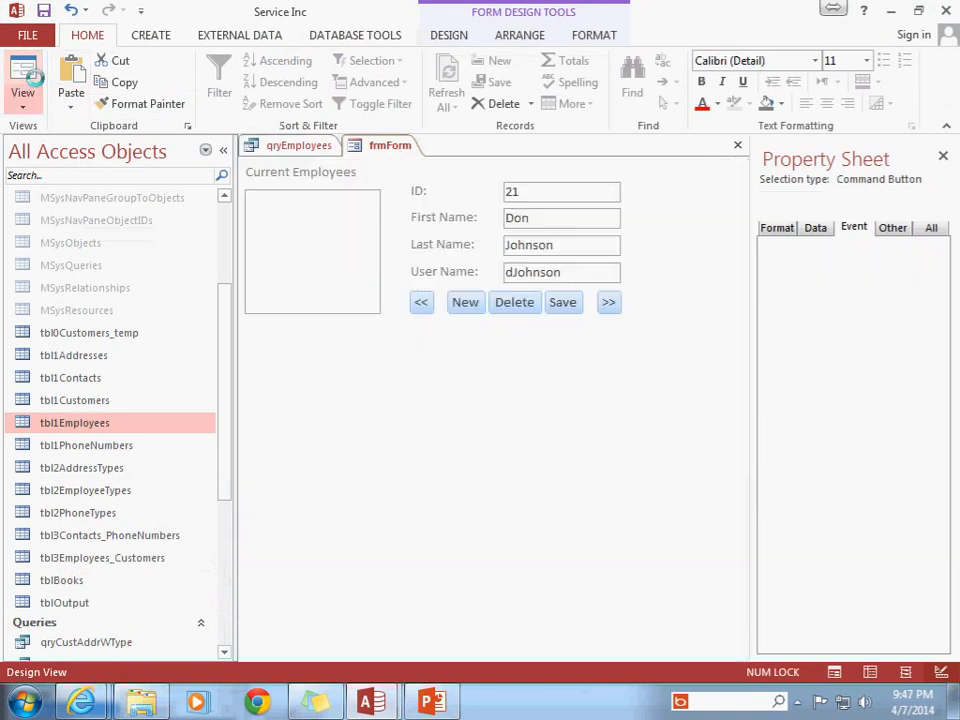
# Step: Run the form and step forward and back through the employee records with the navigation buttons
pyautogui.click(609, 302)
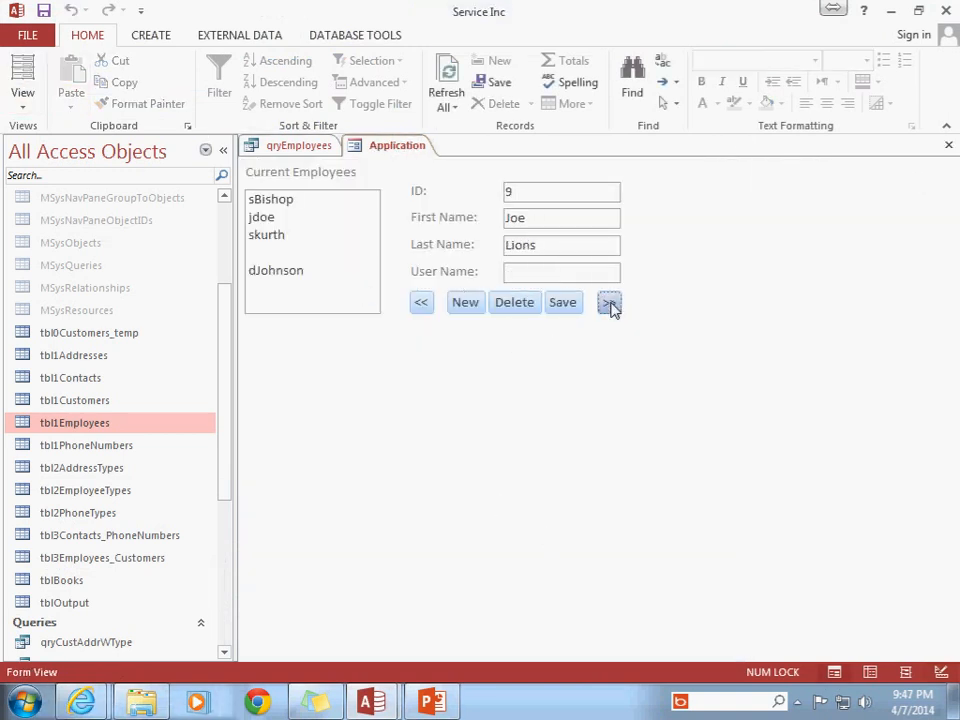
pyautogui.click(609, 302)
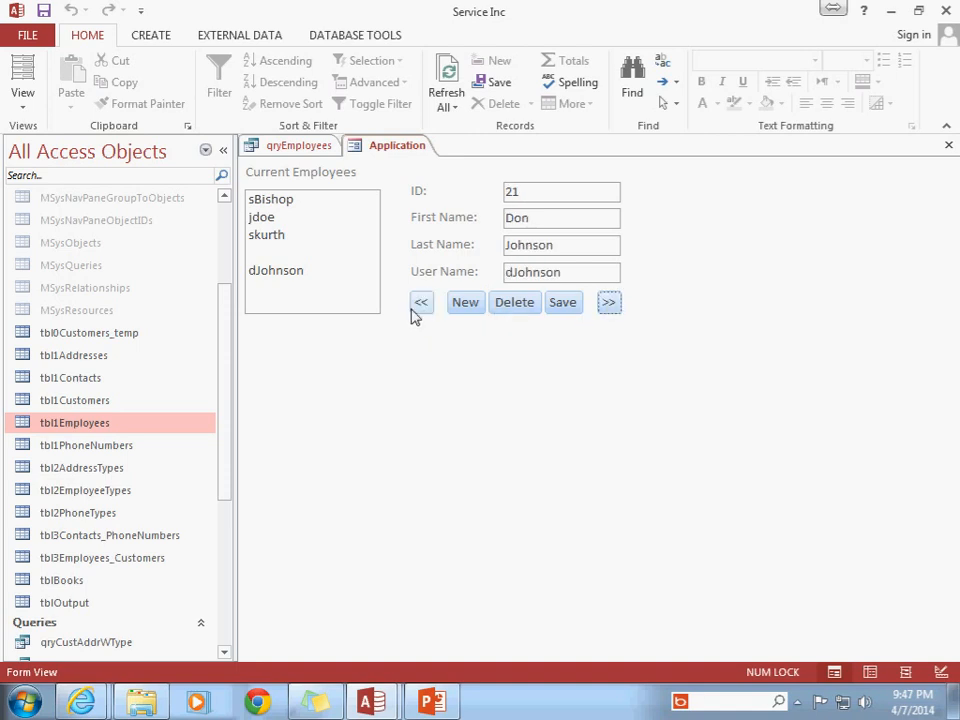
pyautogui.click(609, 302)
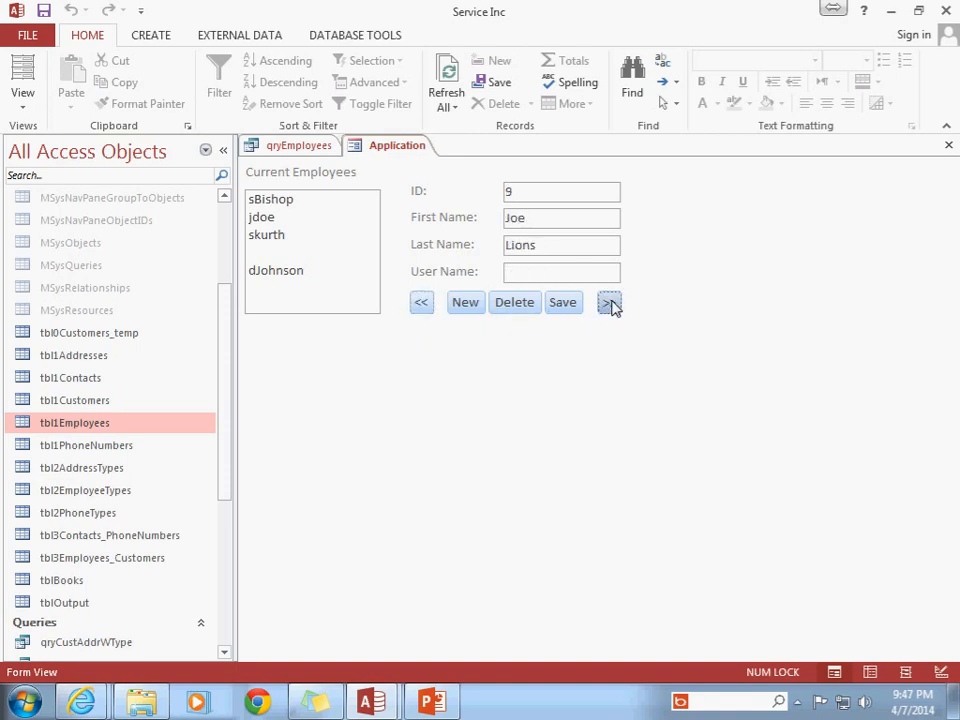
pyautogui.click(609, 302)
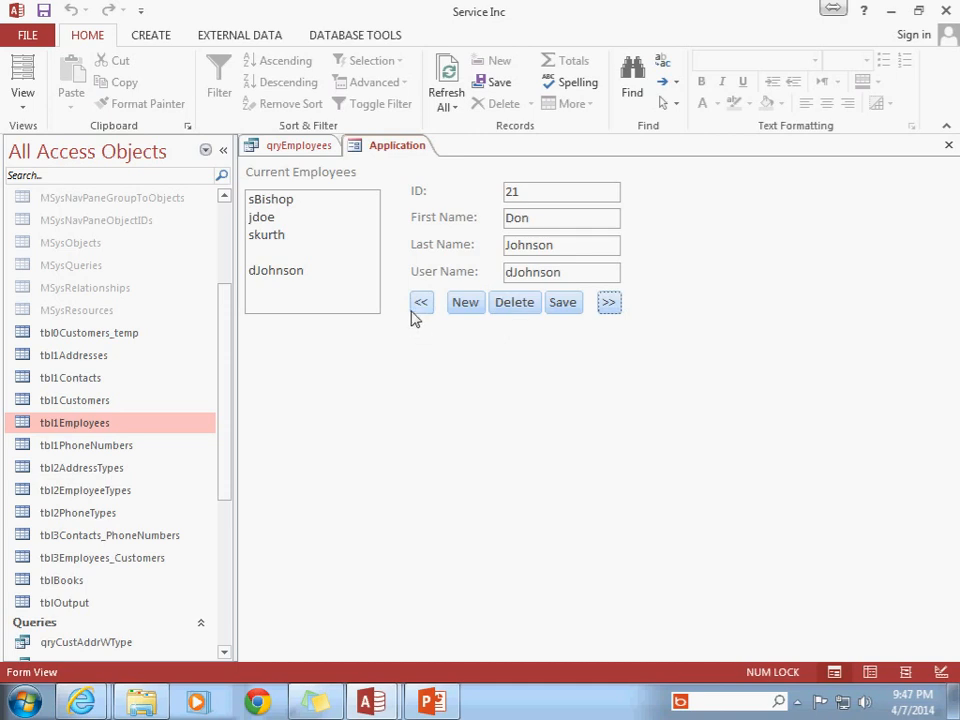
pyautogui.moveTo(438, 310)
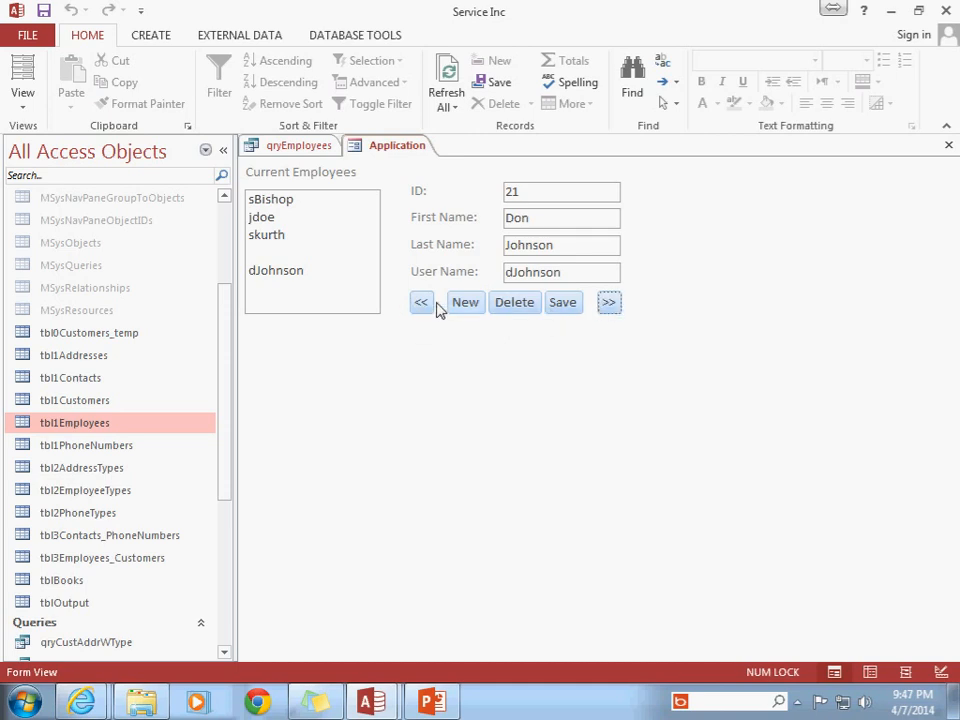
pyautogui.click(421, 302)
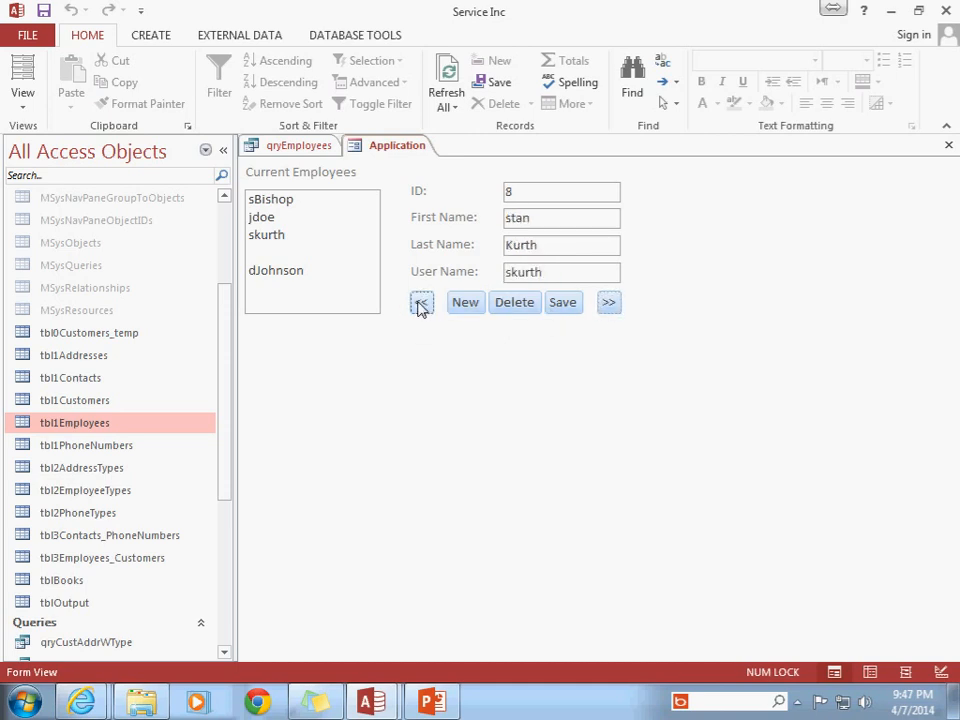
pyautogui.click(608, 302)
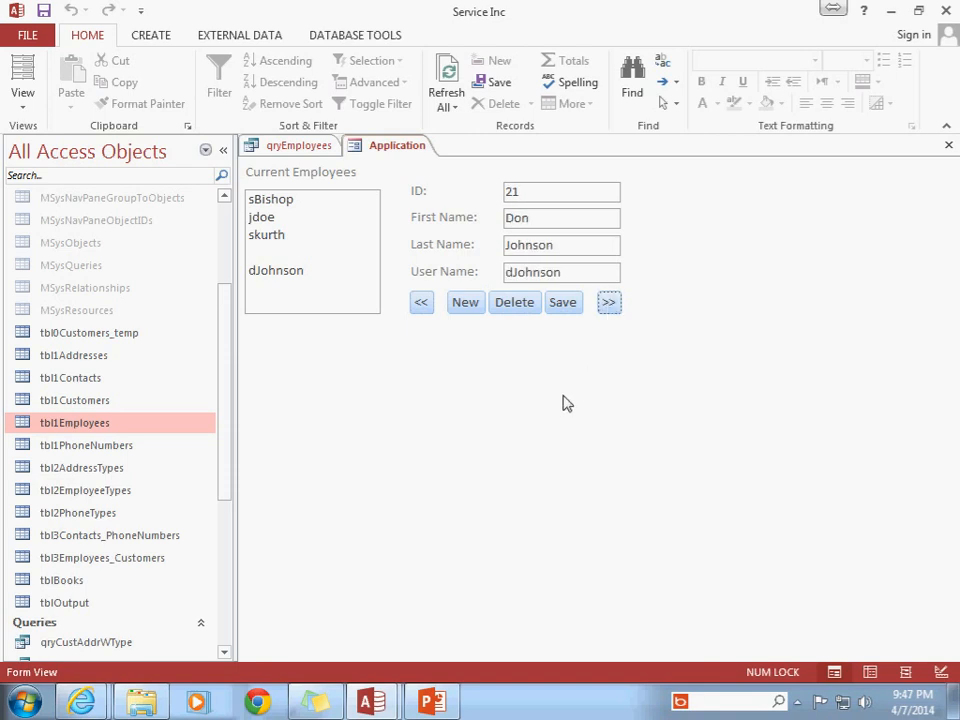
pyautogui.moveTo(546, 346)
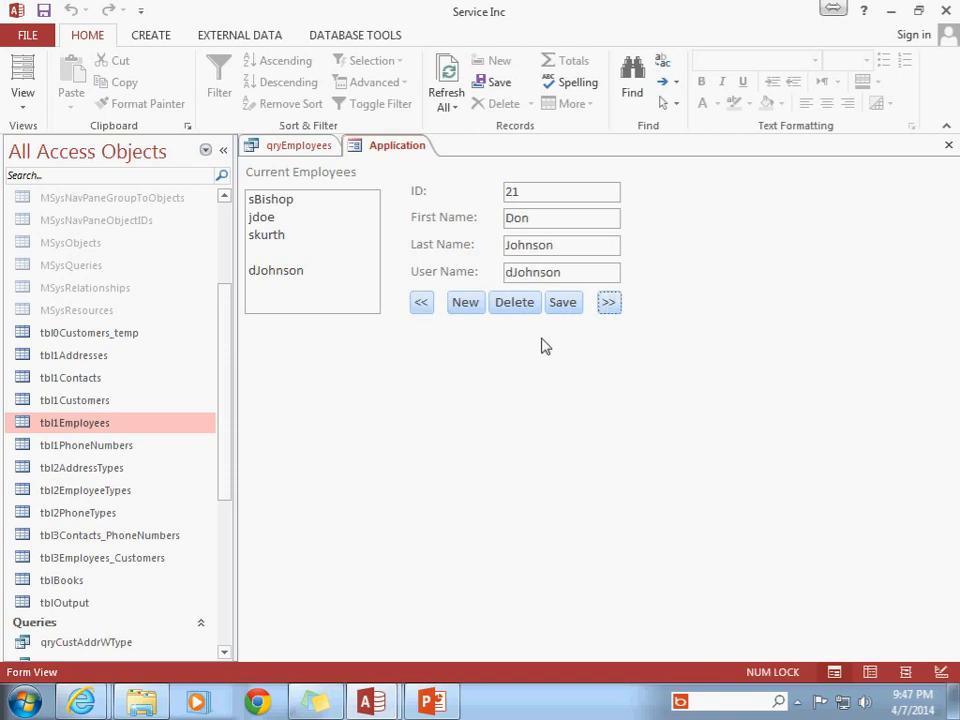
pyautogui.moveTo(620, 387)
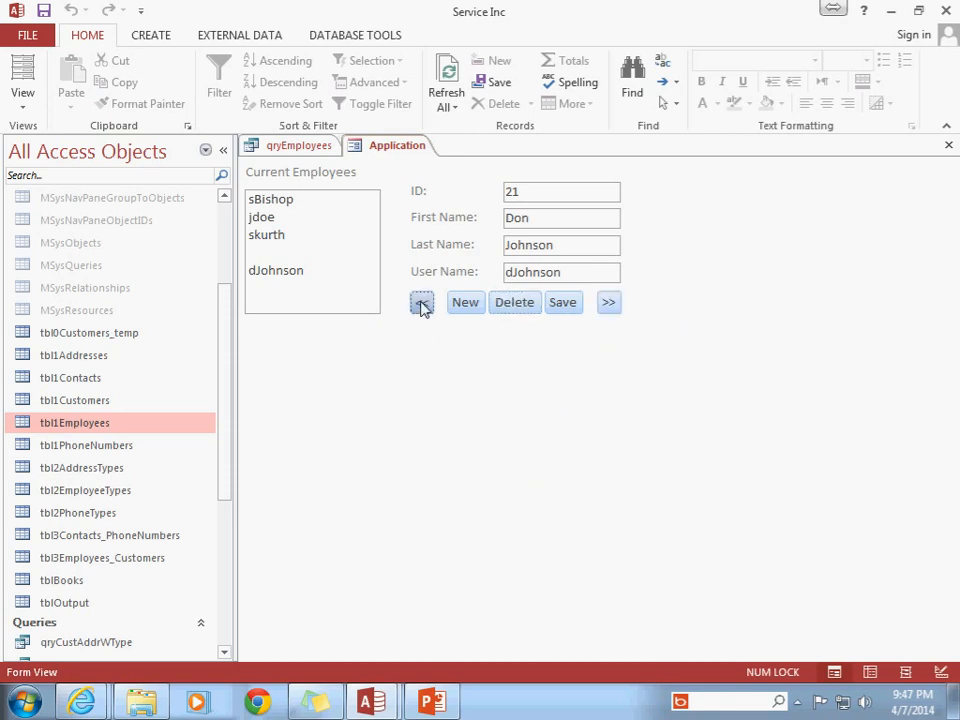
pyautogui.click(421, 302)
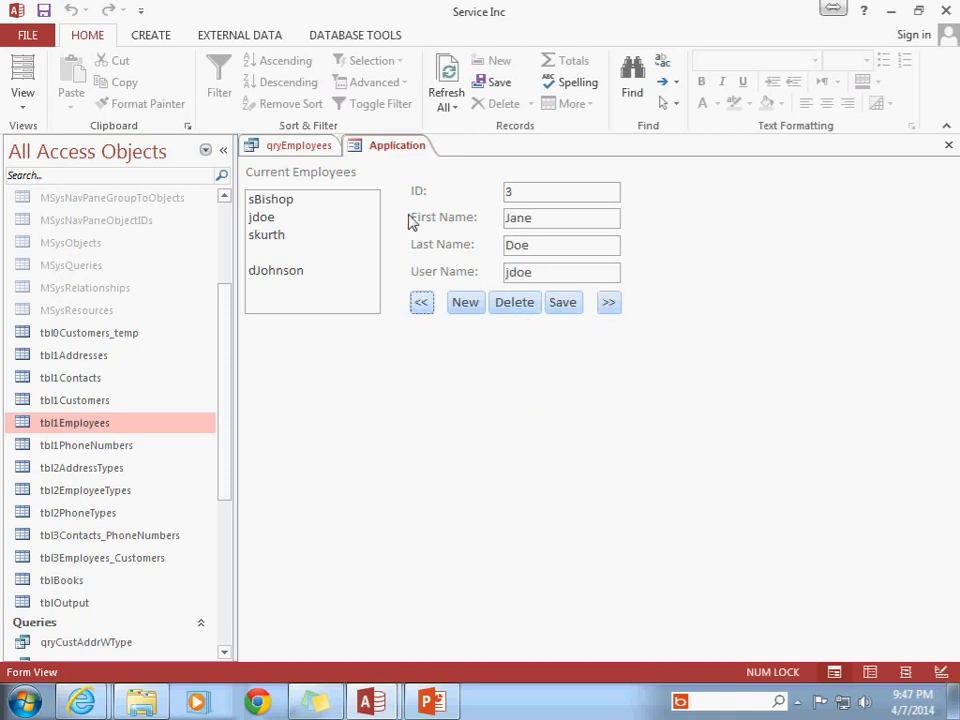
pyautogui.moveTo(464, 354)
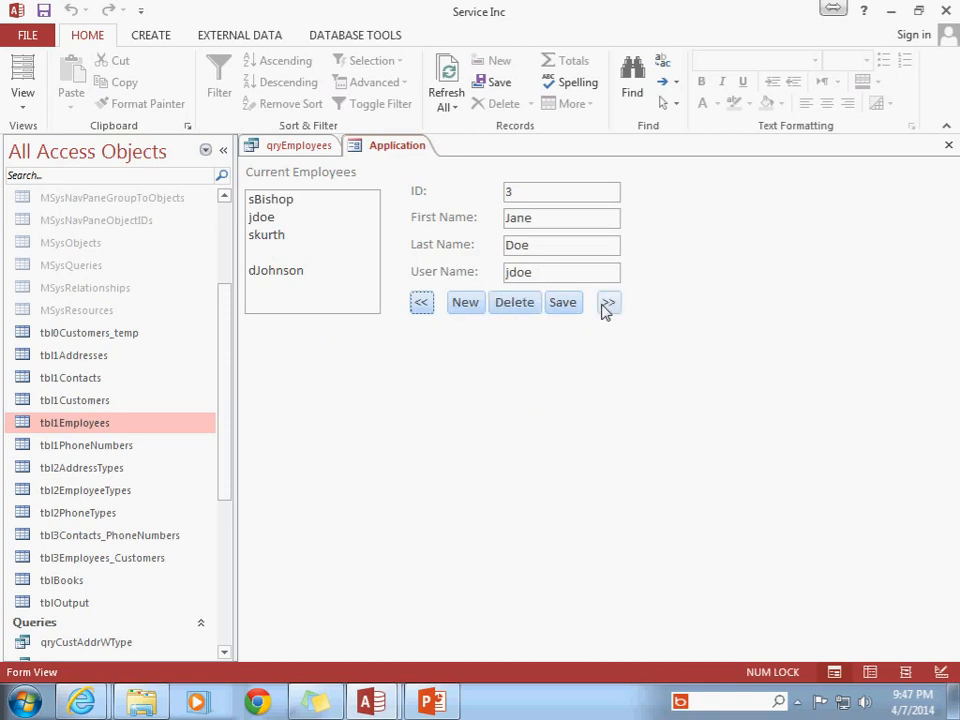
pyautogui.click(608, 302)
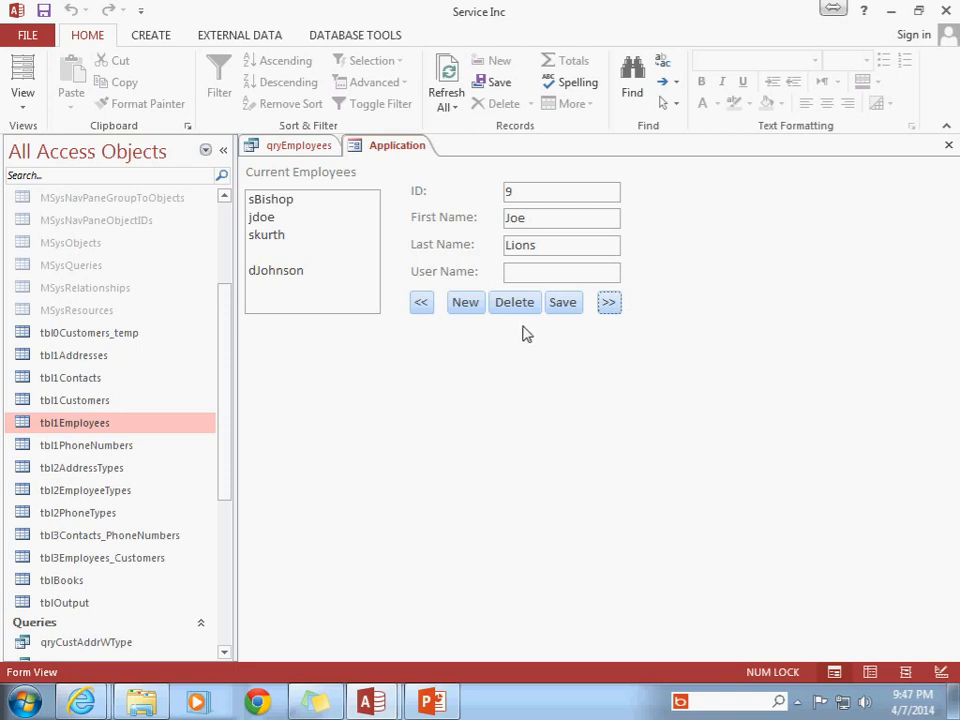
pyautogui.click(514, 302)
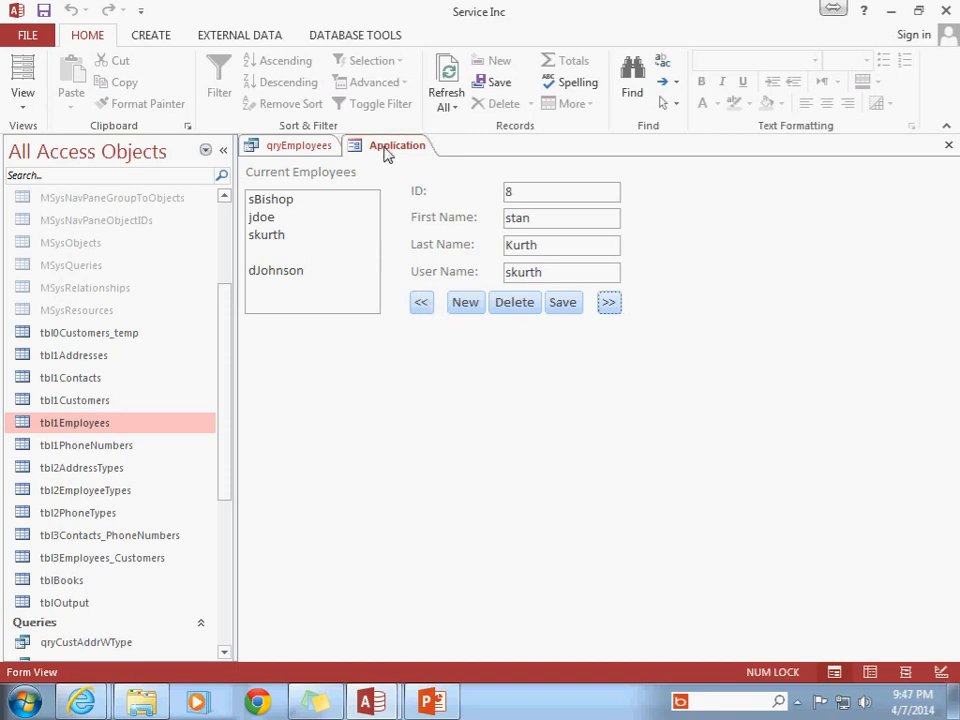
pyautogui.moveTo(325, 190)
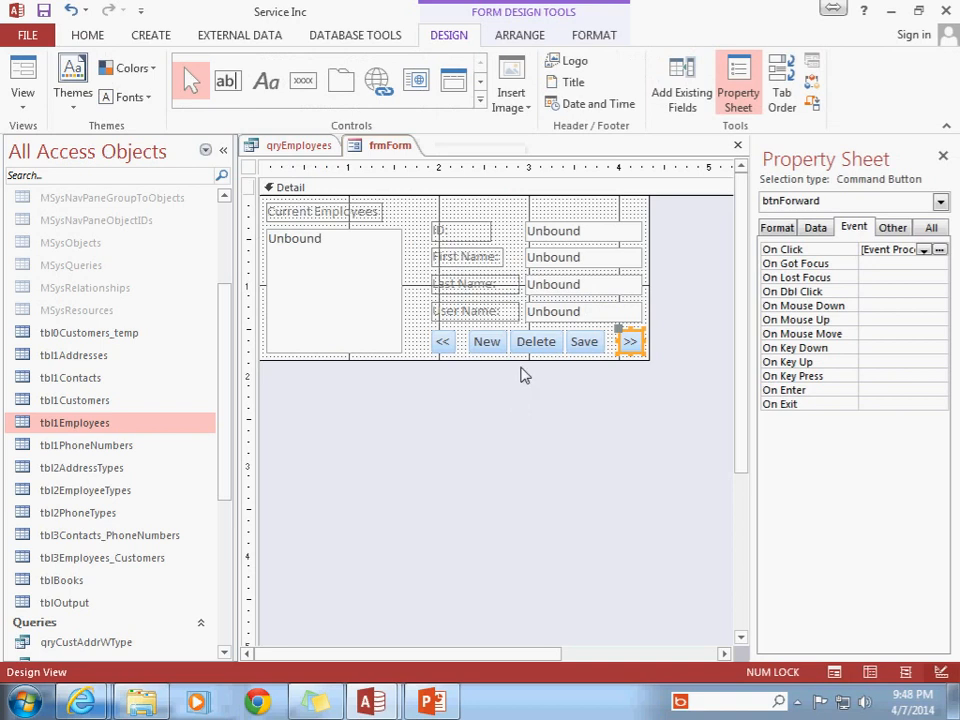
# Step: Select the form's Delete button and open its On Click event code containing rs.Delete
pyautogui.click(536, 341)
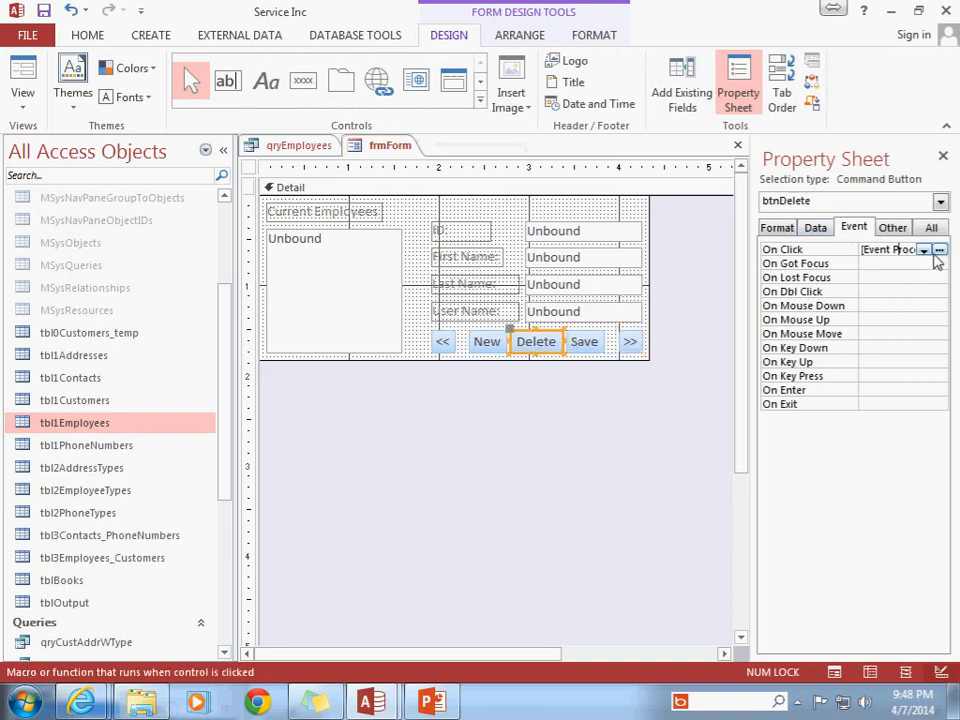
pyautogui.click(939, 249)
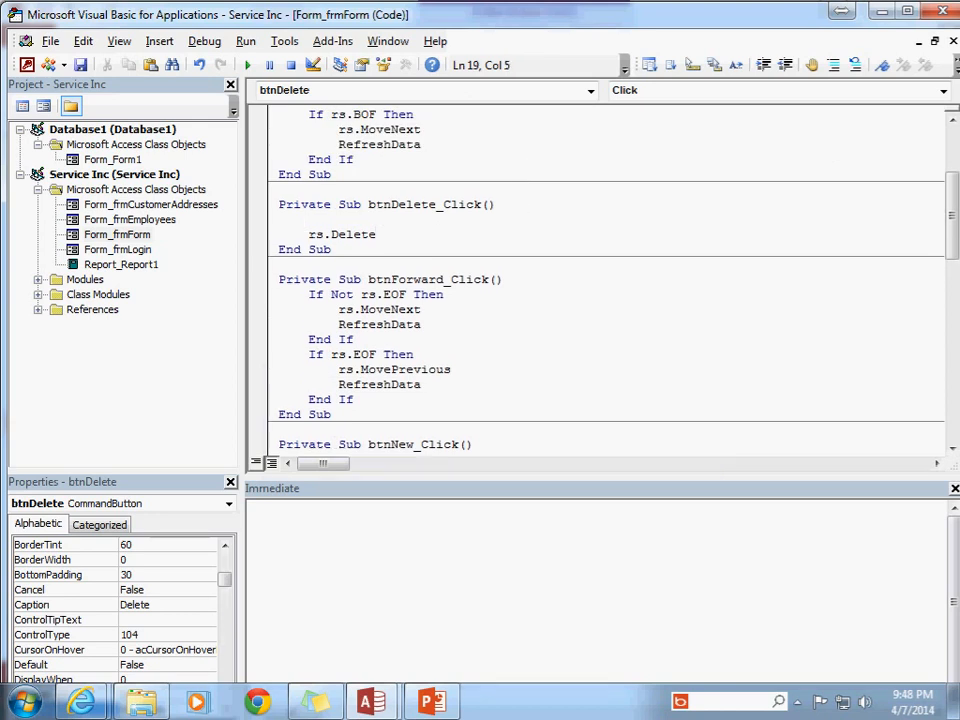
# Step: Declare msg and set it to "Are you sure you want to delete this Employee?"
pyautogui.write('dim')
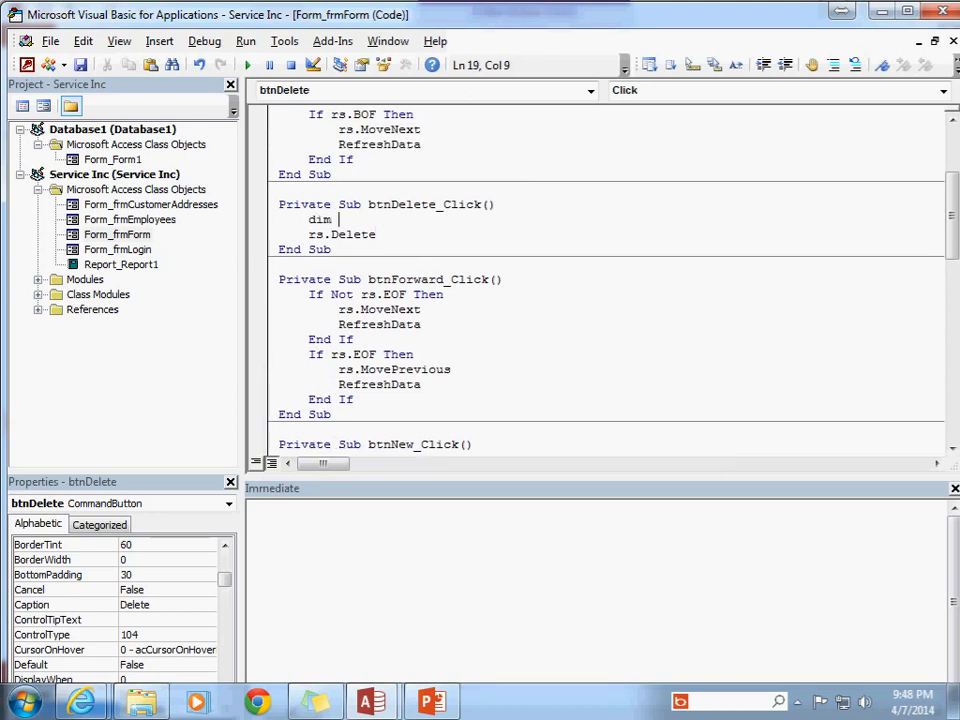
pyautogui.write('msg As String')
pyautogui.write('msg =')
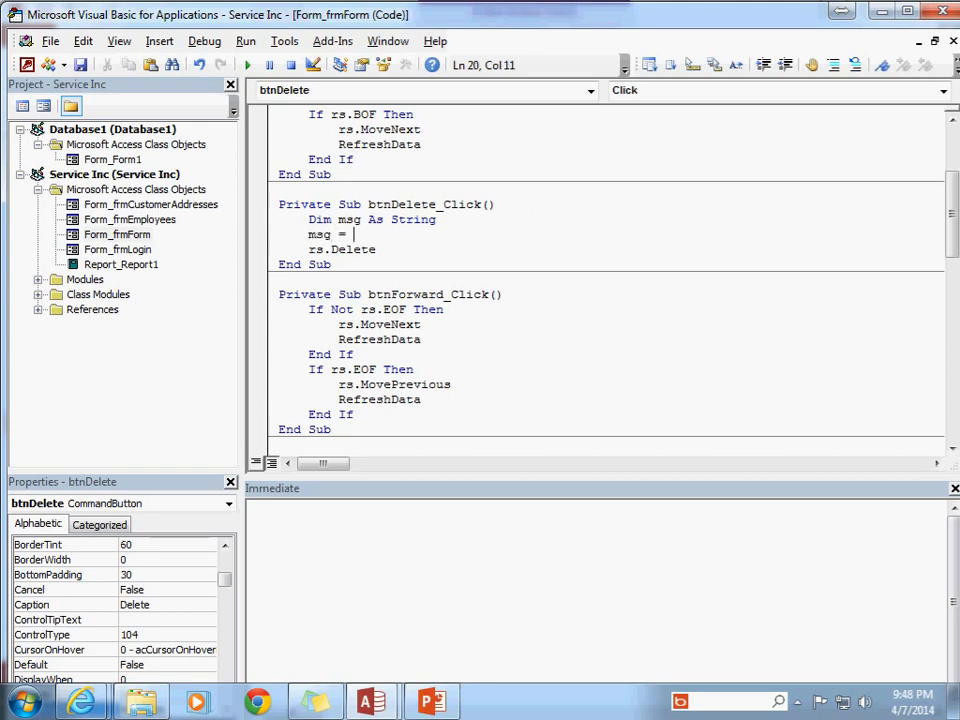
pyautogui.write('"Are you sure you want to')
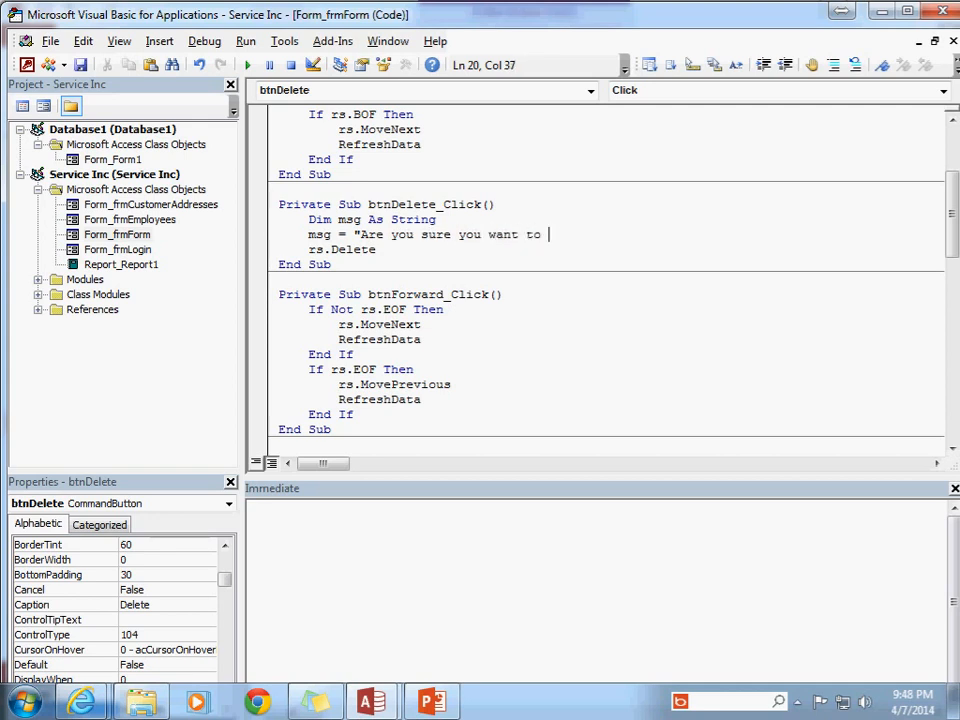
pyautogui.write('delete this')
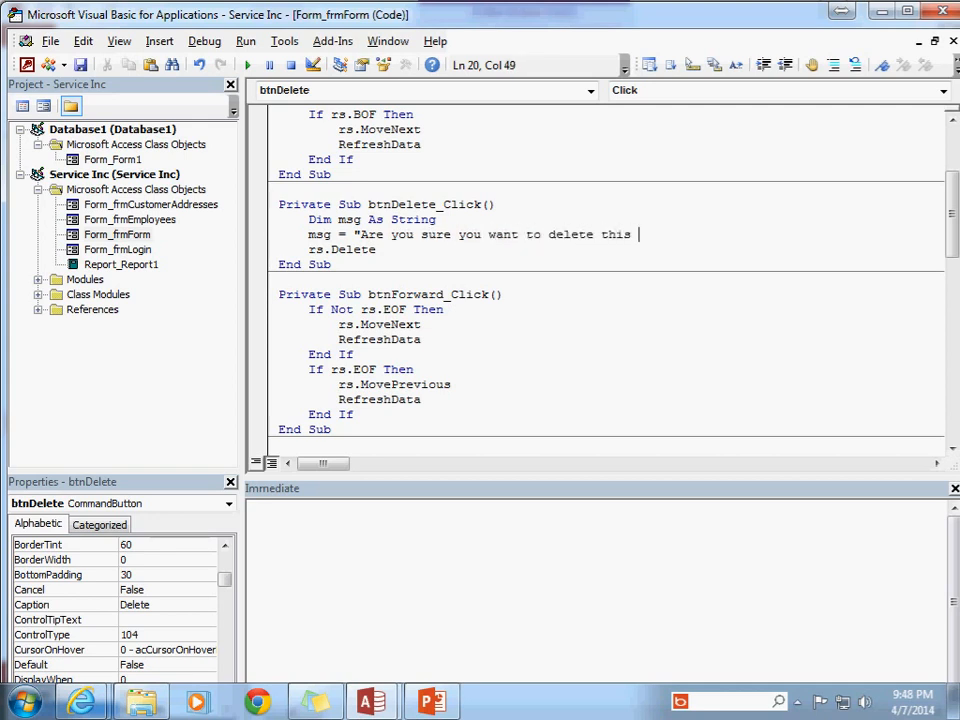
pyautogui.write('Employee?"')
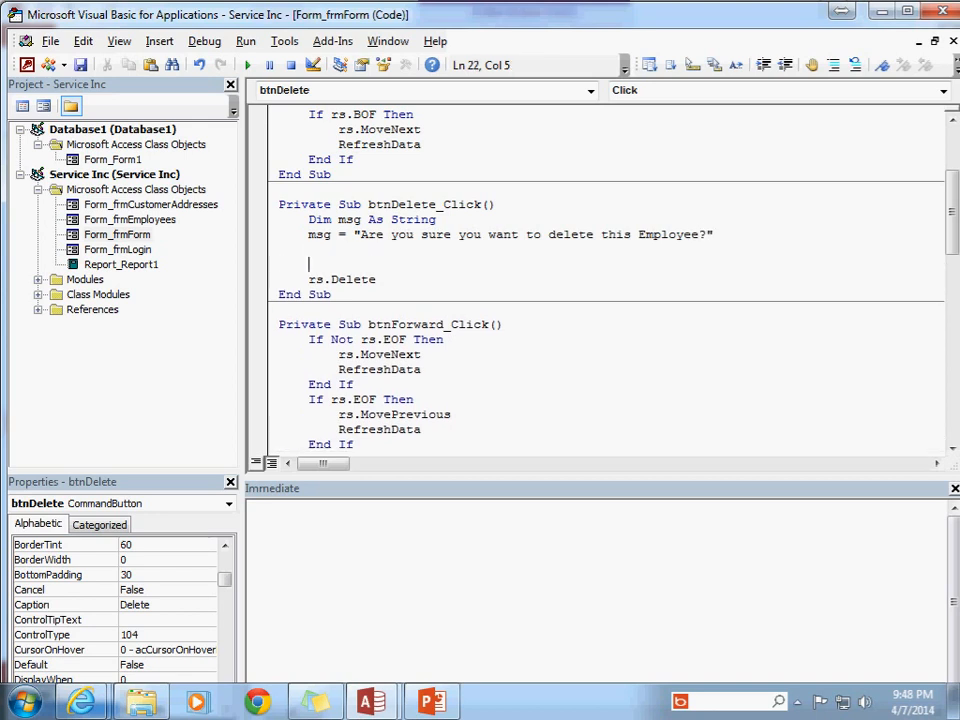
# Step: Wrap rs.Delete in If MsgBox(msg, vbYesNo, "Are you sure?") = vbYes Then ... End If
pyautogui.write('if')
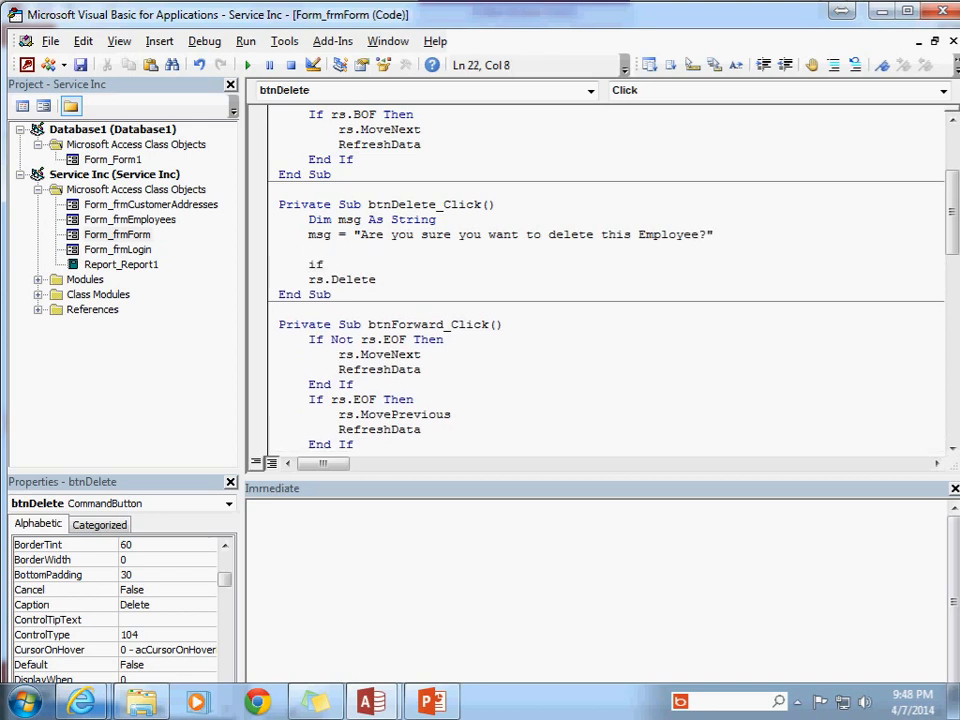
pyautogui.write('msgbox(msg')
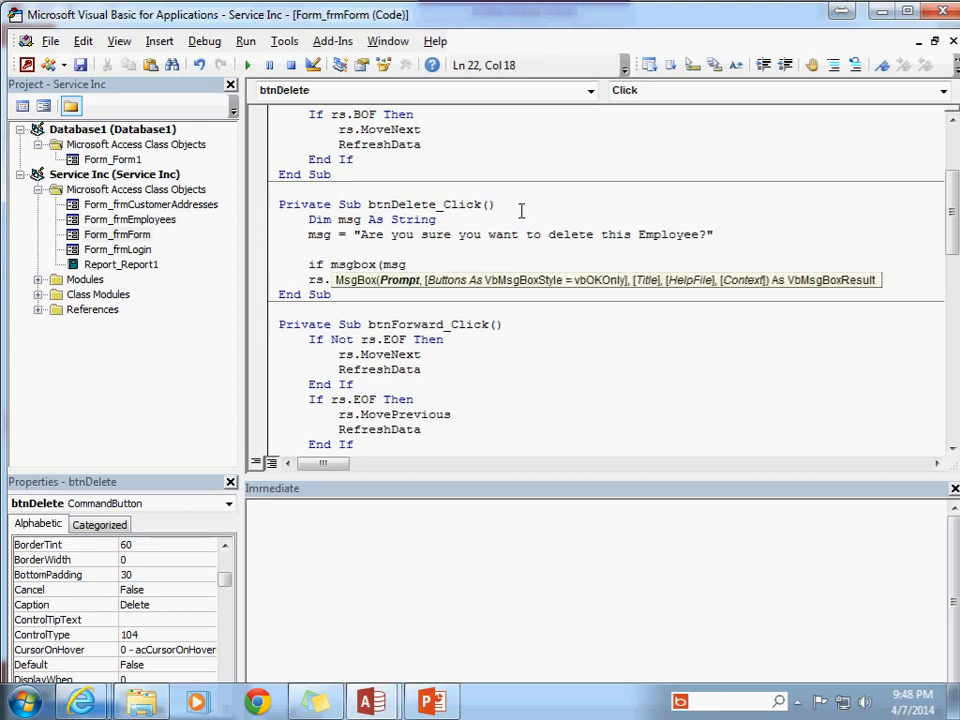
pyautogui.write(',')
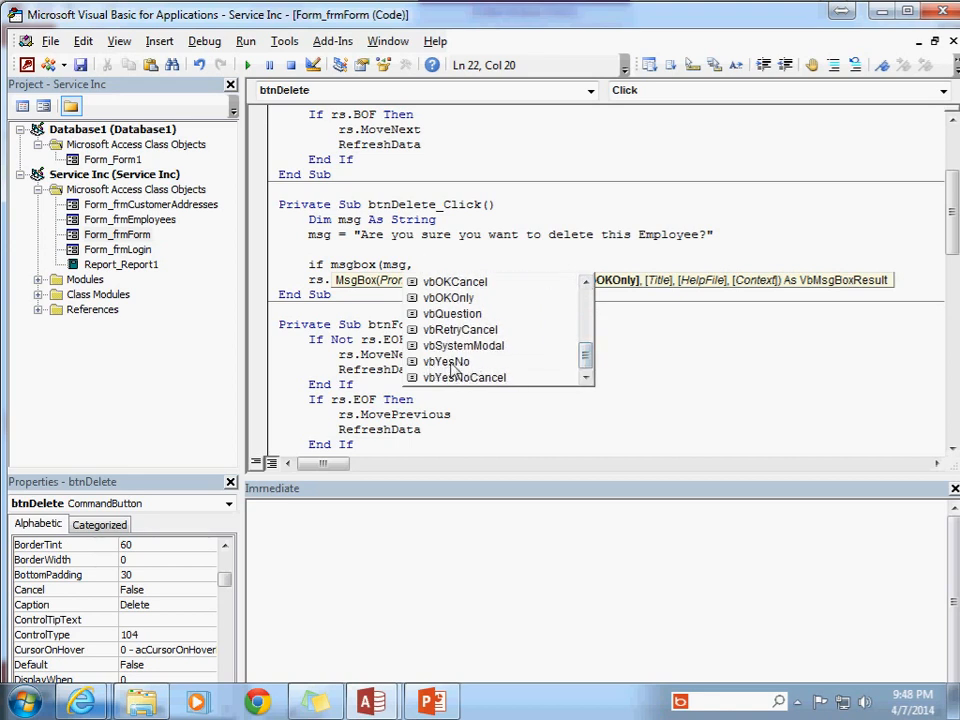
pyautogui.write('vbYesNo')
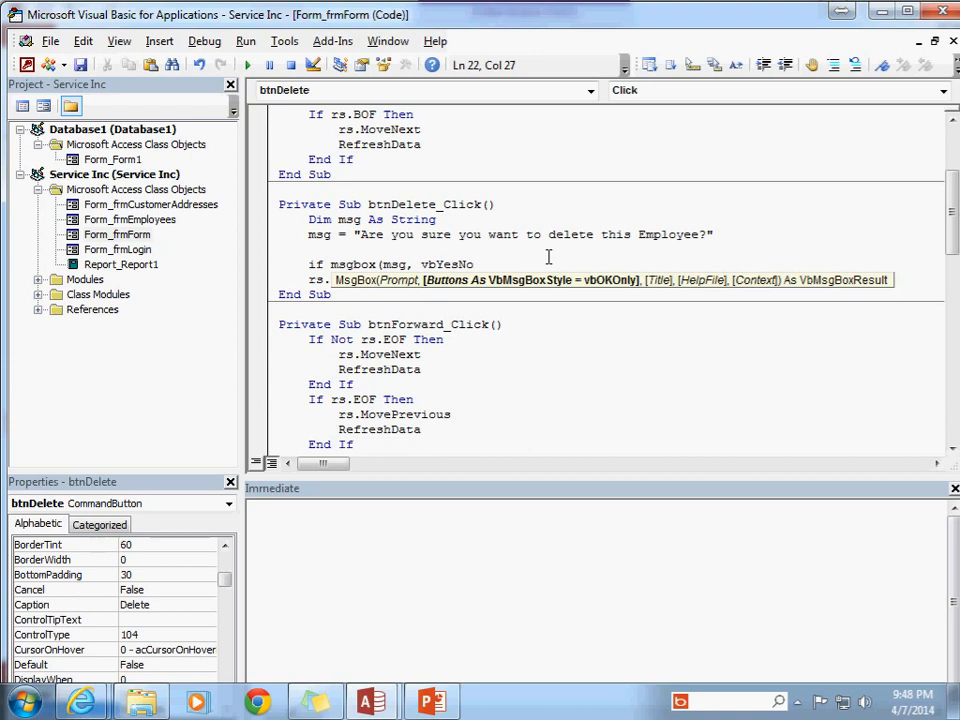
pyautogui.write(', "Are you sure?")')
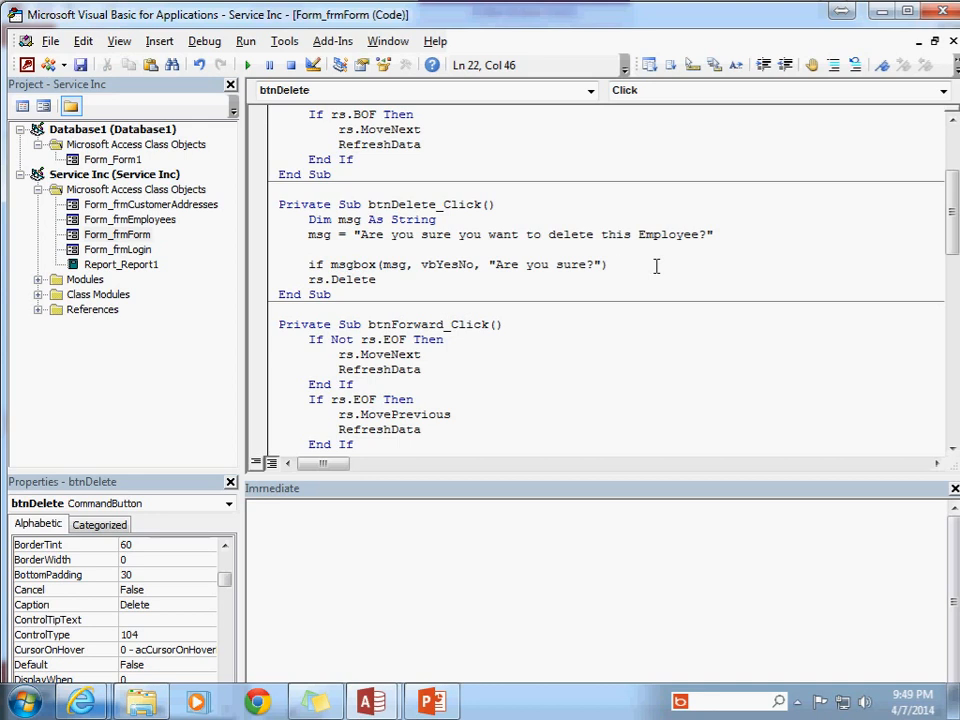
pyautogui.write('= v')
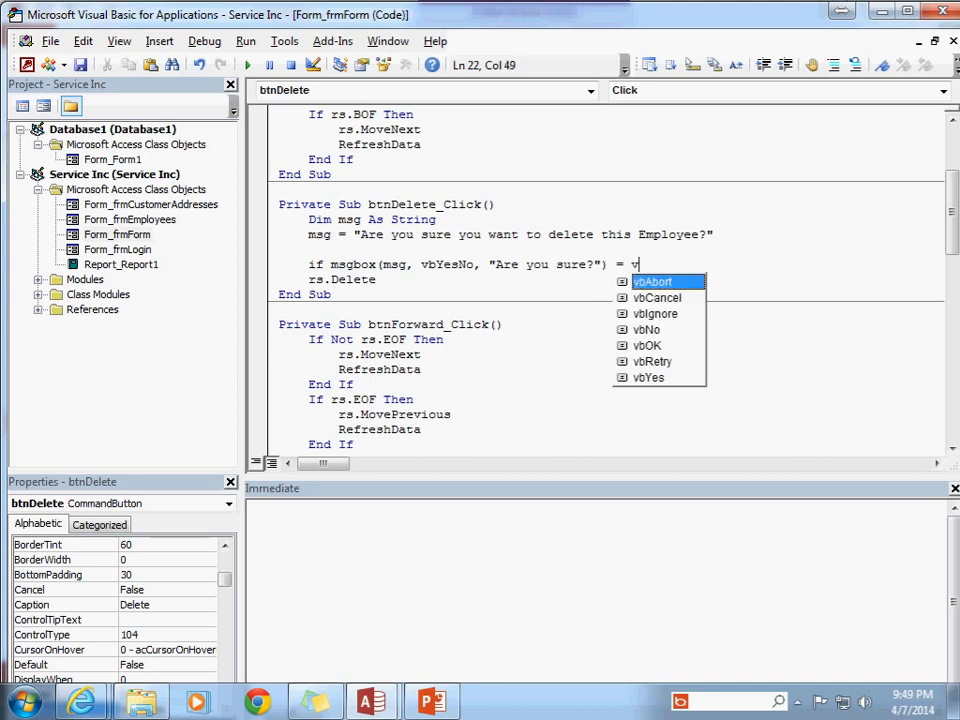
pyautogui.write('ye')
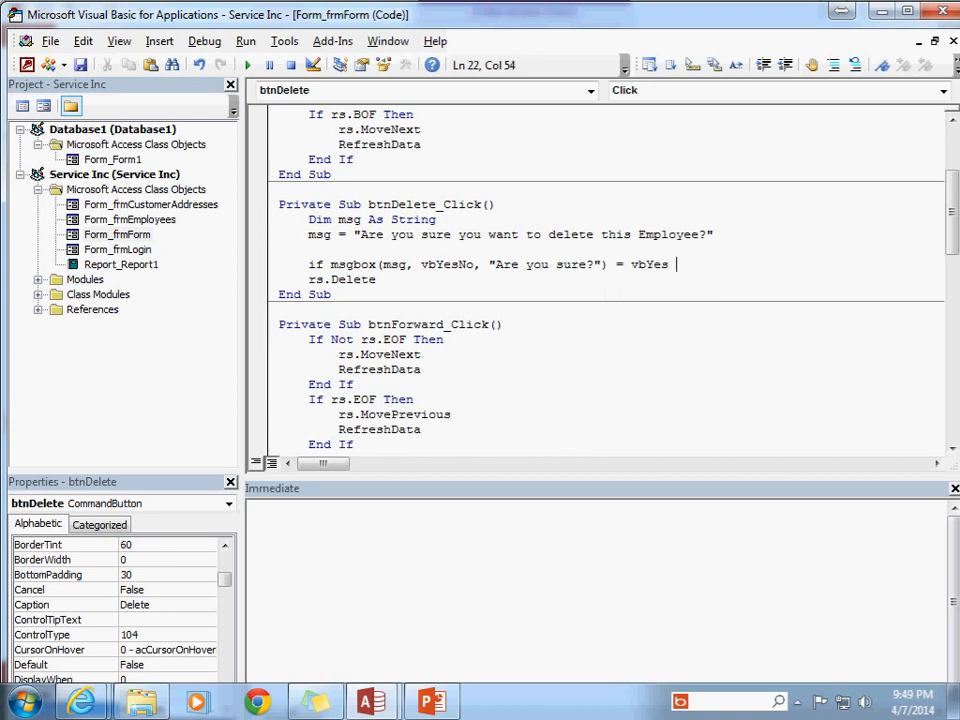
pyautogui.write('Then')
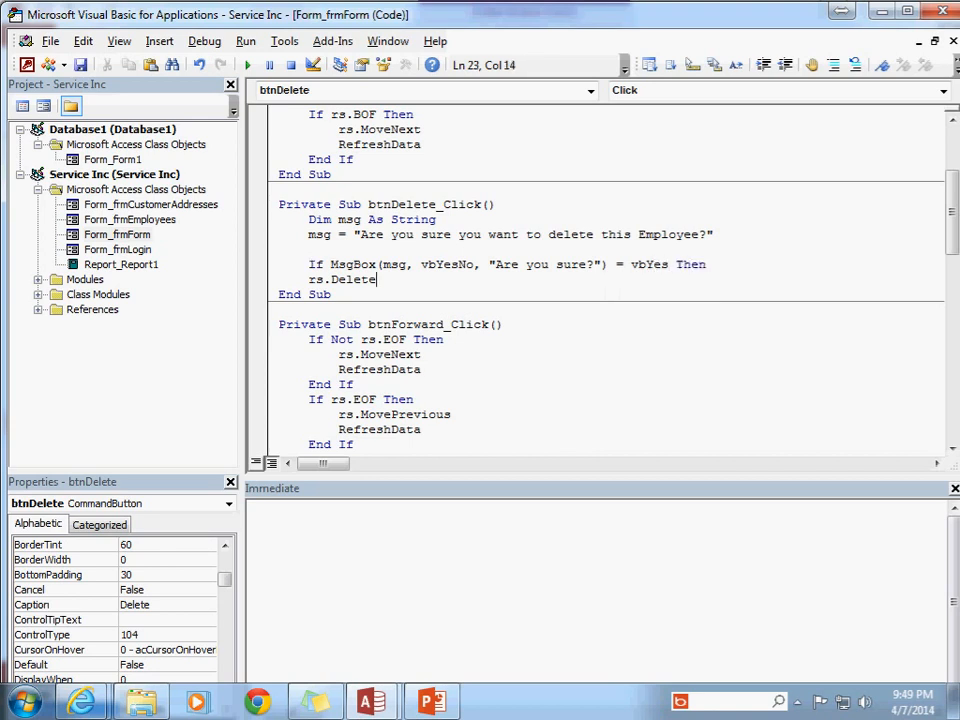
pyautogui.write('end i')
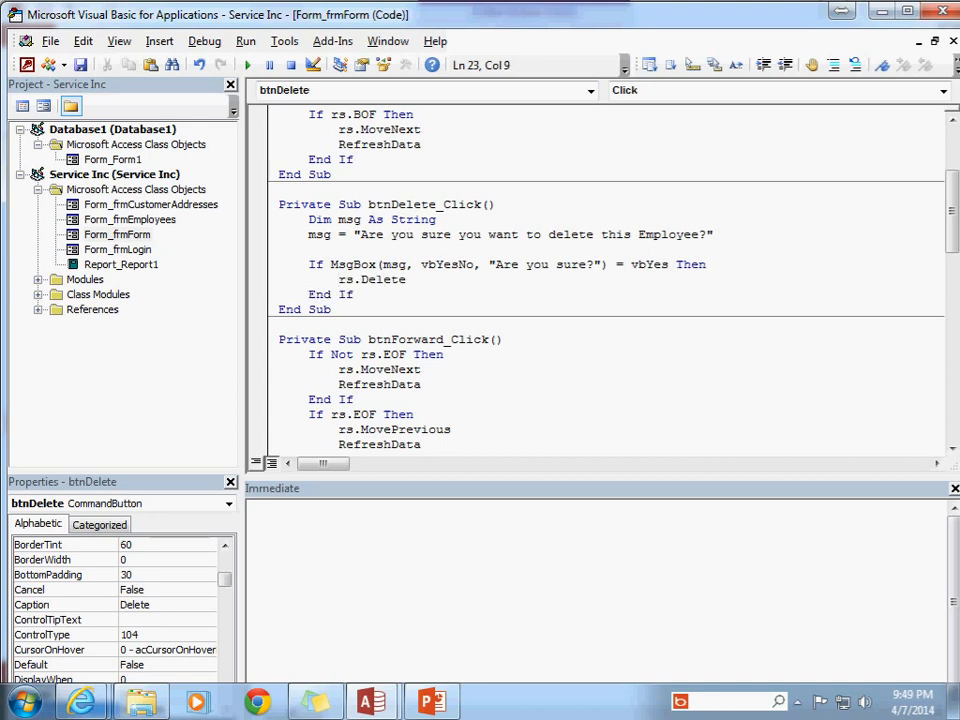
pyautogui.click(690, 264)
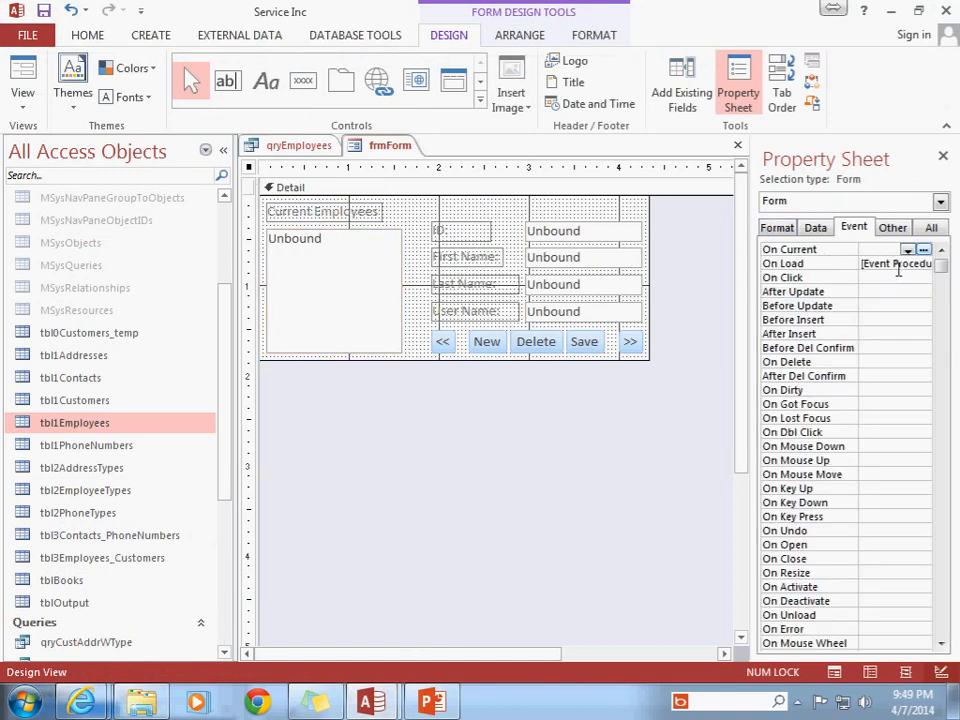
# Step: Review Form_Load's RefreshEmployeeListbox call and the btnDelete_Click procedure
pyautogui.click(922, 263)
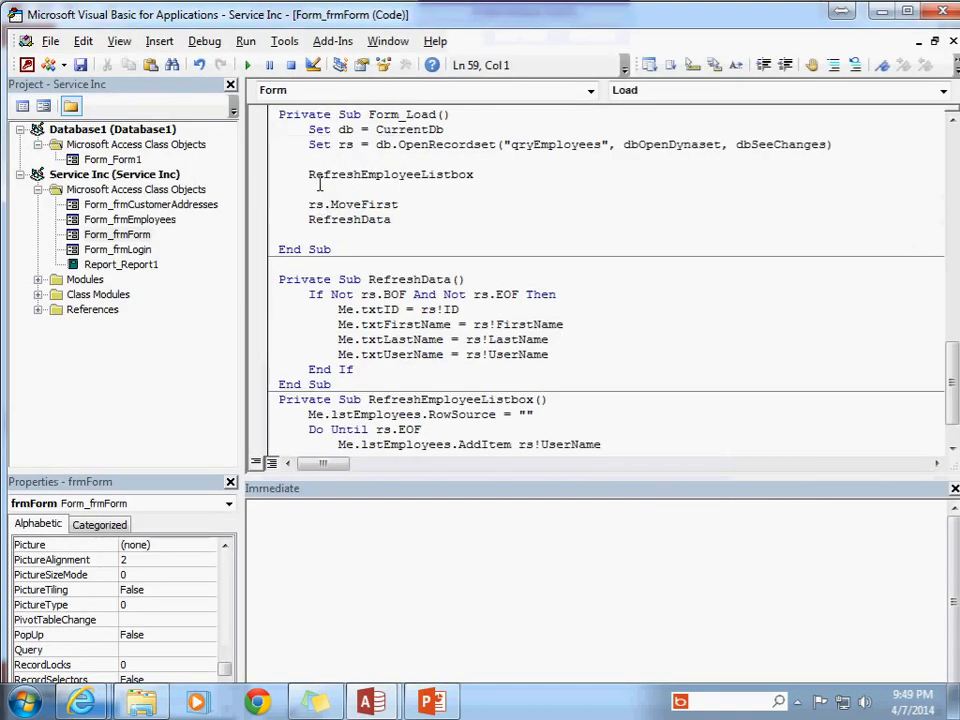
pyautogui.doubleClick(390, 174)
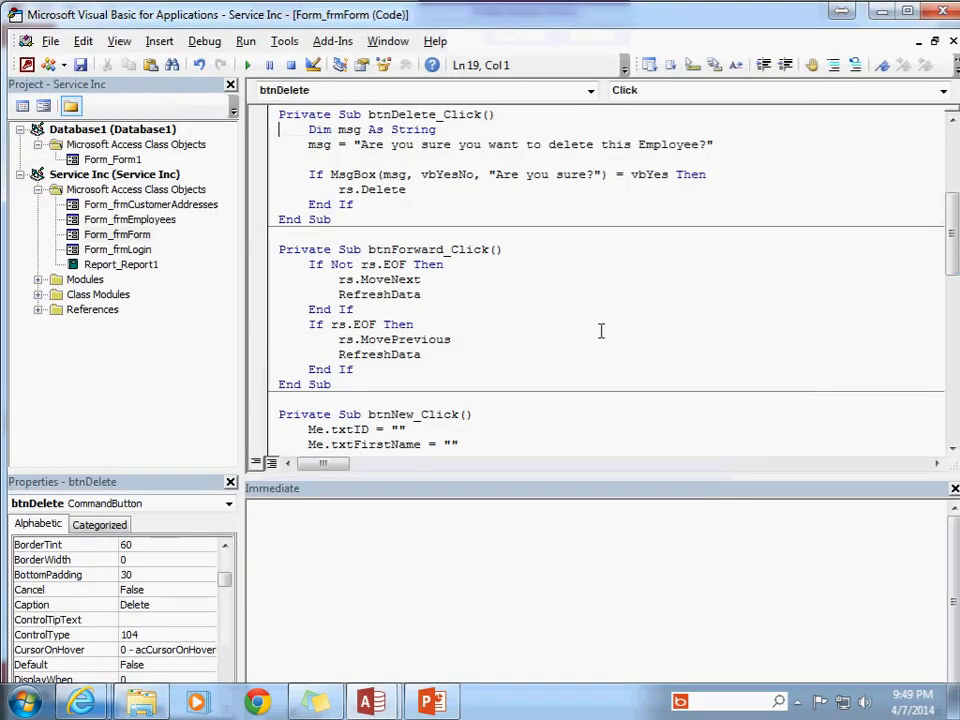
pyautogui.click(405, 189)
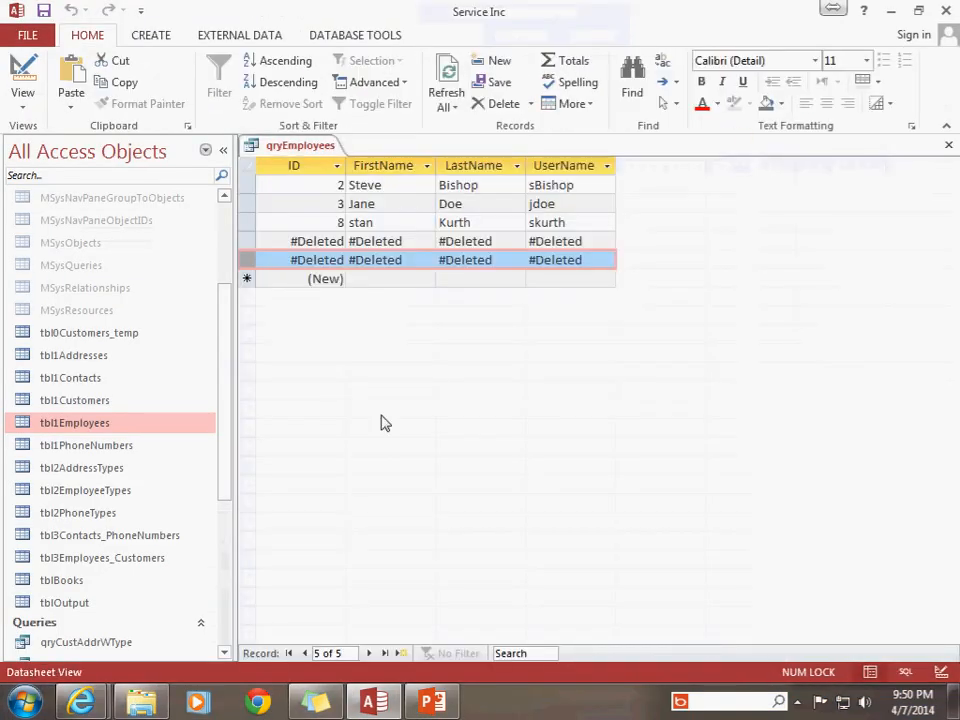
# Step: Open frmForm, step through the records and start a blank new employee entry
pyautogui.scroll(-3)
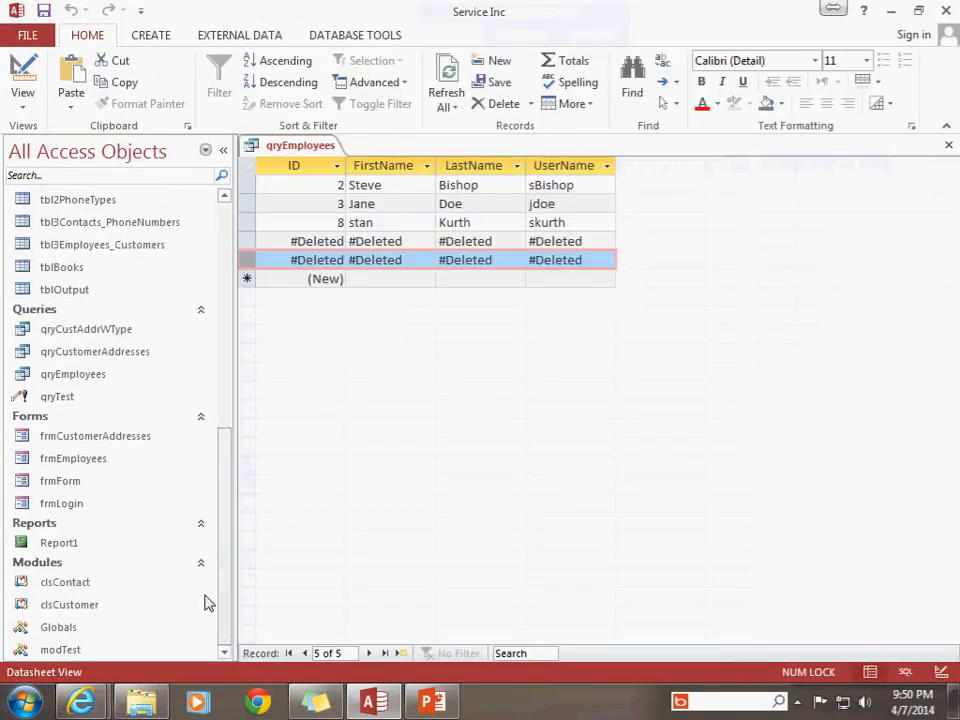
pyautogui.doubleClick(59, 480)
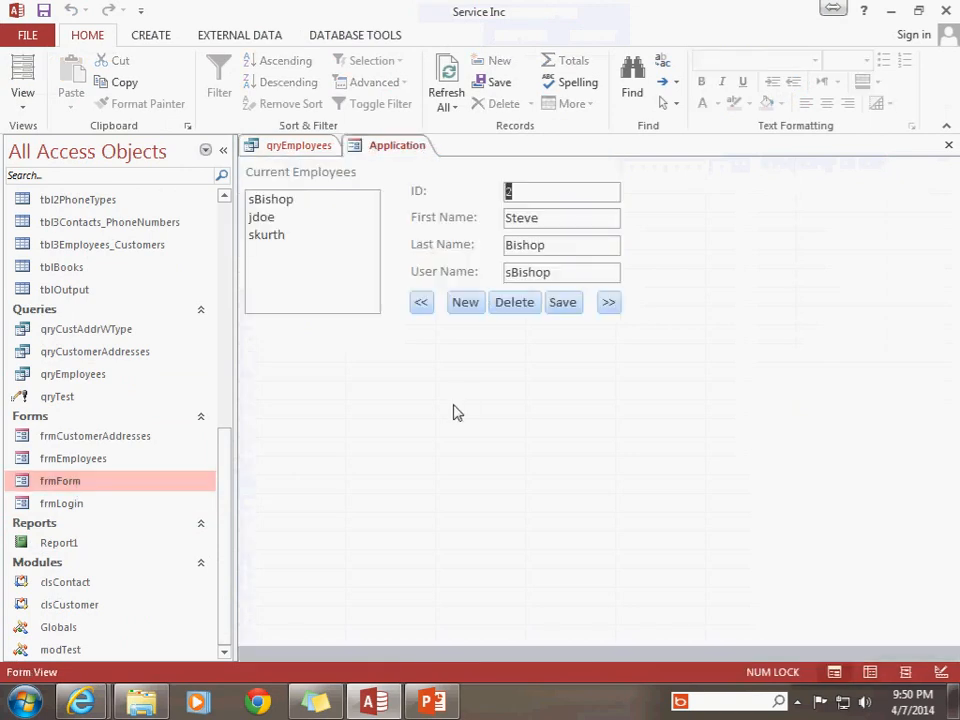
pyautogui.click(608, 302)
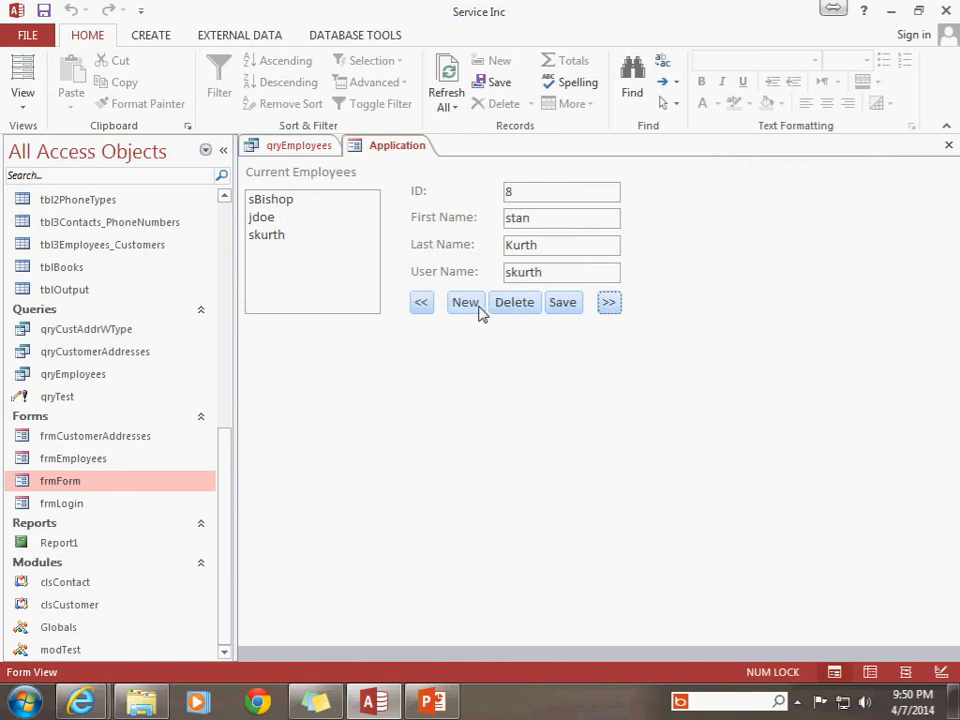
pyautogui.moveTo(470, 307)
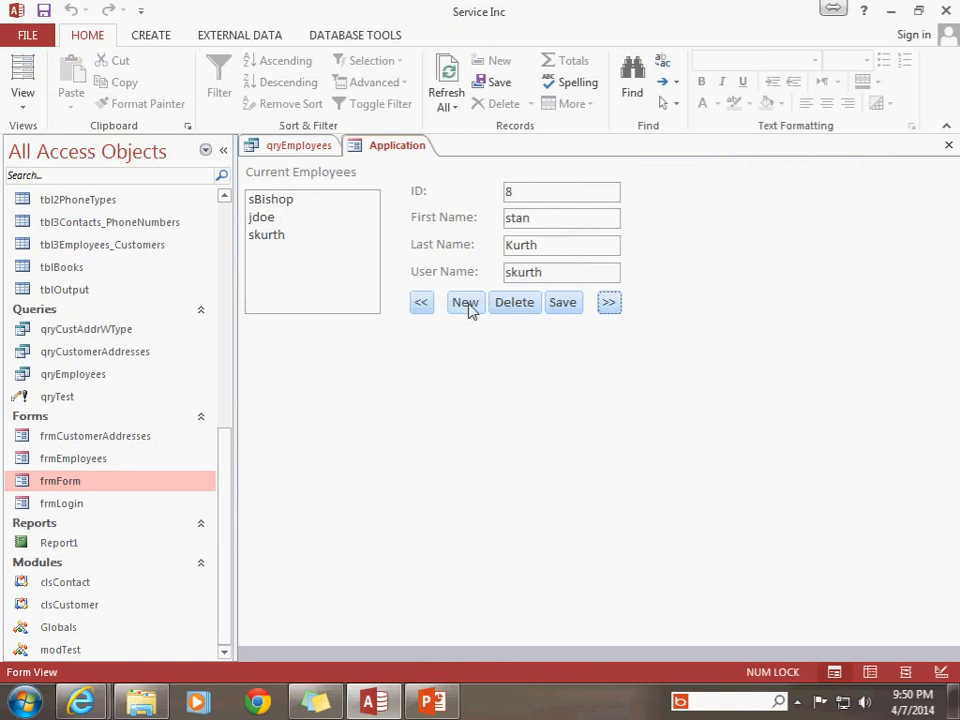
pyautogui.click(465, 302)
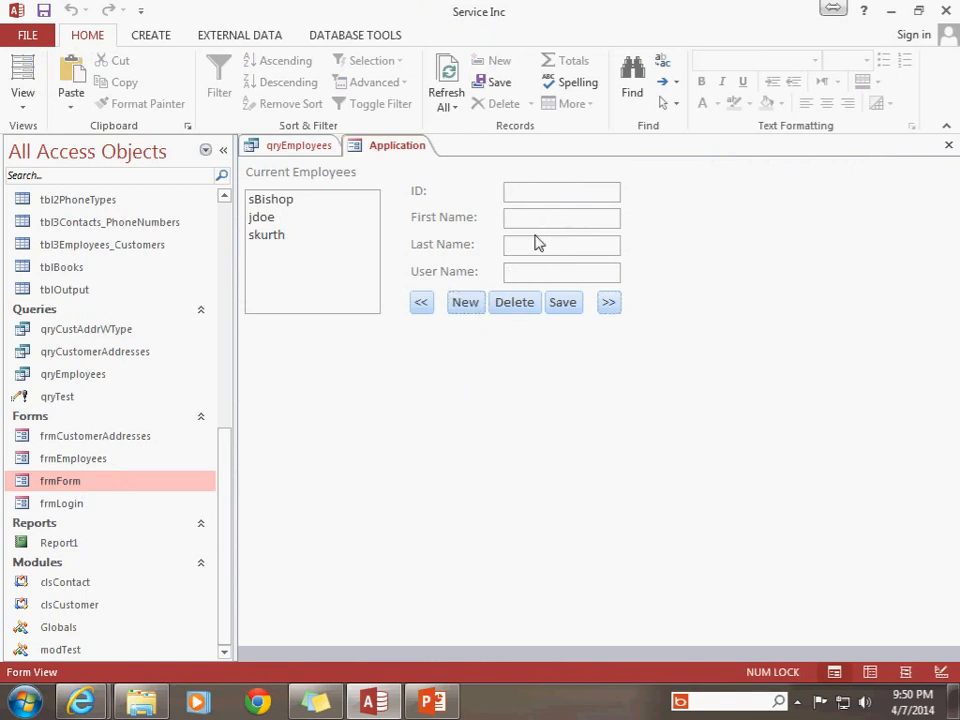
pyautogui.write('Debbie')
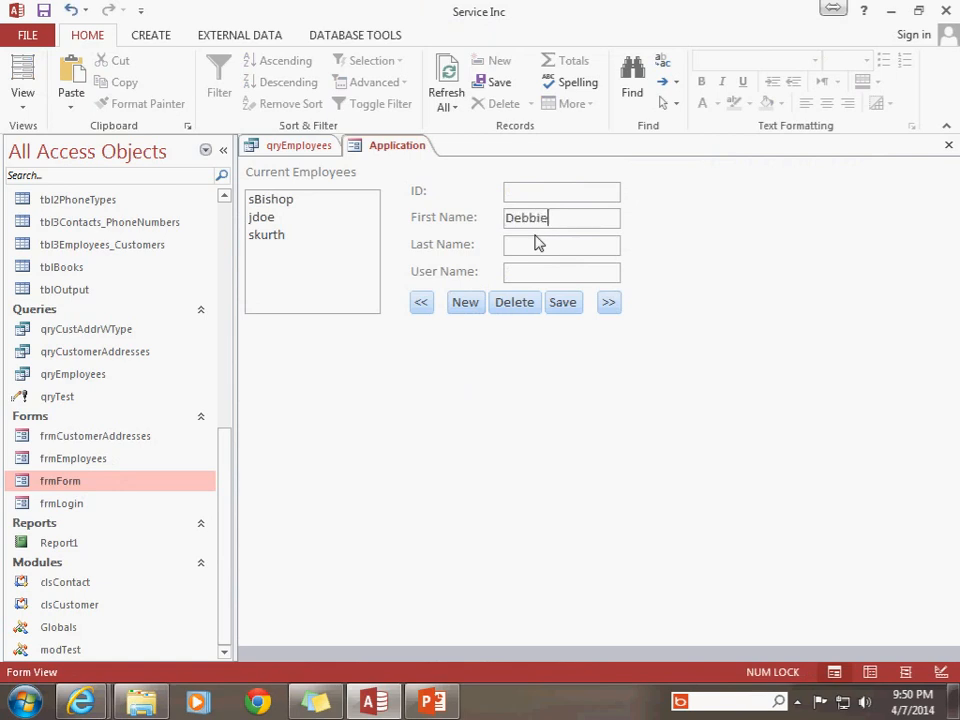
pyautogui.write('Johnson')
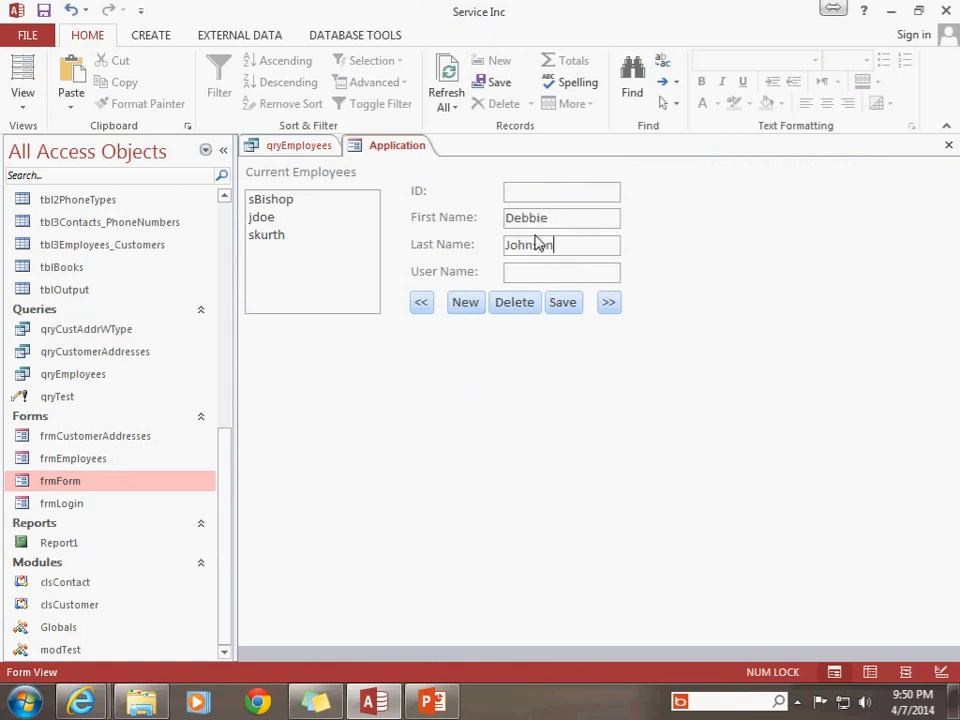
pyautogui.write('dJohnson')
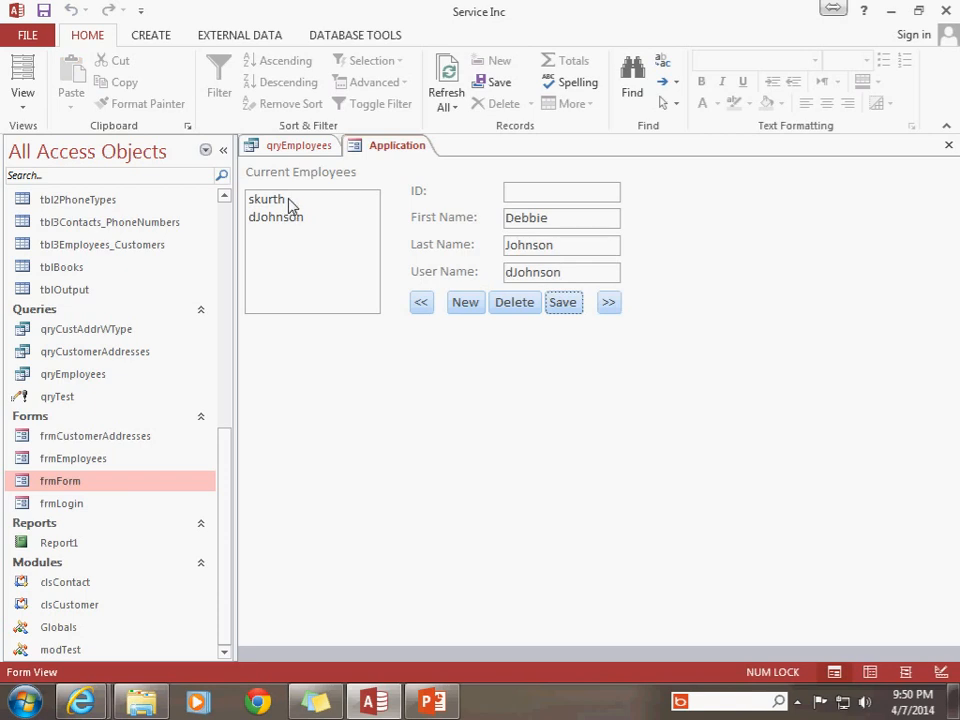
pyautogui.click(275, 217)
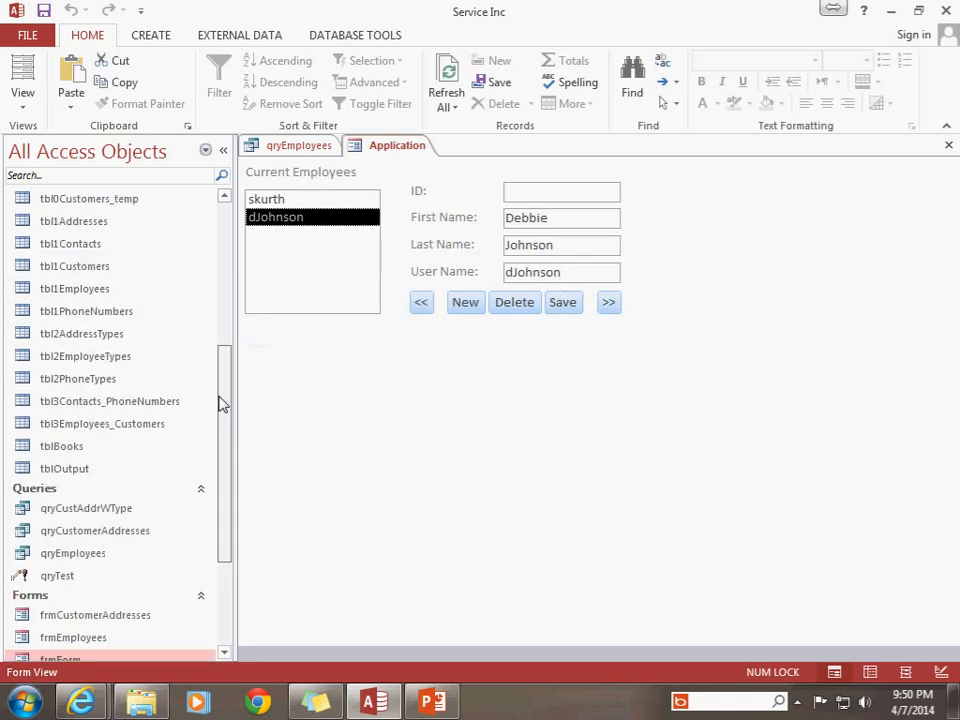
pyautogui.doubleClick(74, 327)
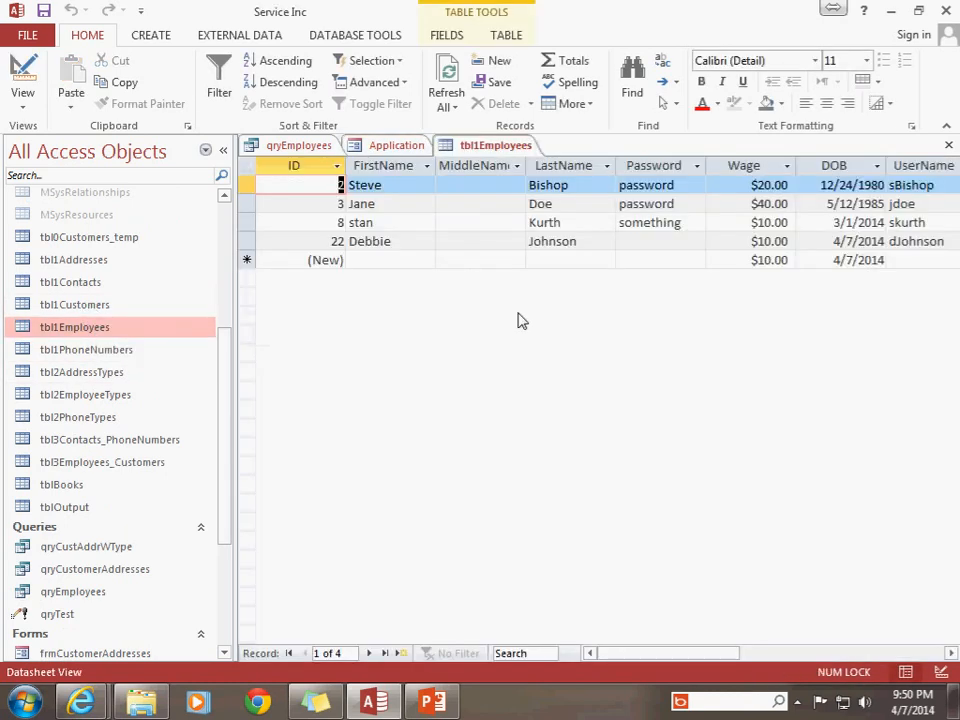
pyautogui.click(396, 145)
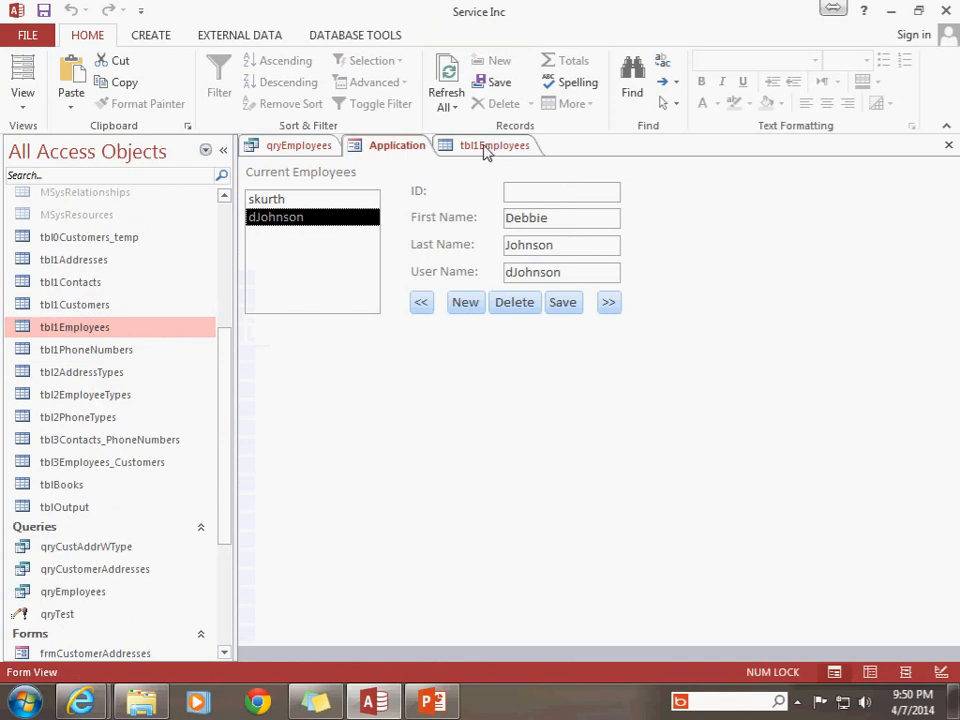
pyautogui.moveTo(495, 152)
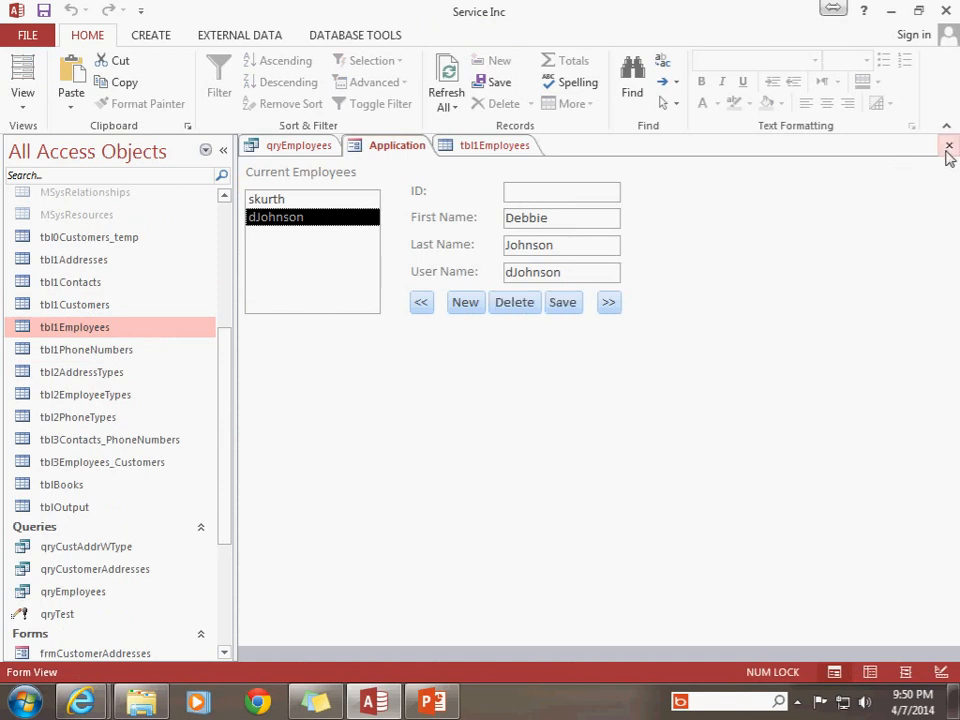
pyautogui.click(948, 145)
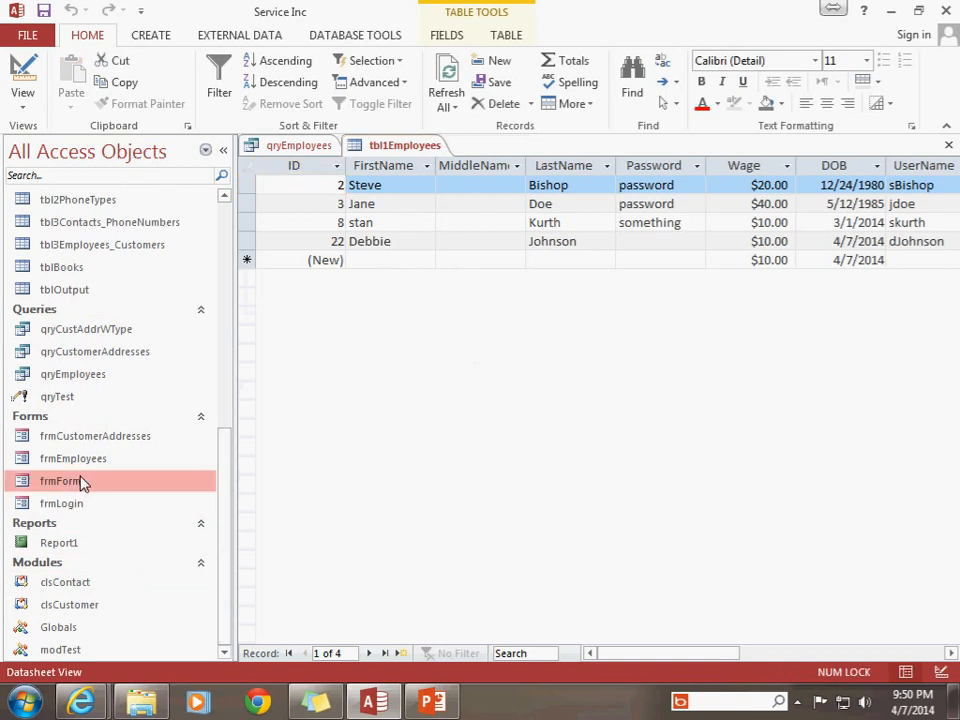
pyautogui.doubleClick(60, 481)
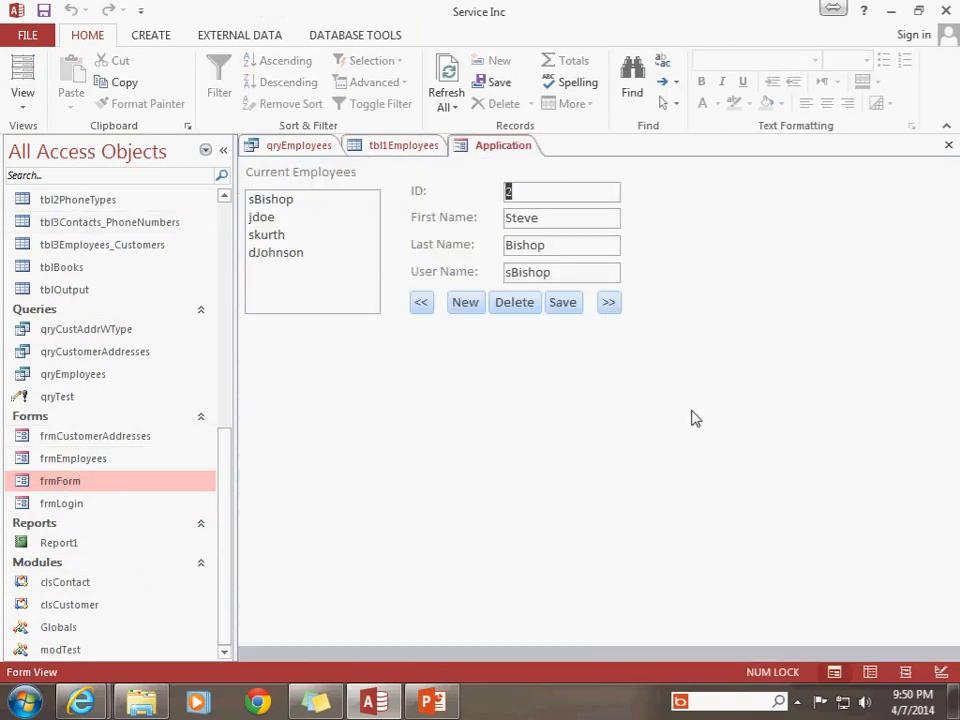
pyautogui.moveTo(672, 416)
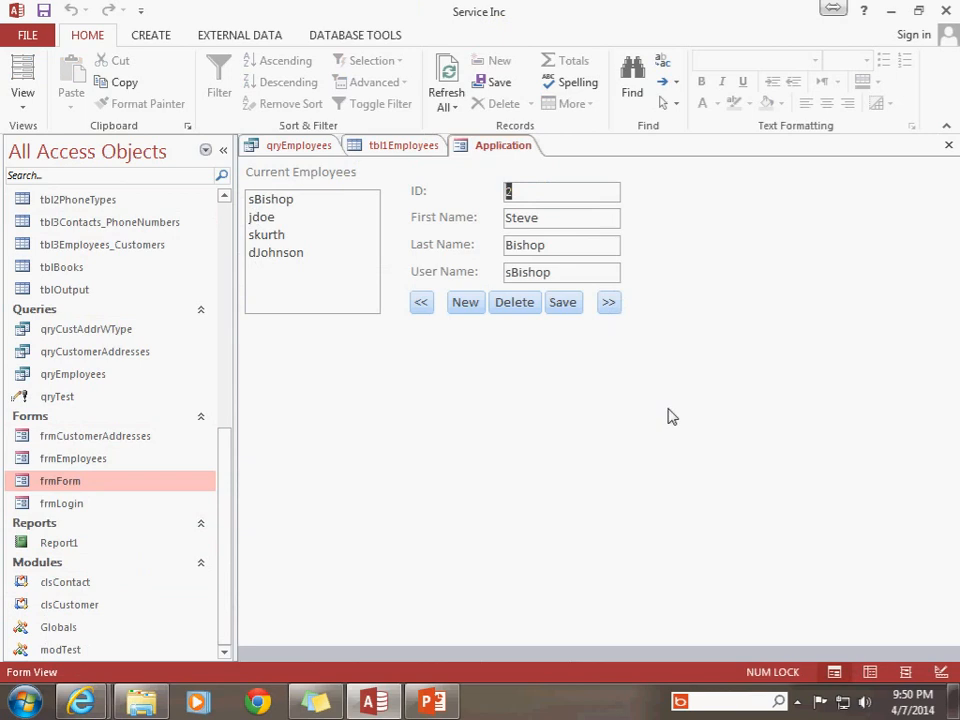
pyautogui.moveTo(502, 503)
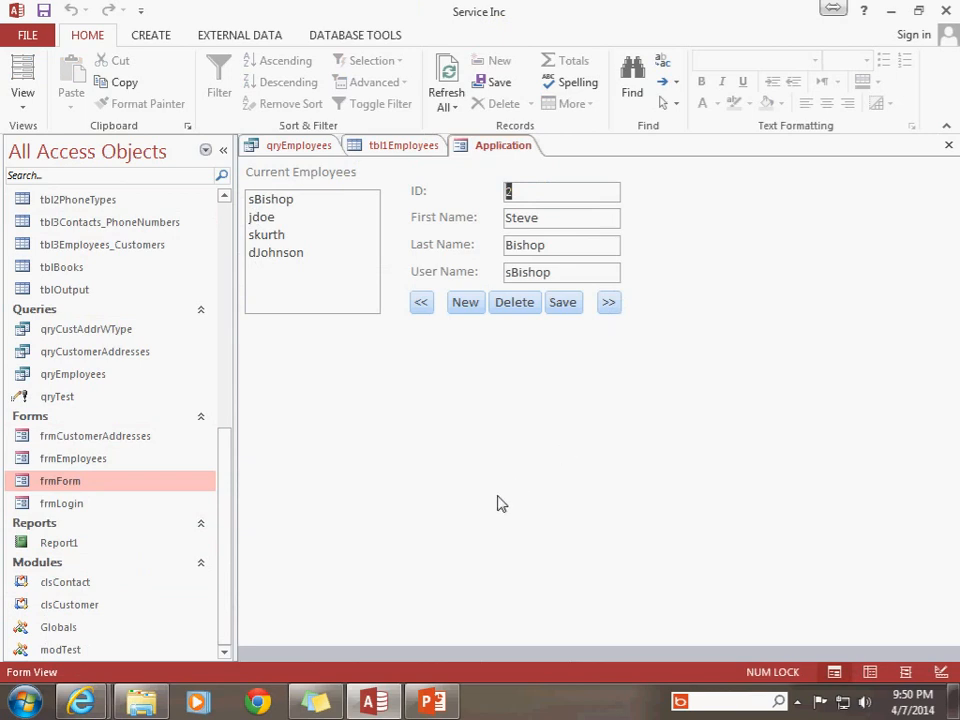
pyautogui.moveTo(508, 499)
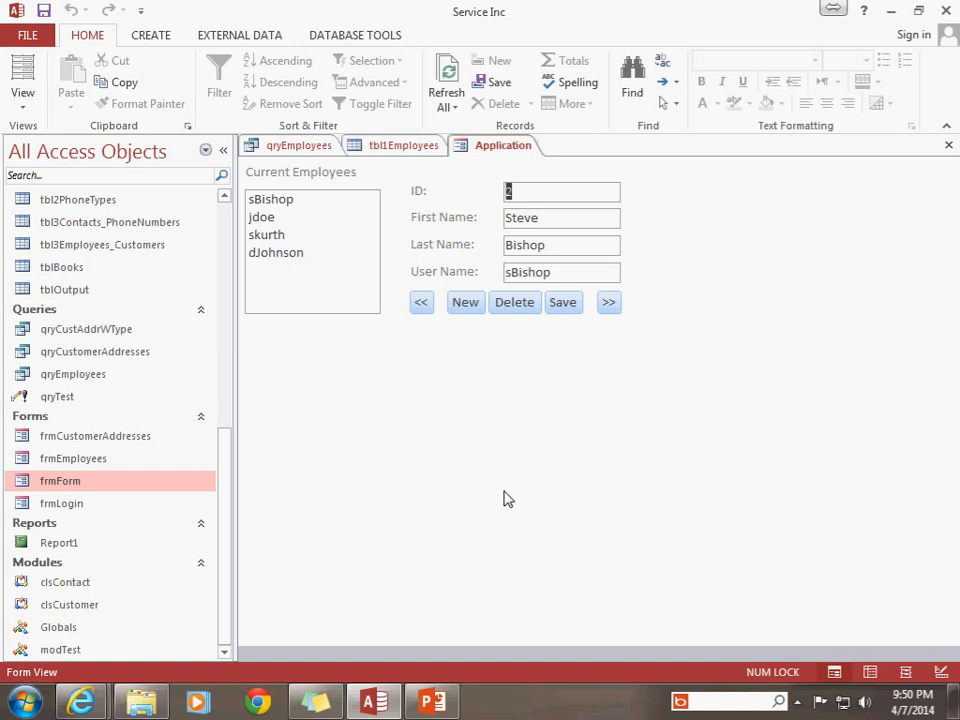